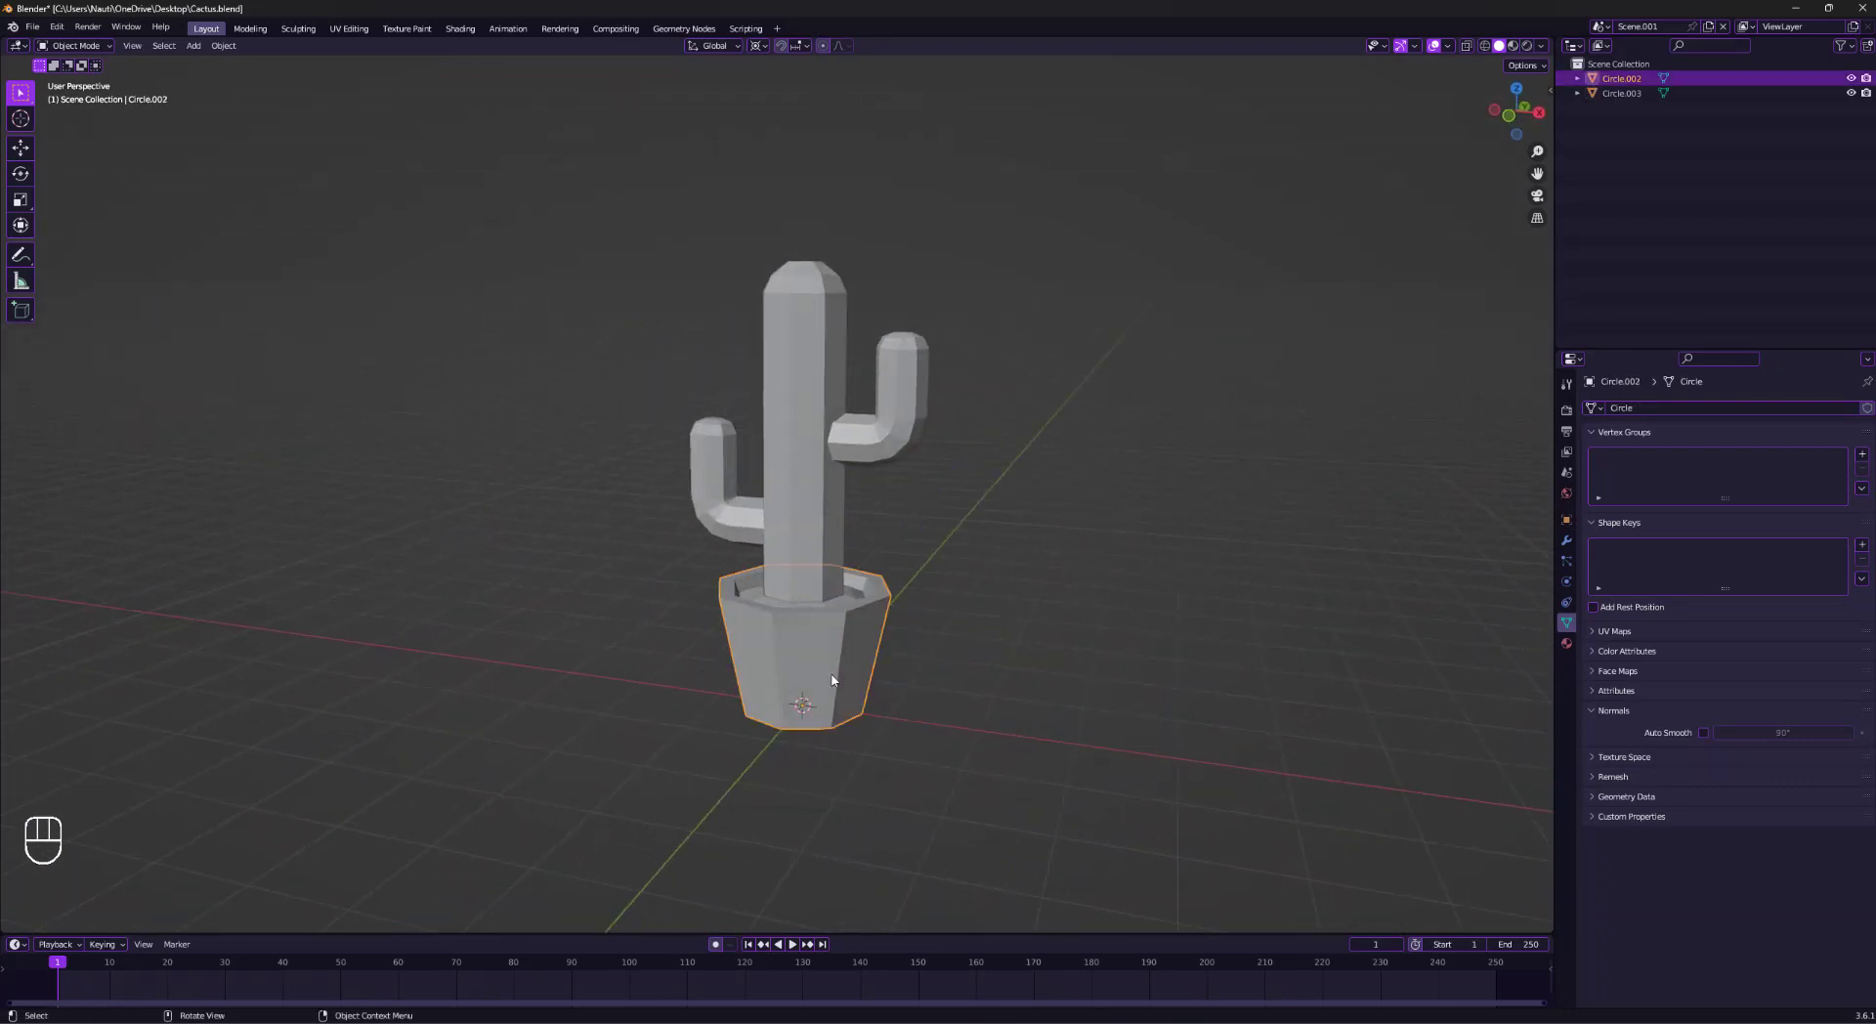
Install the vertex_color_master.zip add-on from the Desktop via Community add-ons.
{"action": "key", "text": "shift+c"}
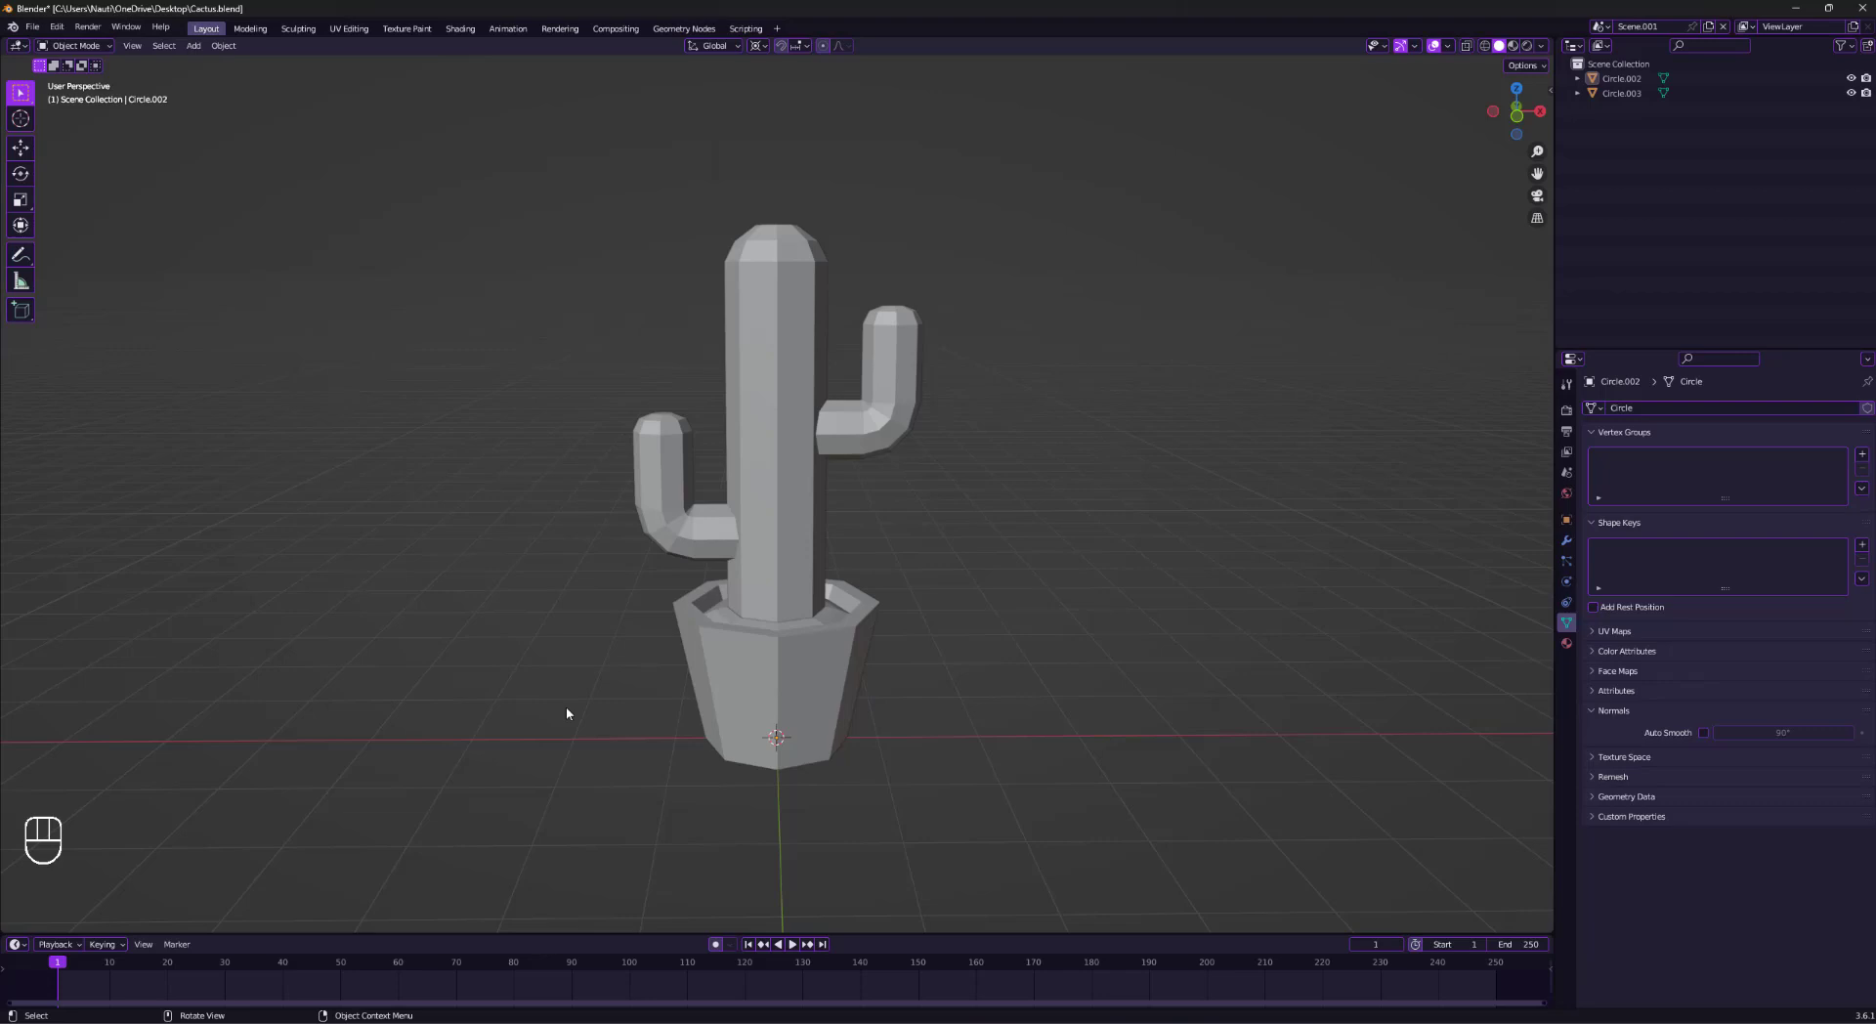
{"action": "mouse_move", "coordinate": [293, 491]}
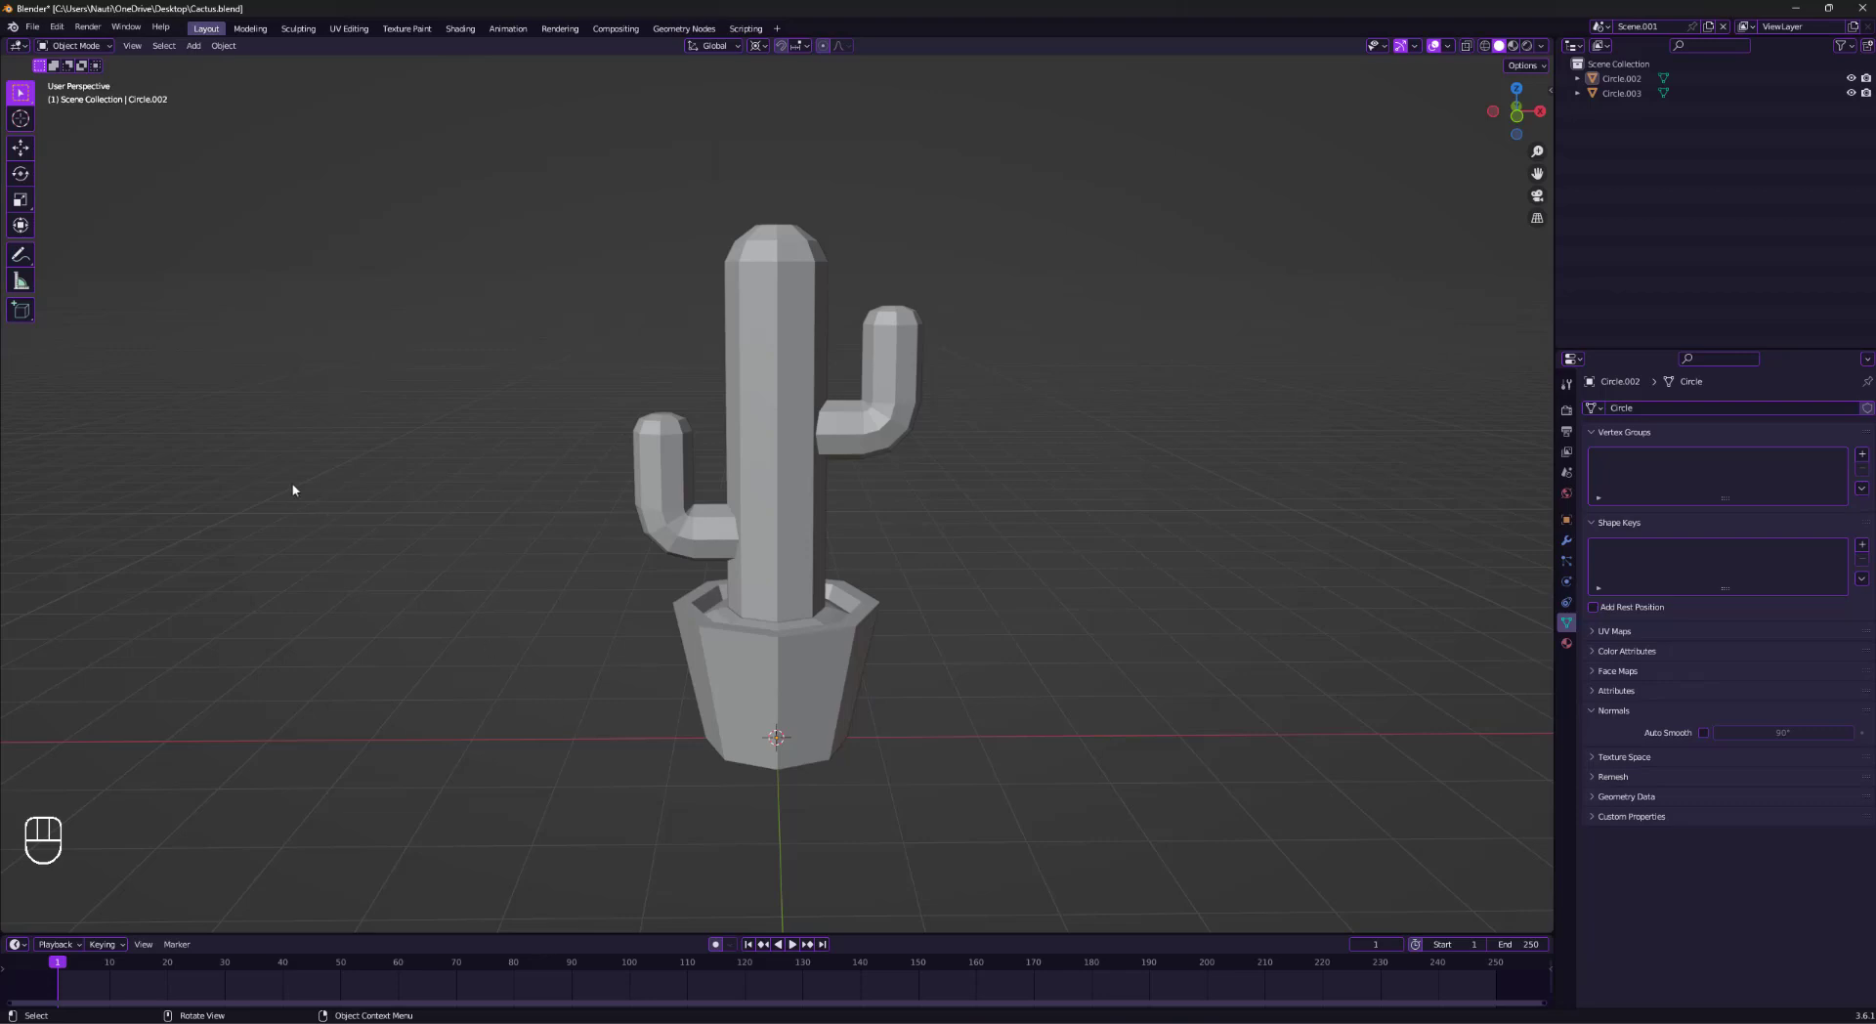
{"action": "mouse_move", "coordinate": [215, 426]}
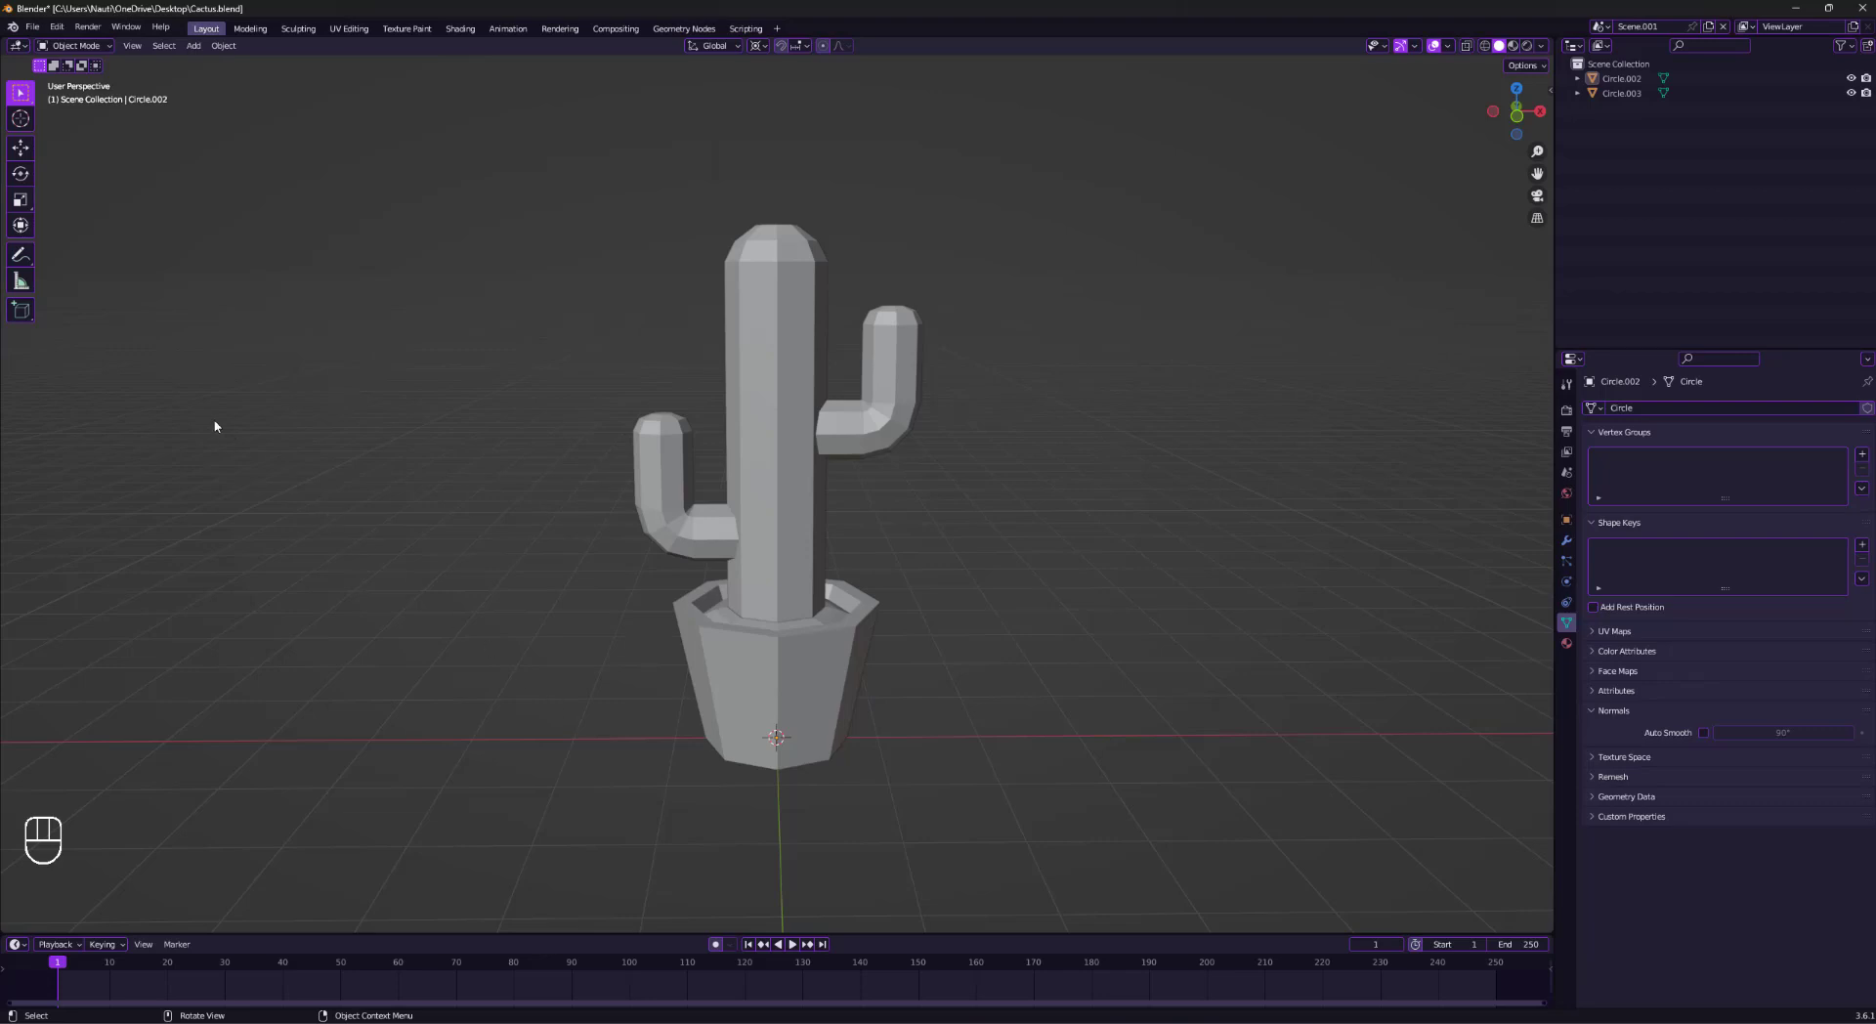
{"action": "mouse_move", "coordinate": [87, 114]}
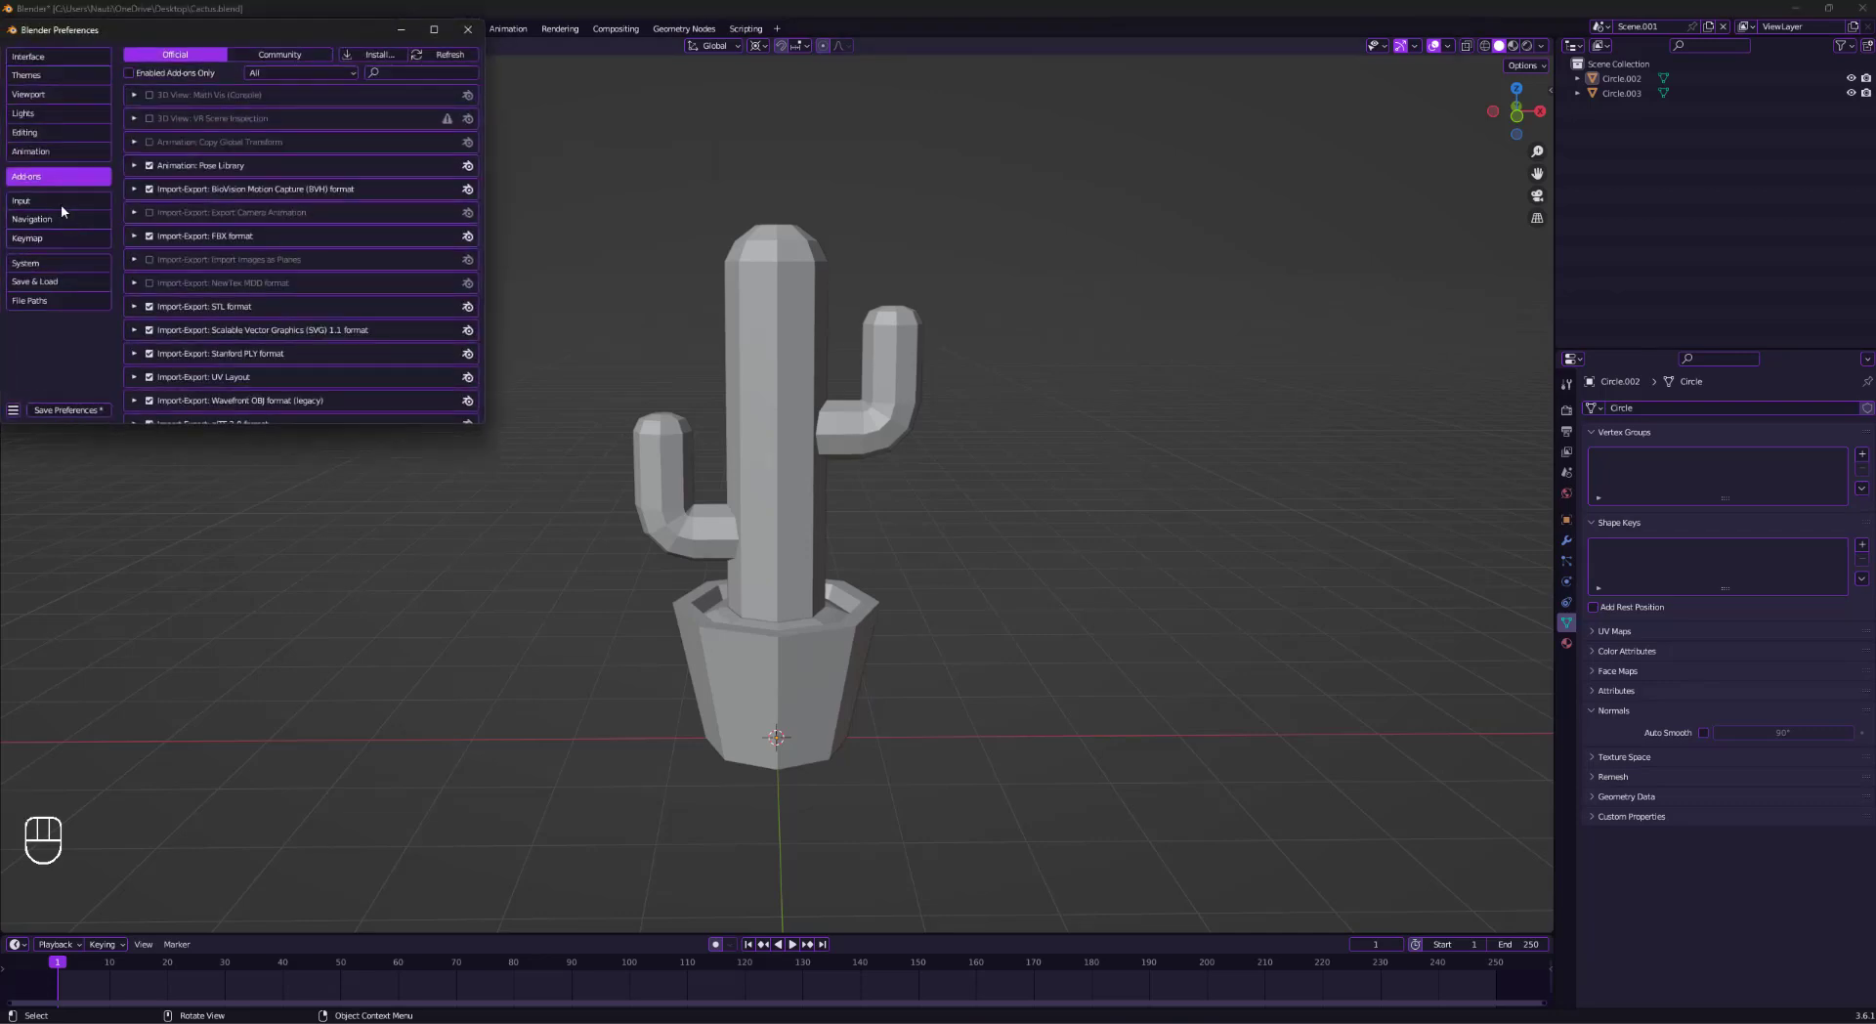
{"action": "left_click", "coordinate": [280, 54]}
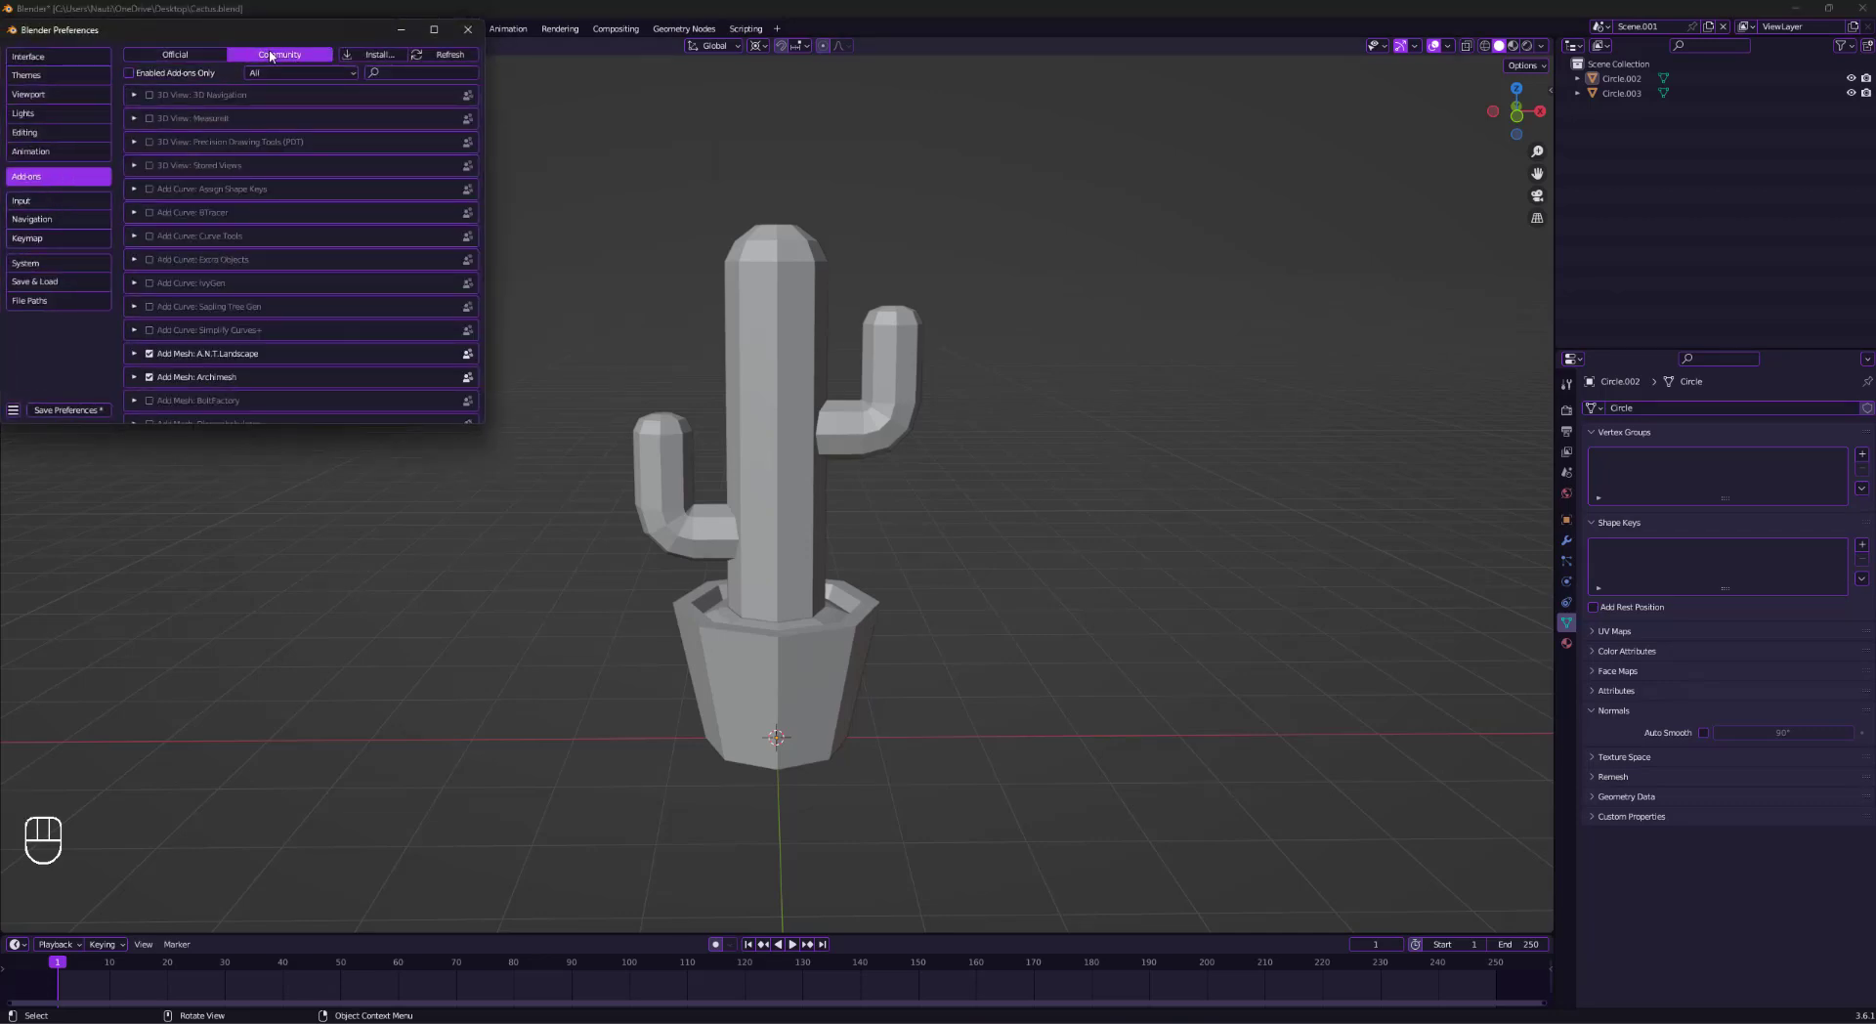
{"action": "left_click", "coordinate": [378, 54]}
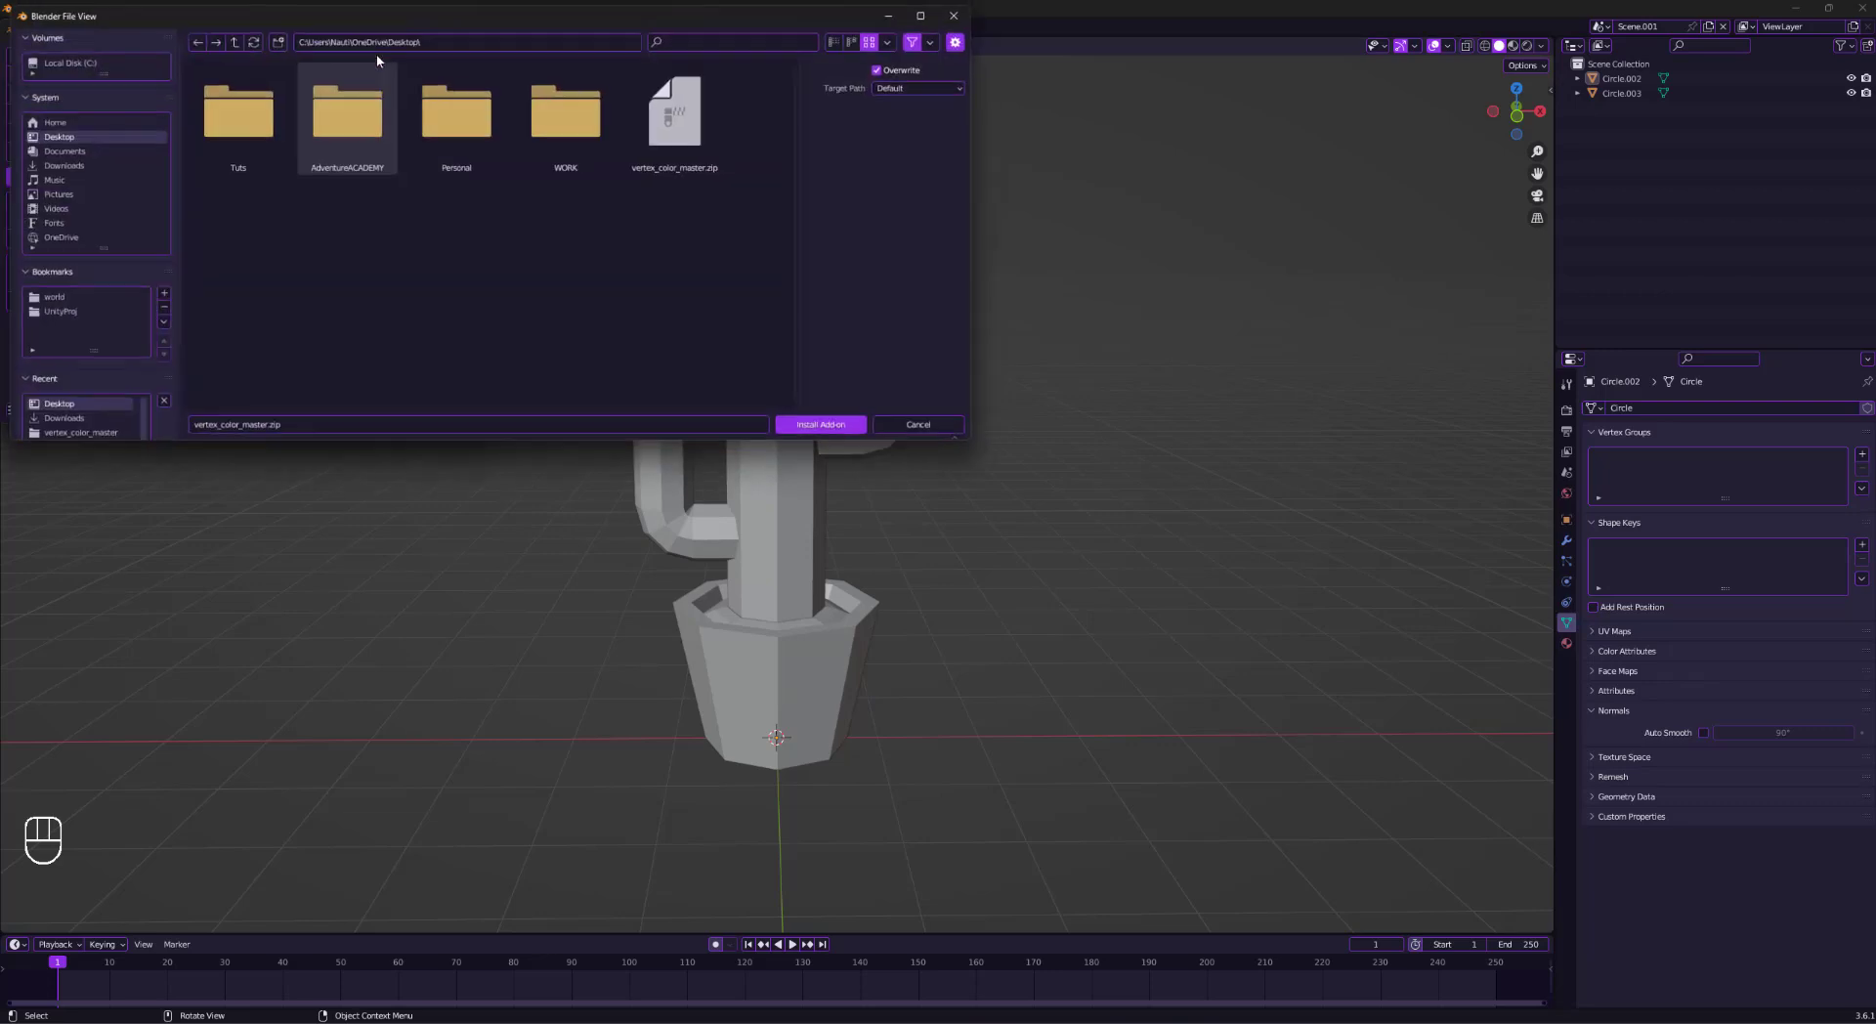
{"action": "left_click", "coordinate": [674, 108]}
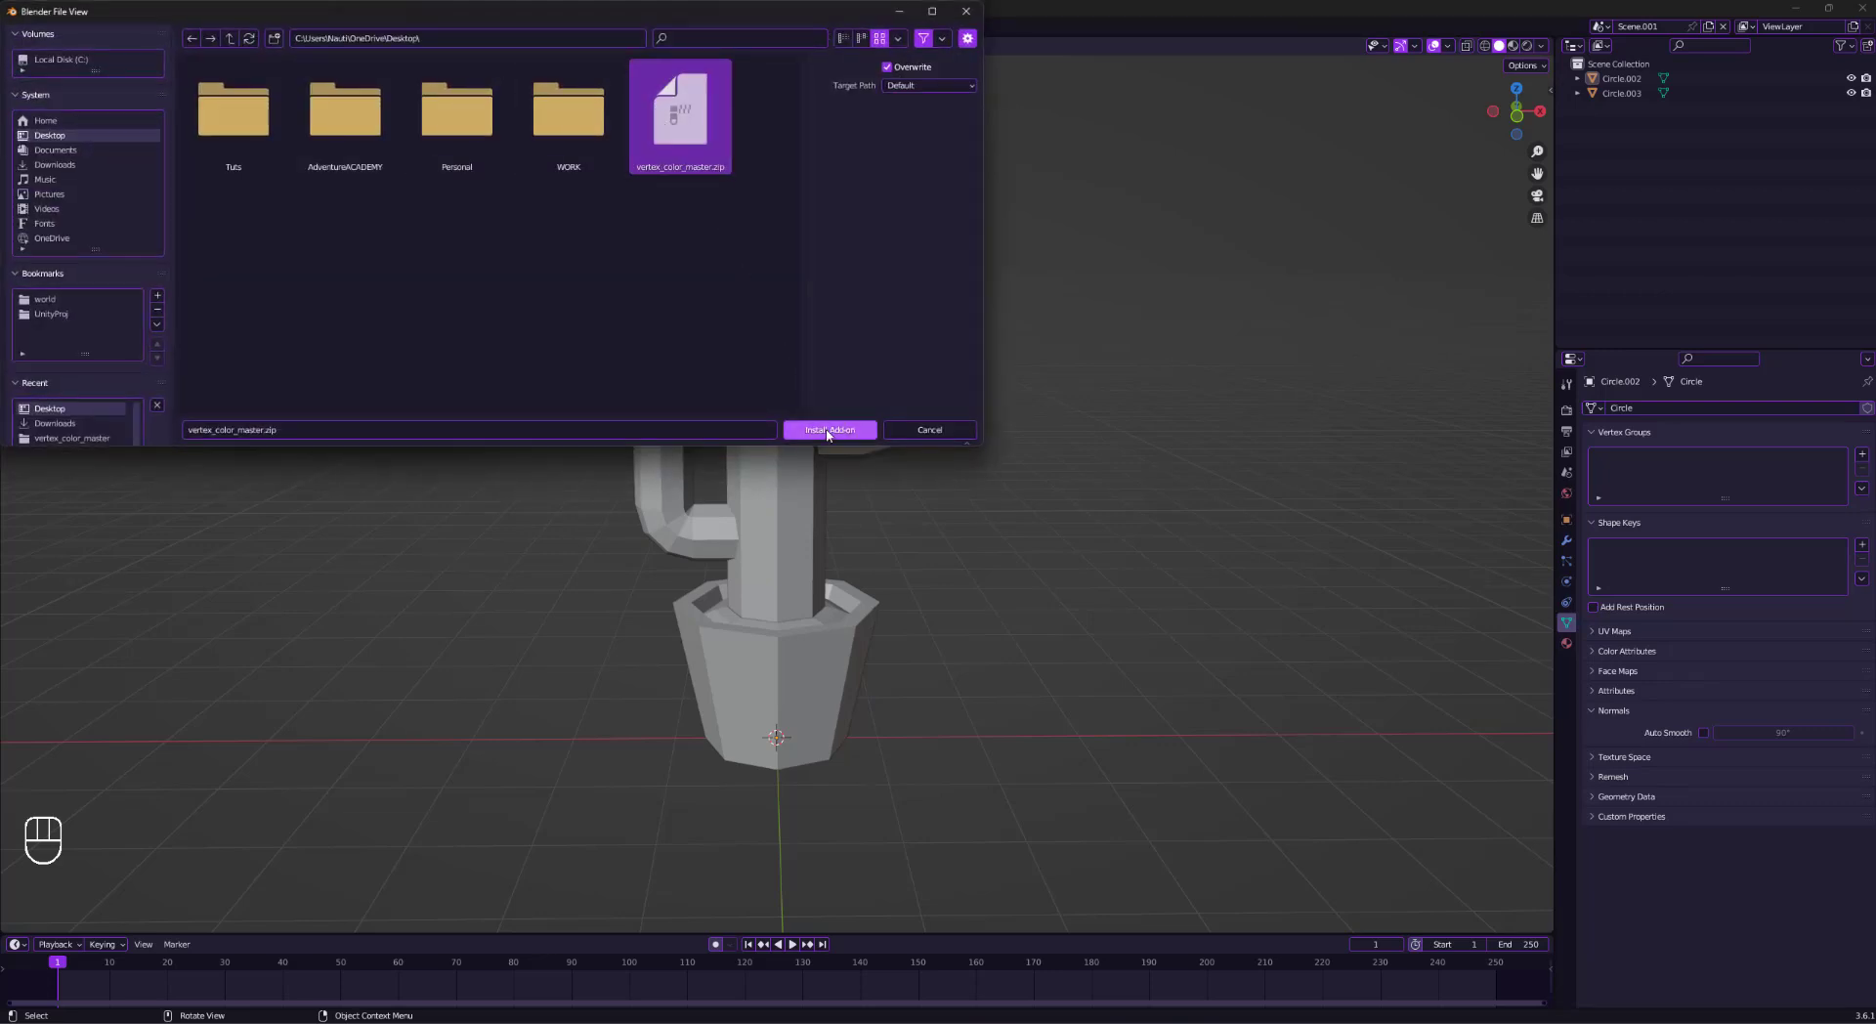
{"action": "left_click", "coordinate": [830, 430]}
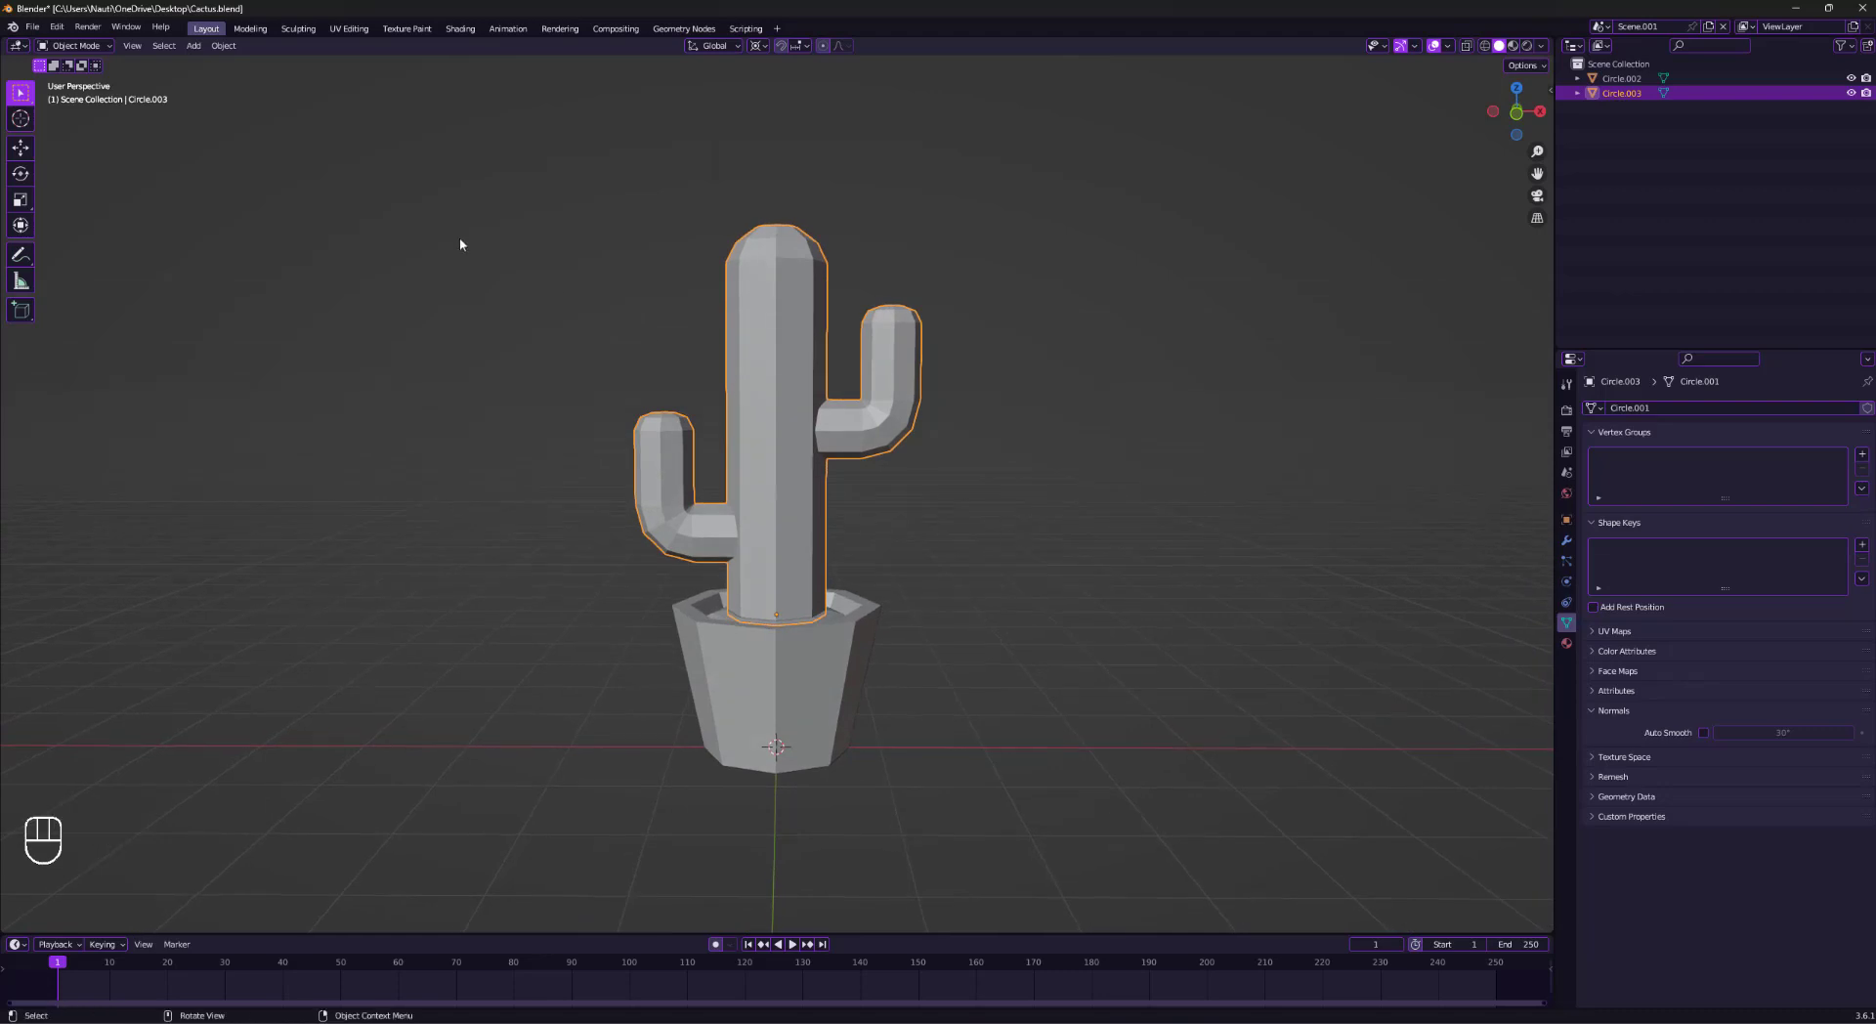
Select the cactus body and switch it to Vertex Paint mode.
{"action": "left_click", "coordinate": [347, 388]}
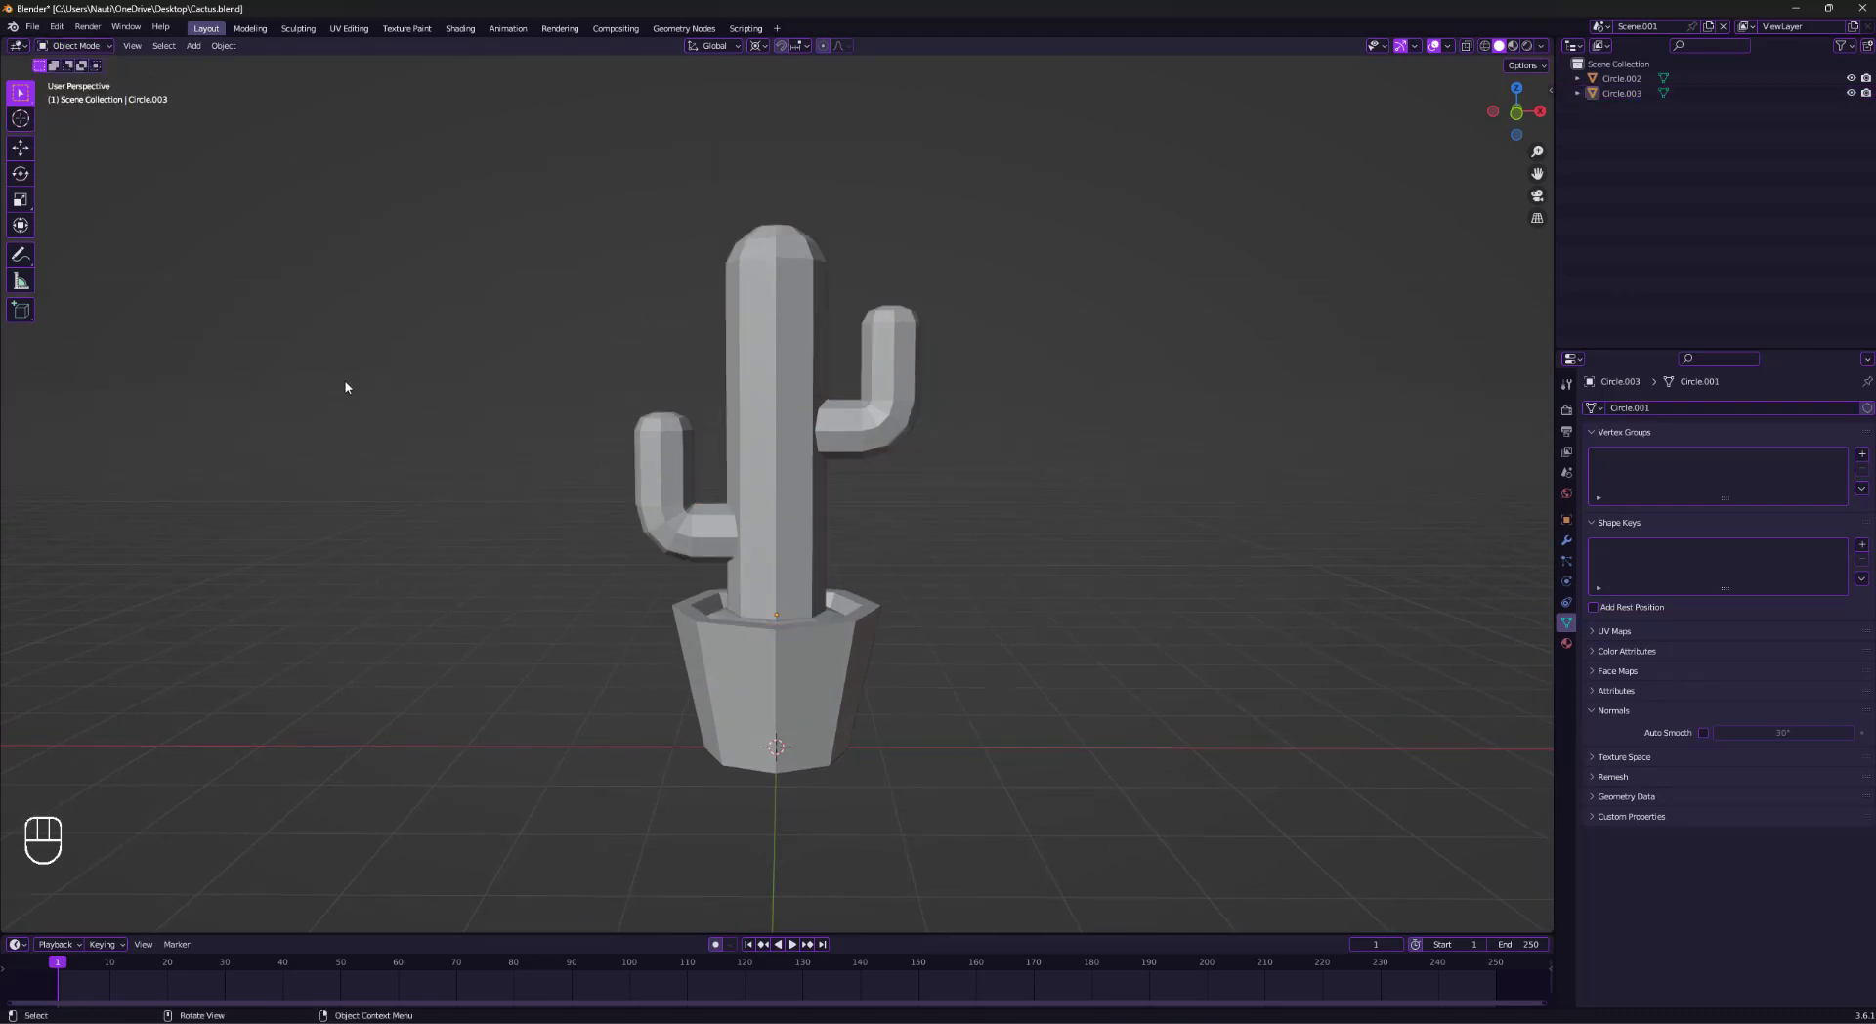
{"action": "key", "text": "ctrl+tab"}
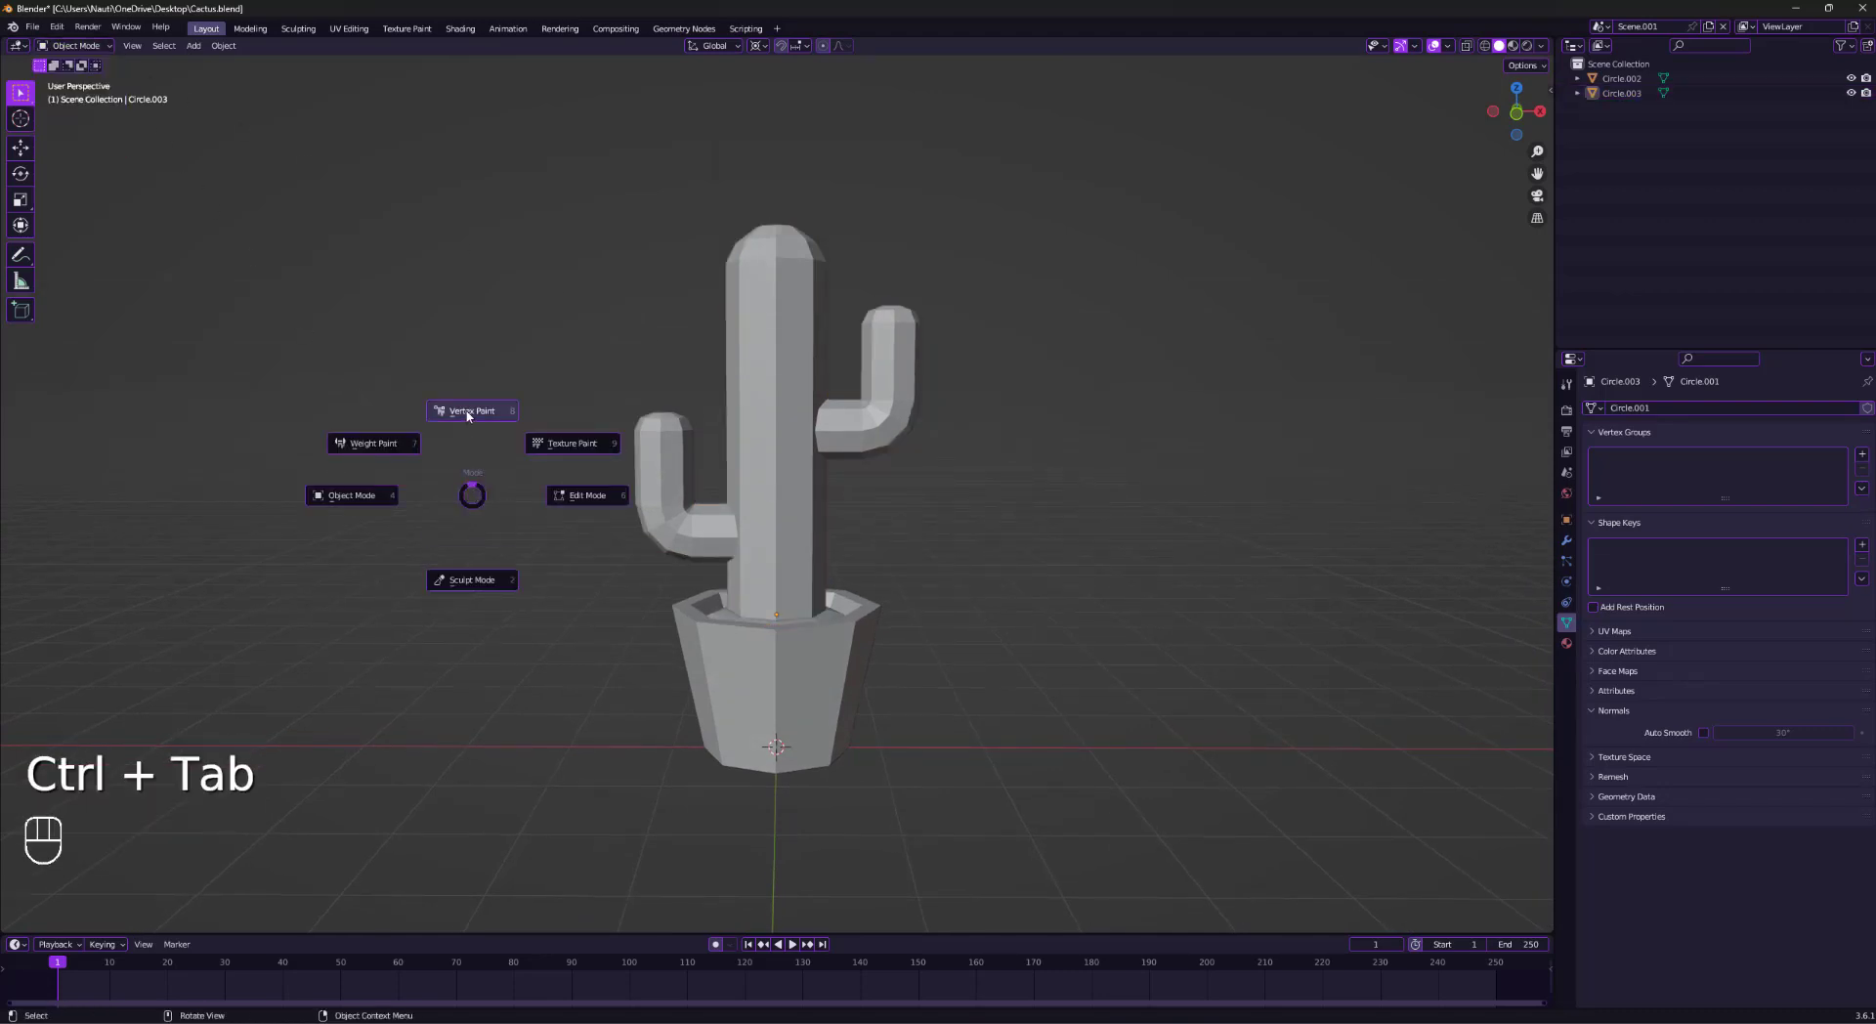
{"action": "left_click", "coordinate": [470, 410]}
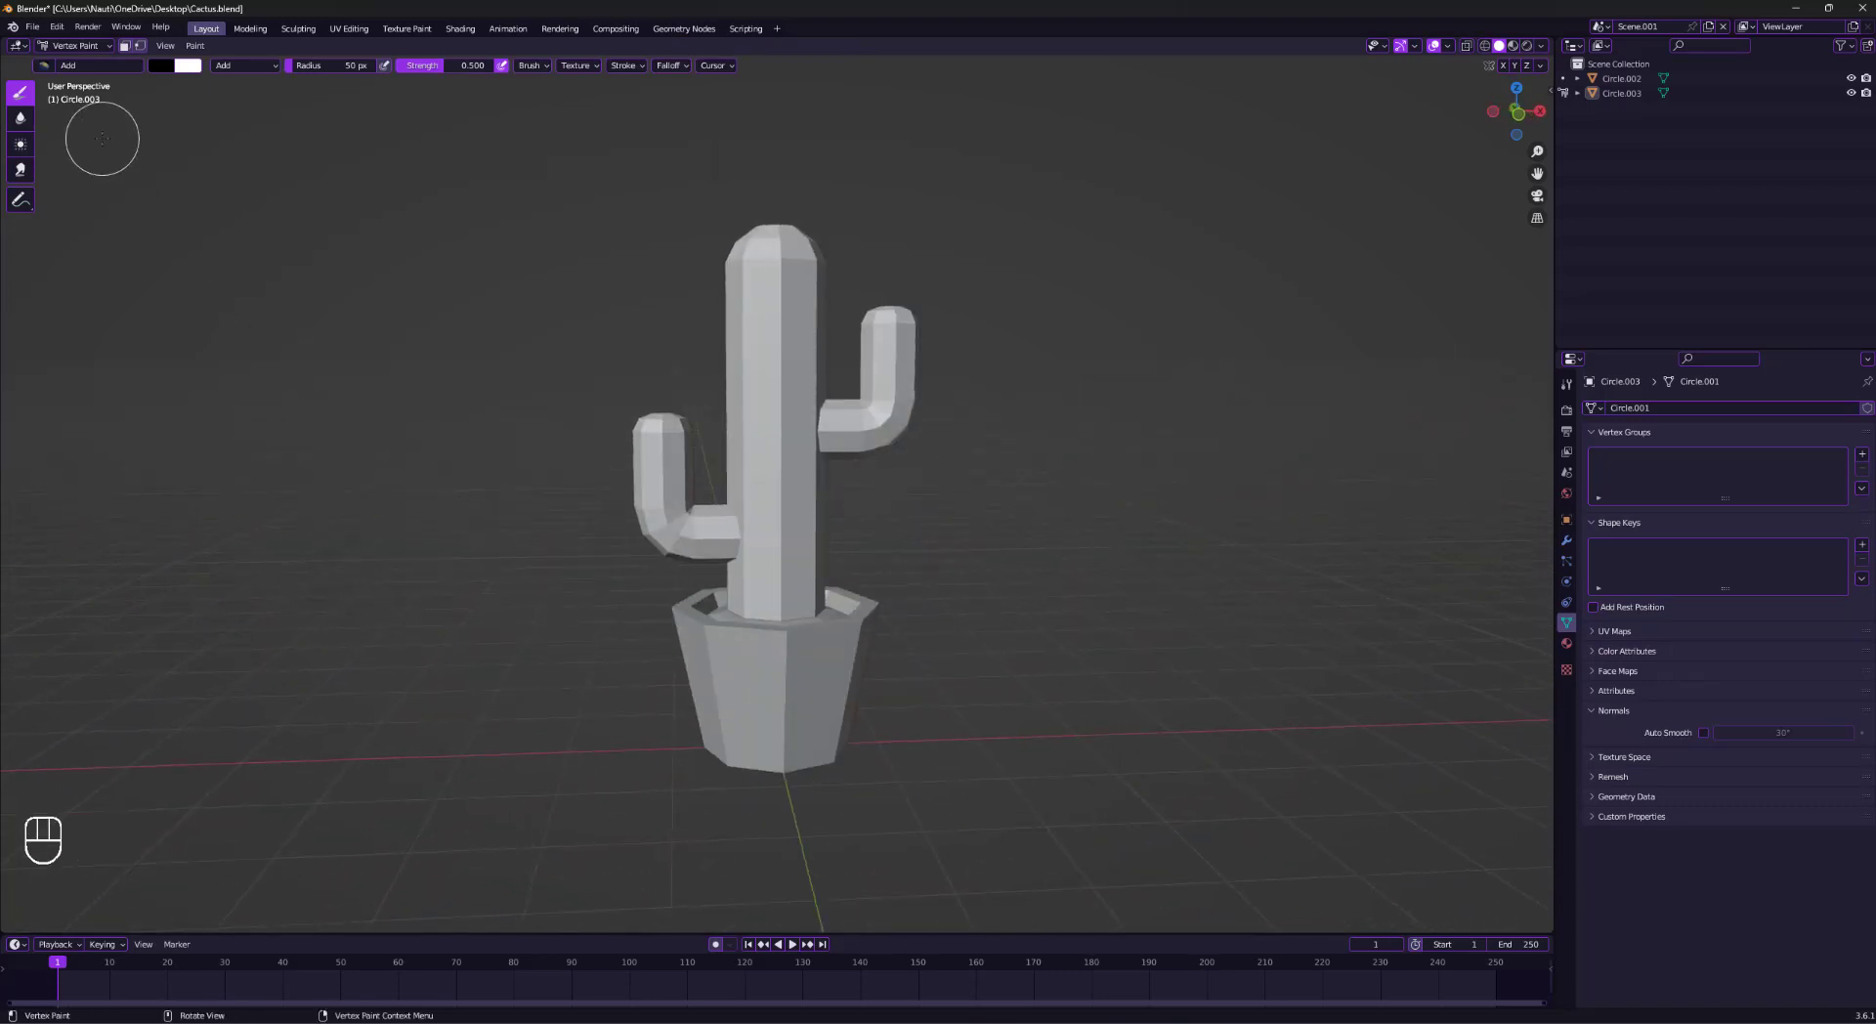
{"action": "mouse_move", "coordinate": [84, 209]}
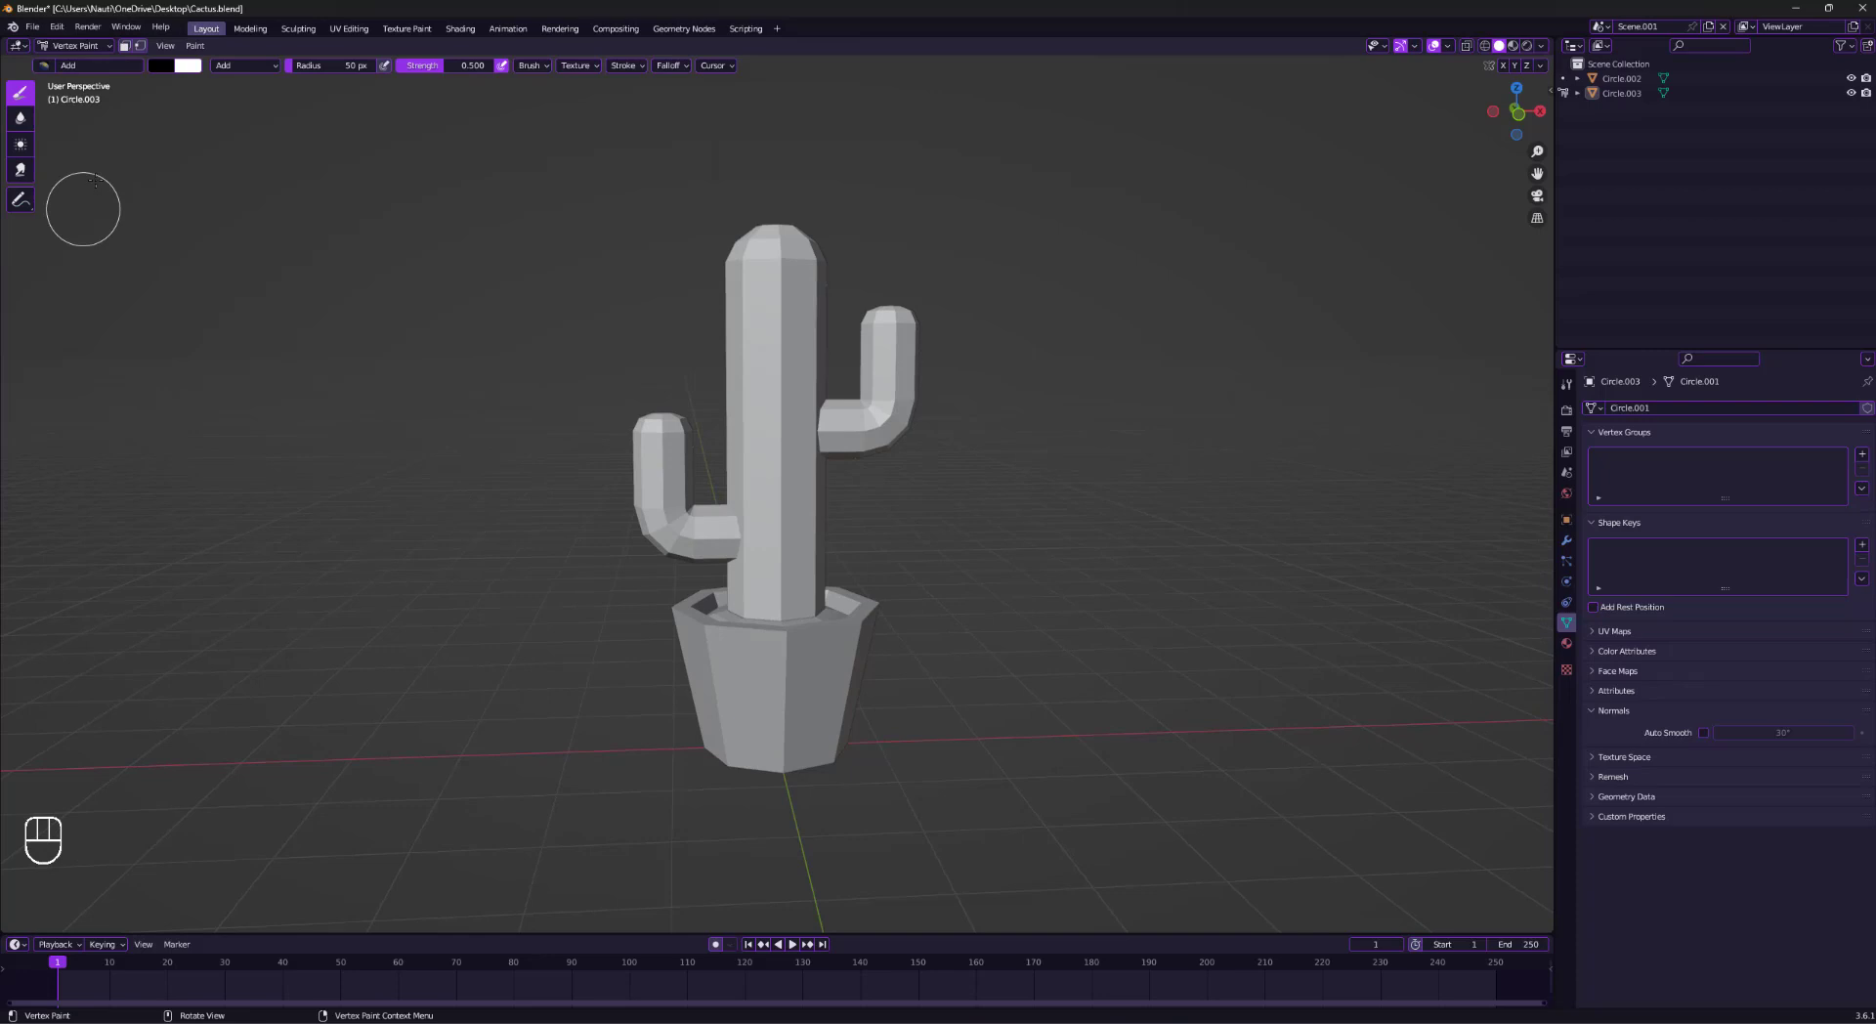
{"action": "key", "text": "t"}
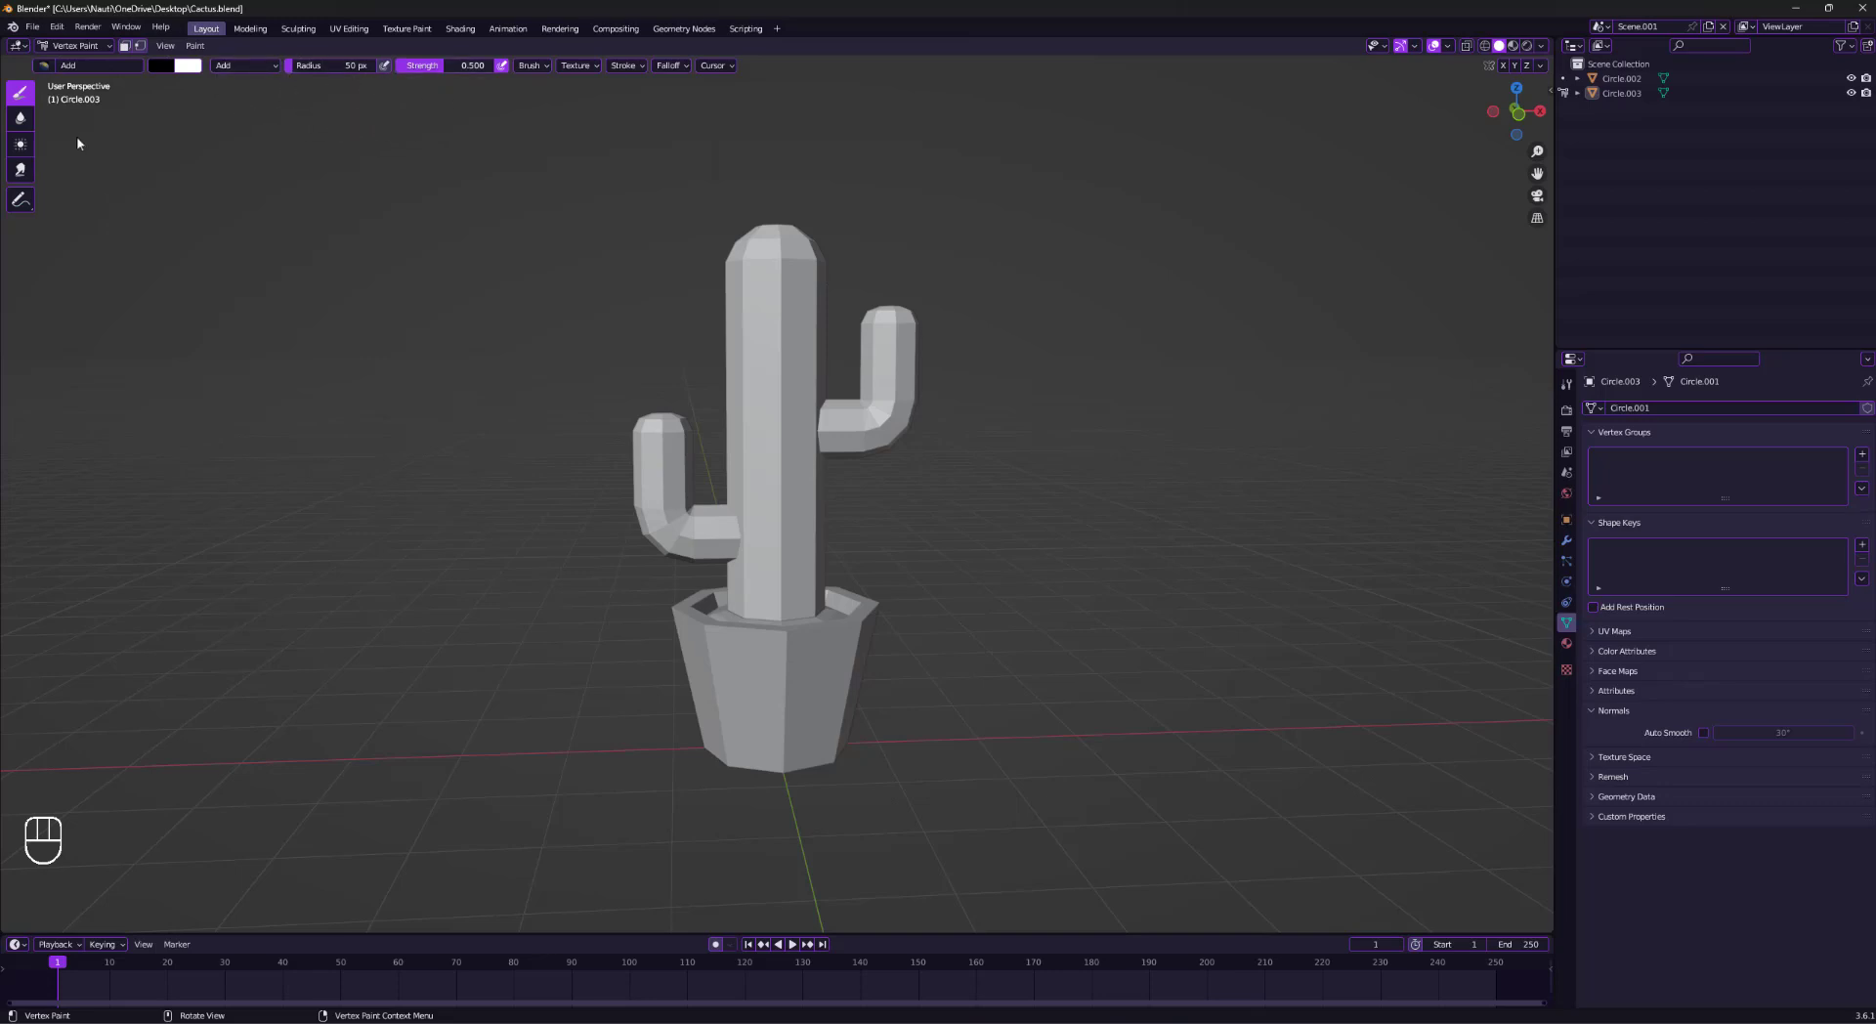
Select the mix draw brush and pick a first green paint colour.
{"action": "left_click", "coordinate": [244, 65]}
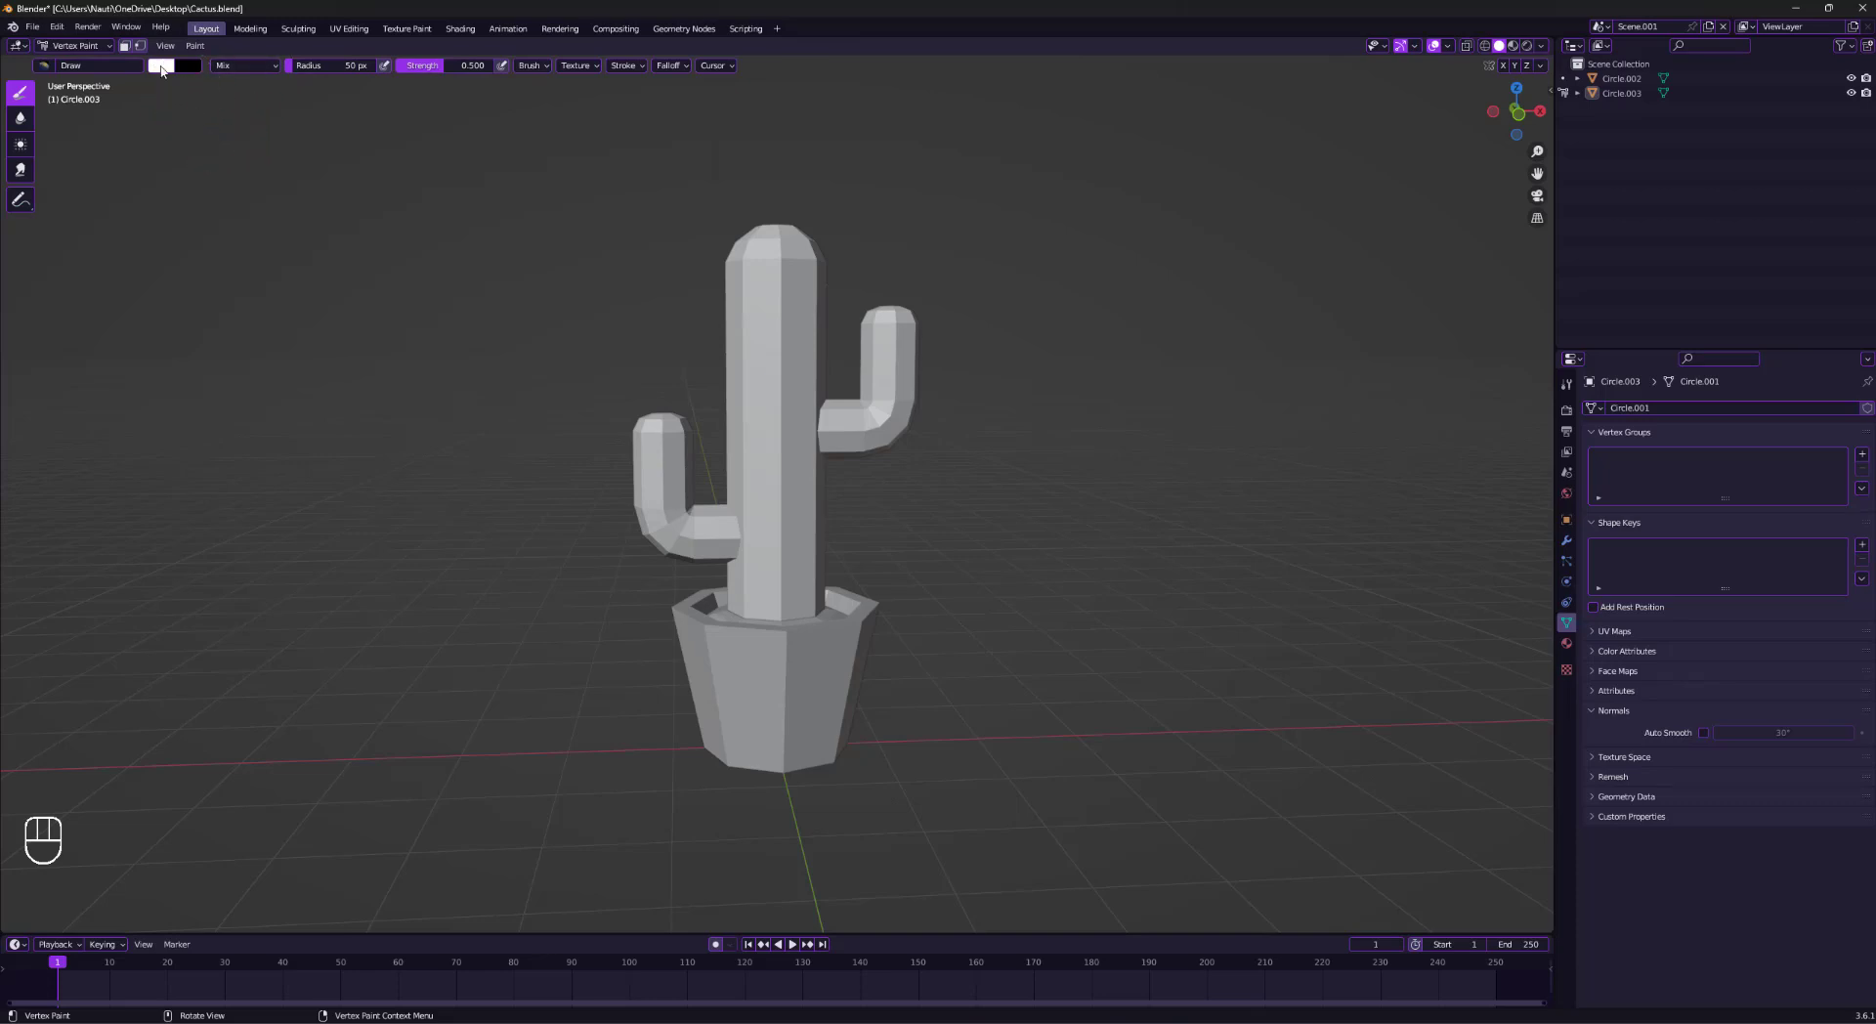
{"action": "left_click", "coordinate": [165, 65]}
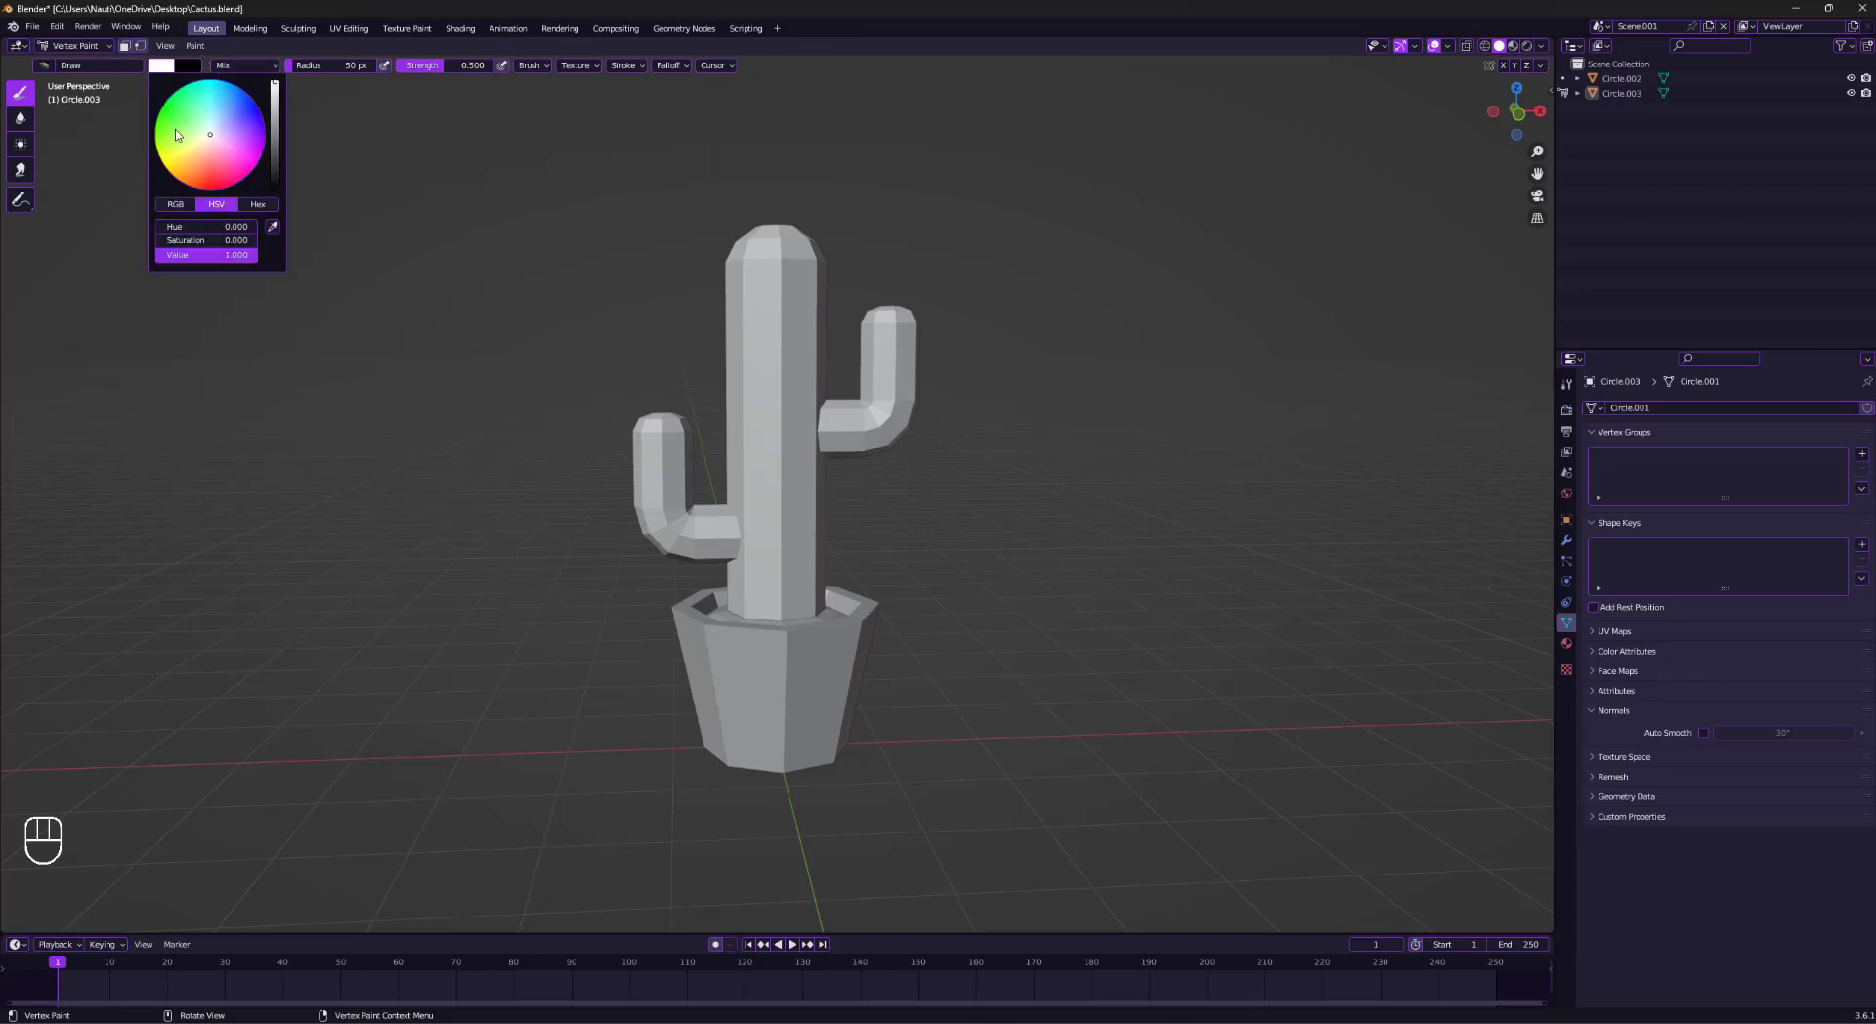
{"action": "left_click", "coordinate": [170, 135]}
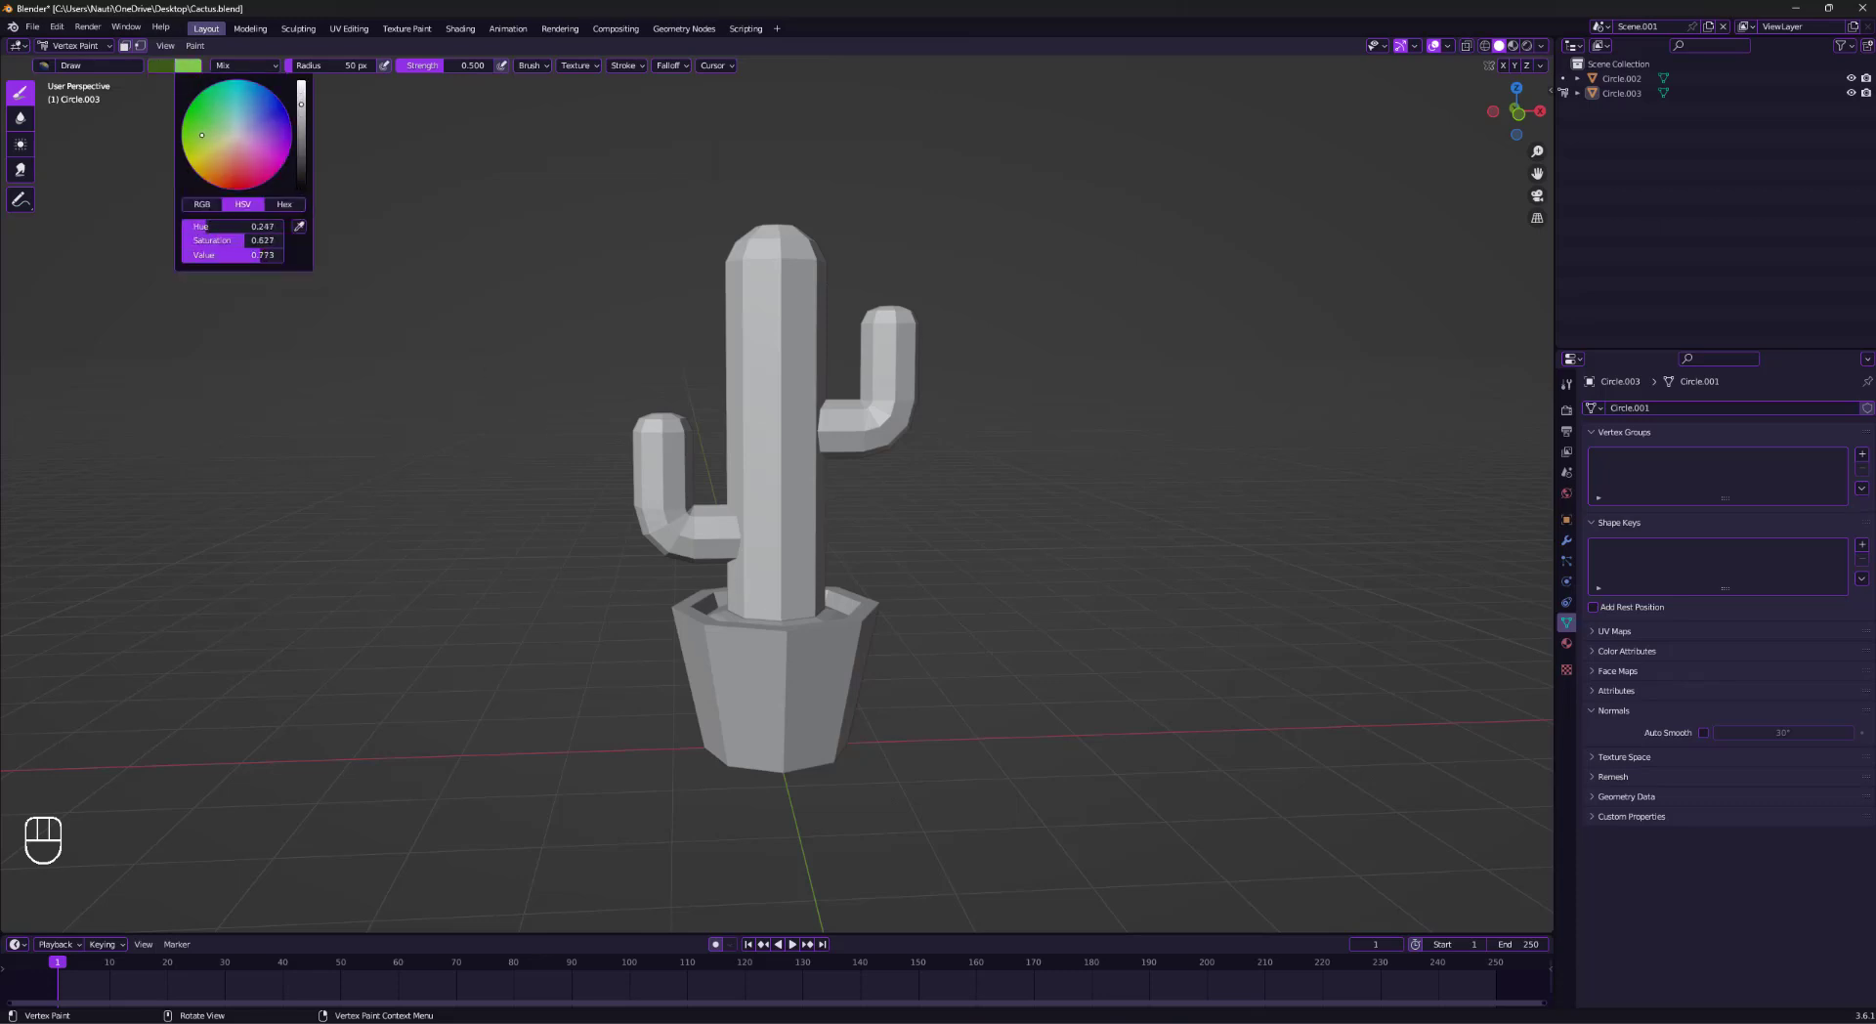
{"action": "left_click", "coordinate": [651, 358]}
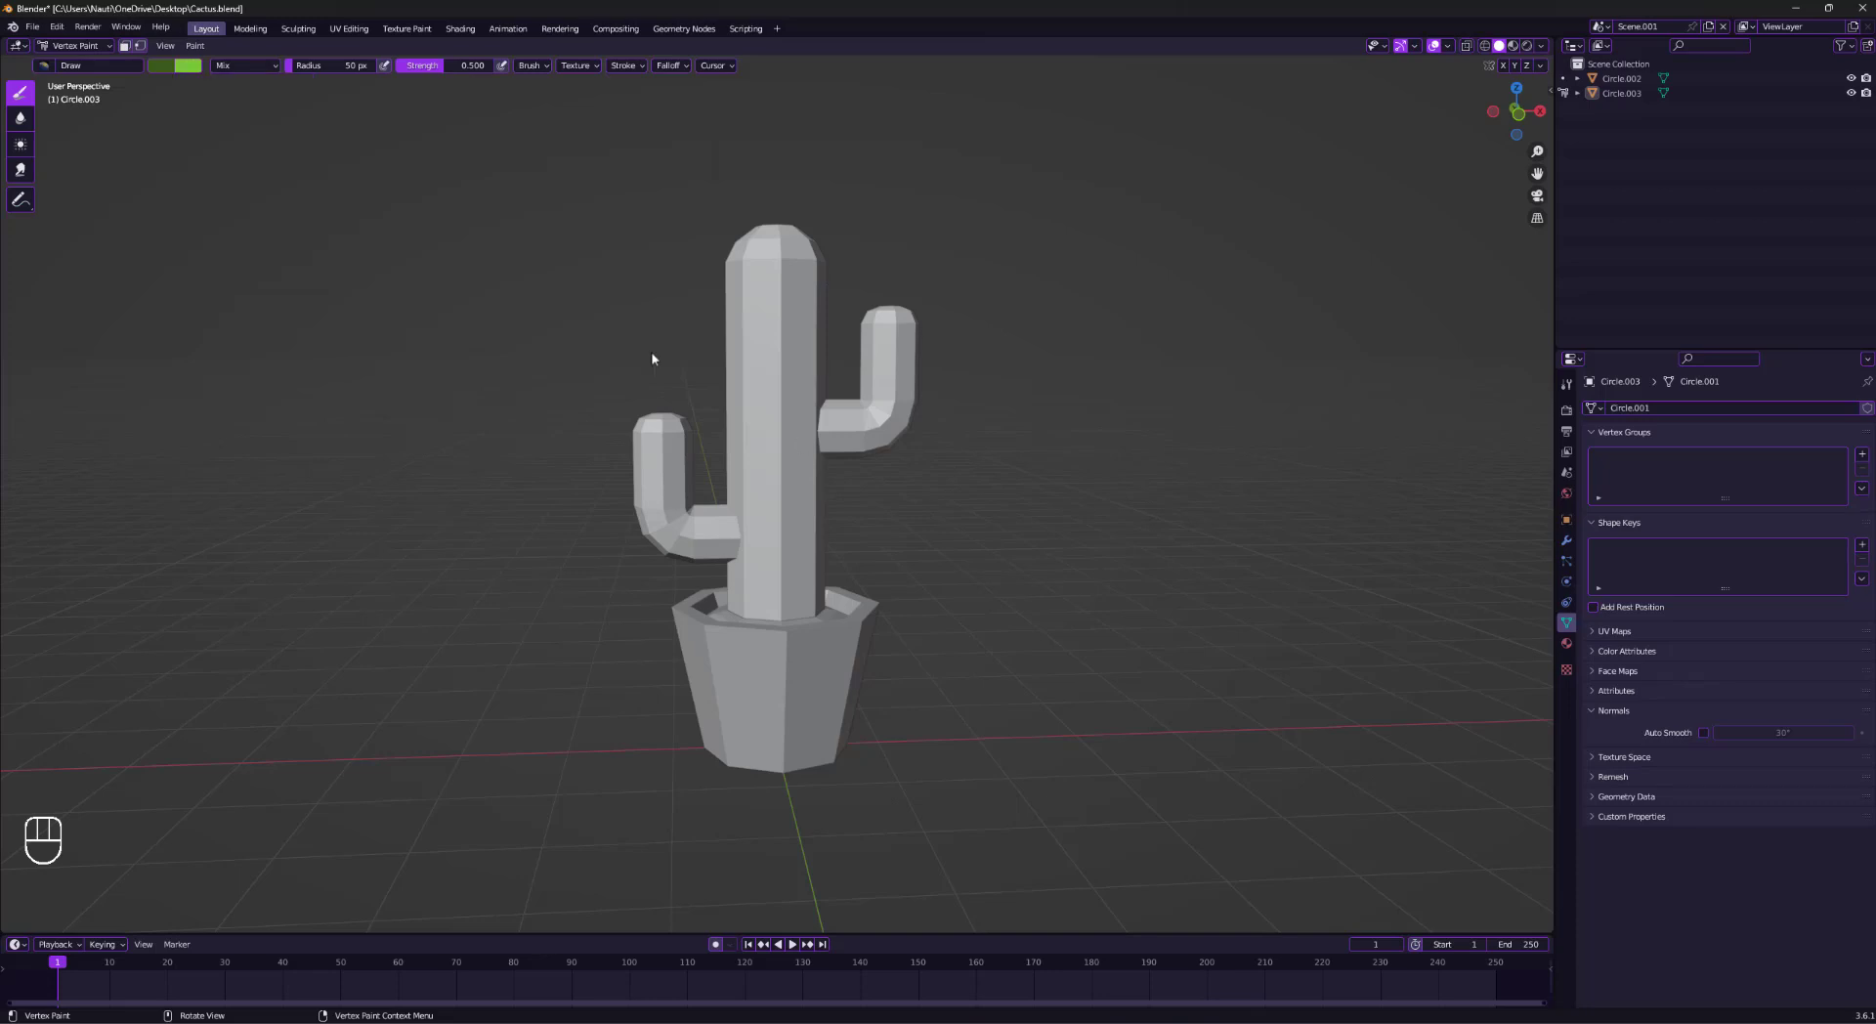
Reopen the colour picker and settle on a medium green brush colour.
{"action": "left_click", "coordinate": [171, 64]}
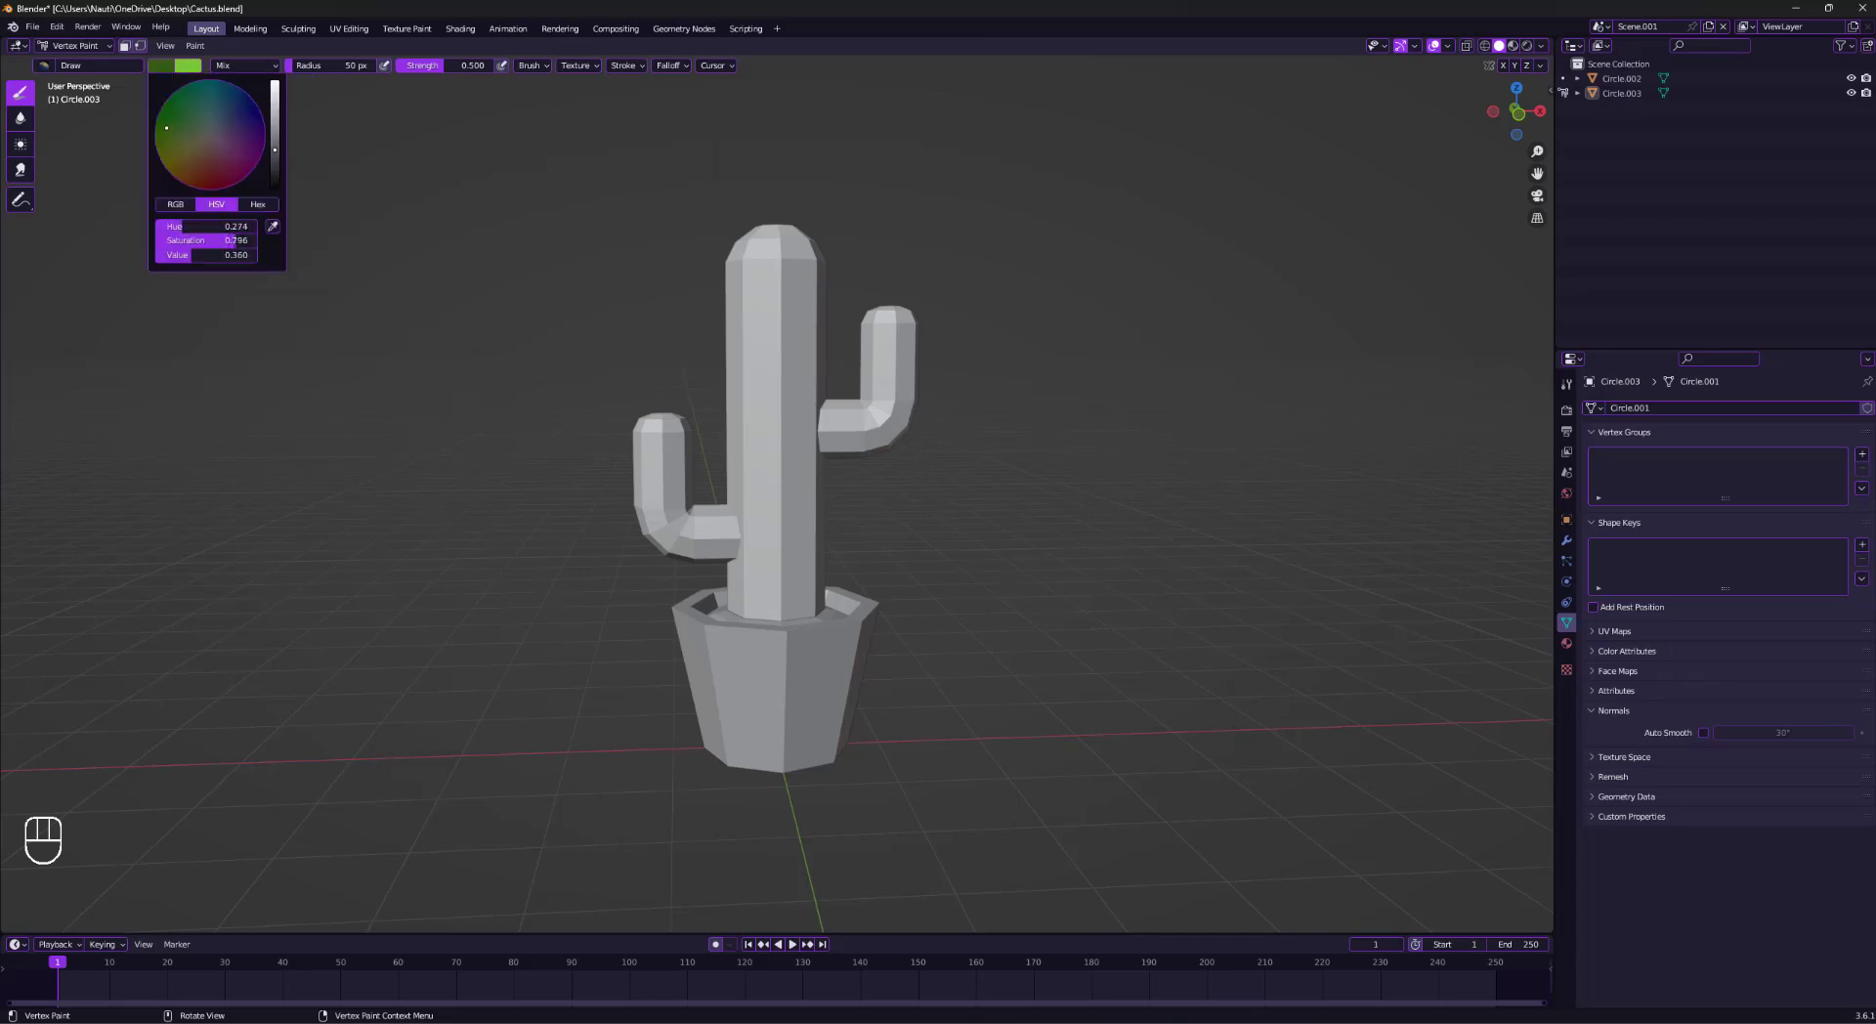
{"action": "left_click", "coordinate": [156, 74]}
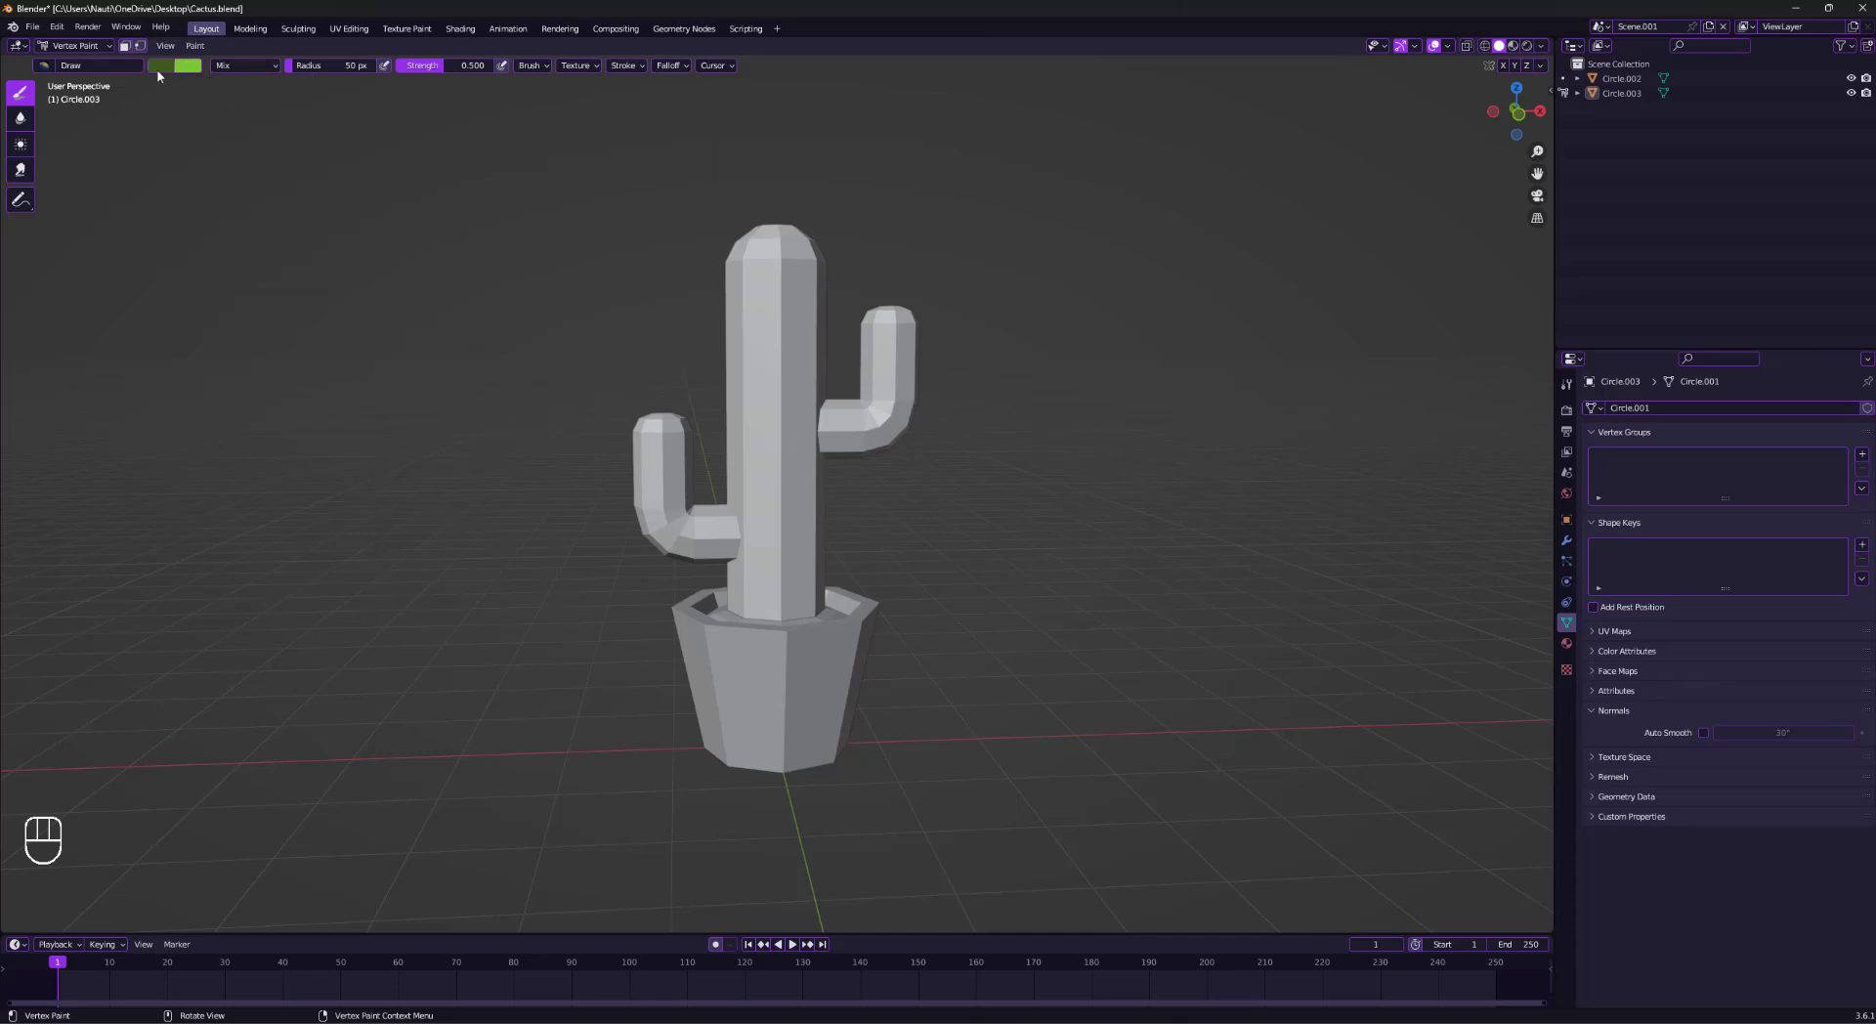
{"action": "left_click", "coordinate": [176, 65]}
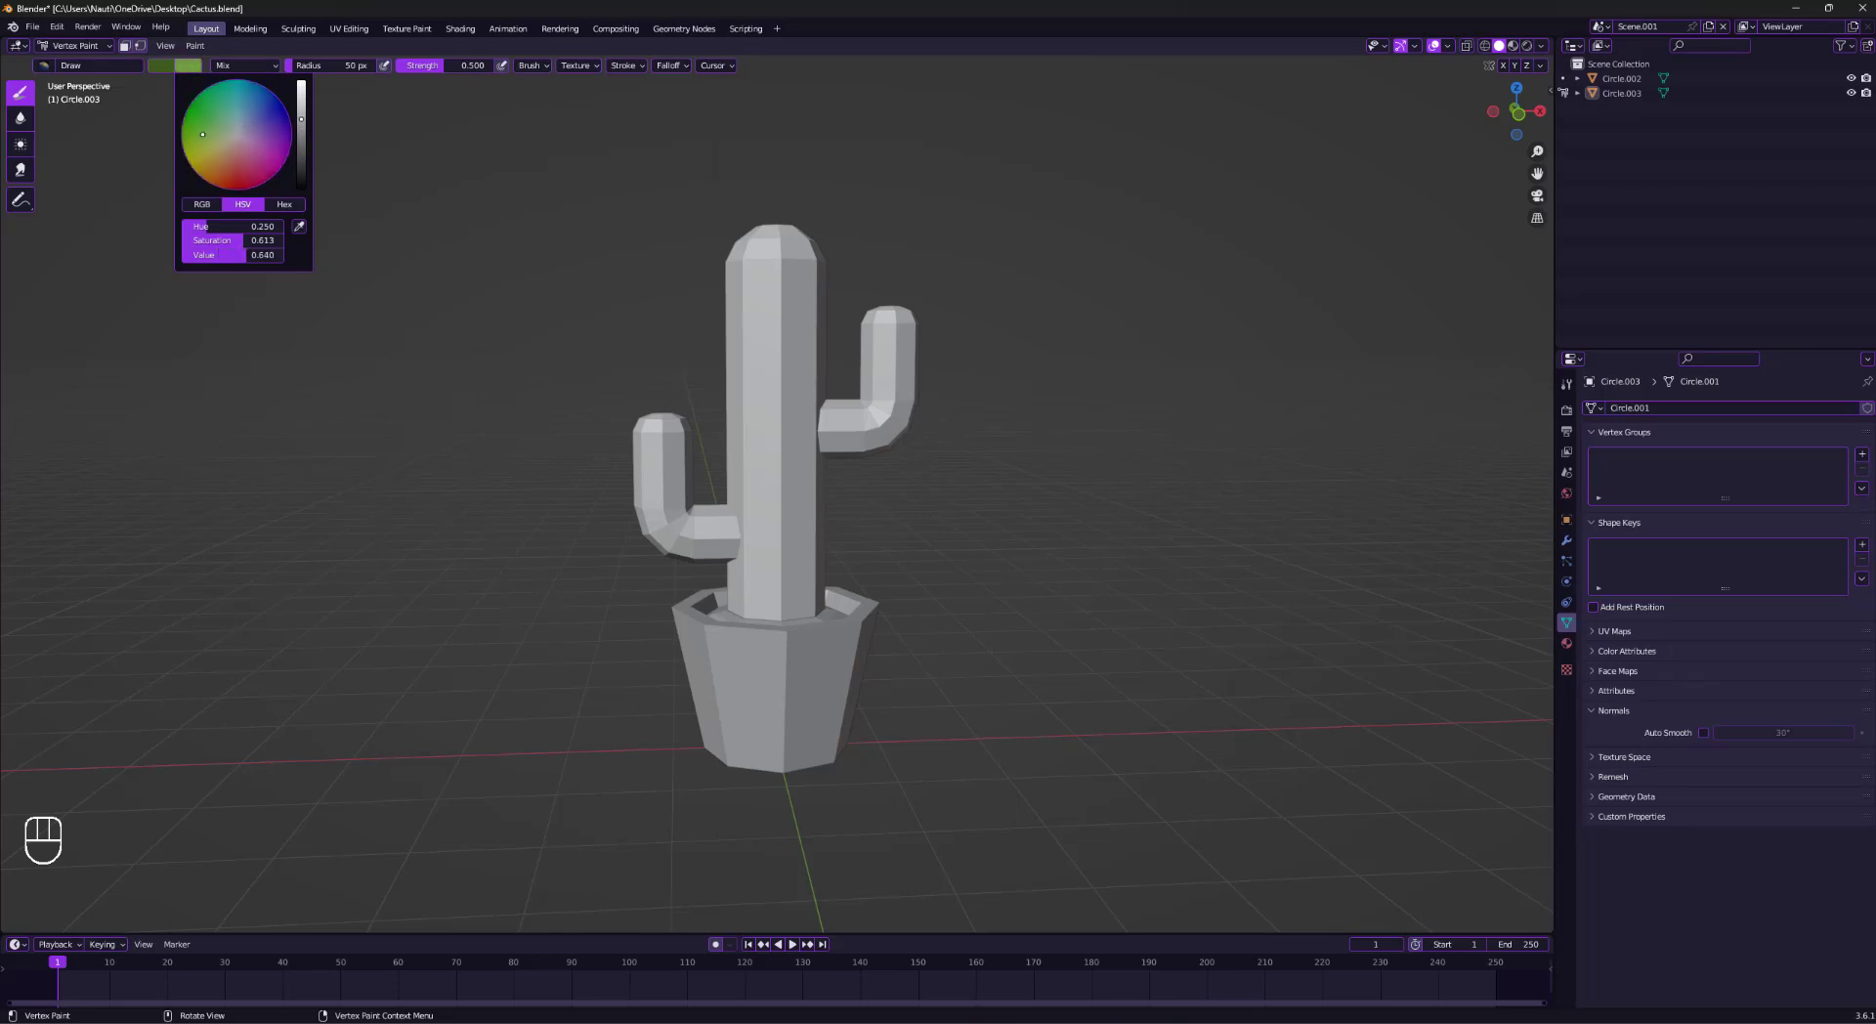
{"action": "left_click", "coordinate": [1128, 534]}
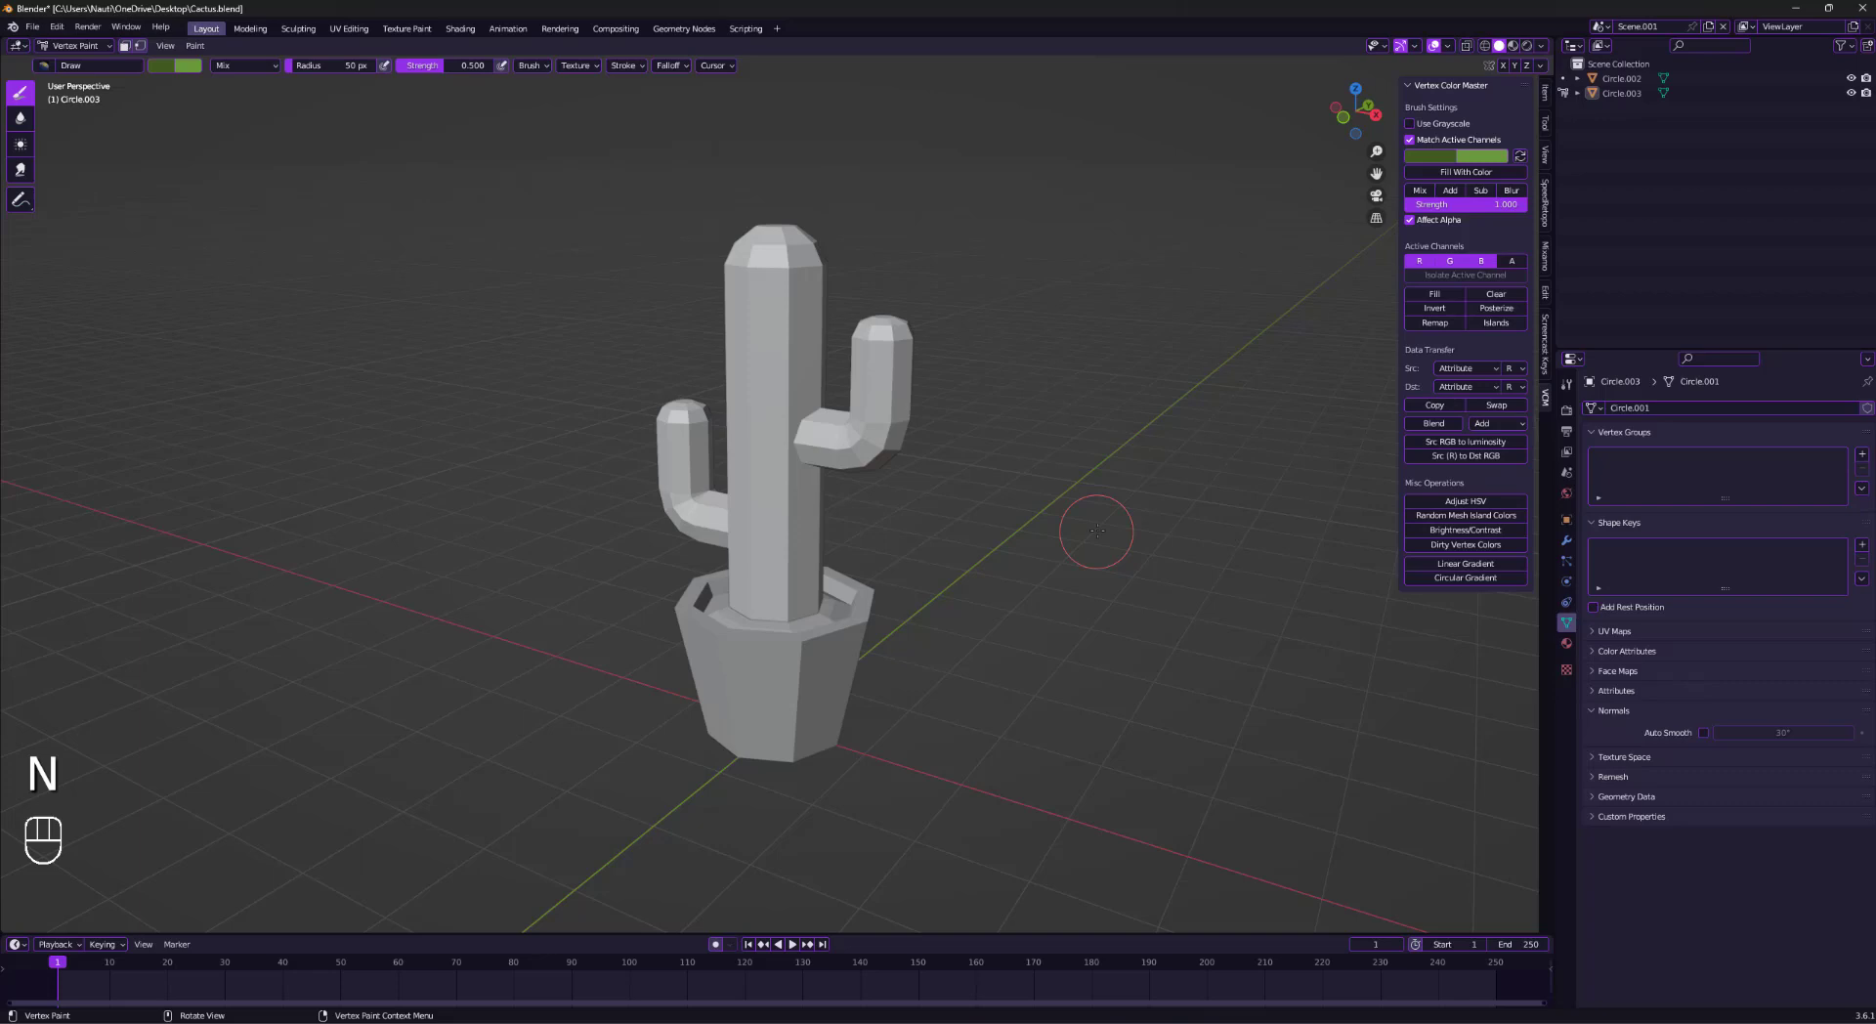
Paint the cactus body and arms green using the Vertex Color Master tab.
{"action": "left_click", "coordinate": [1546, 123]}
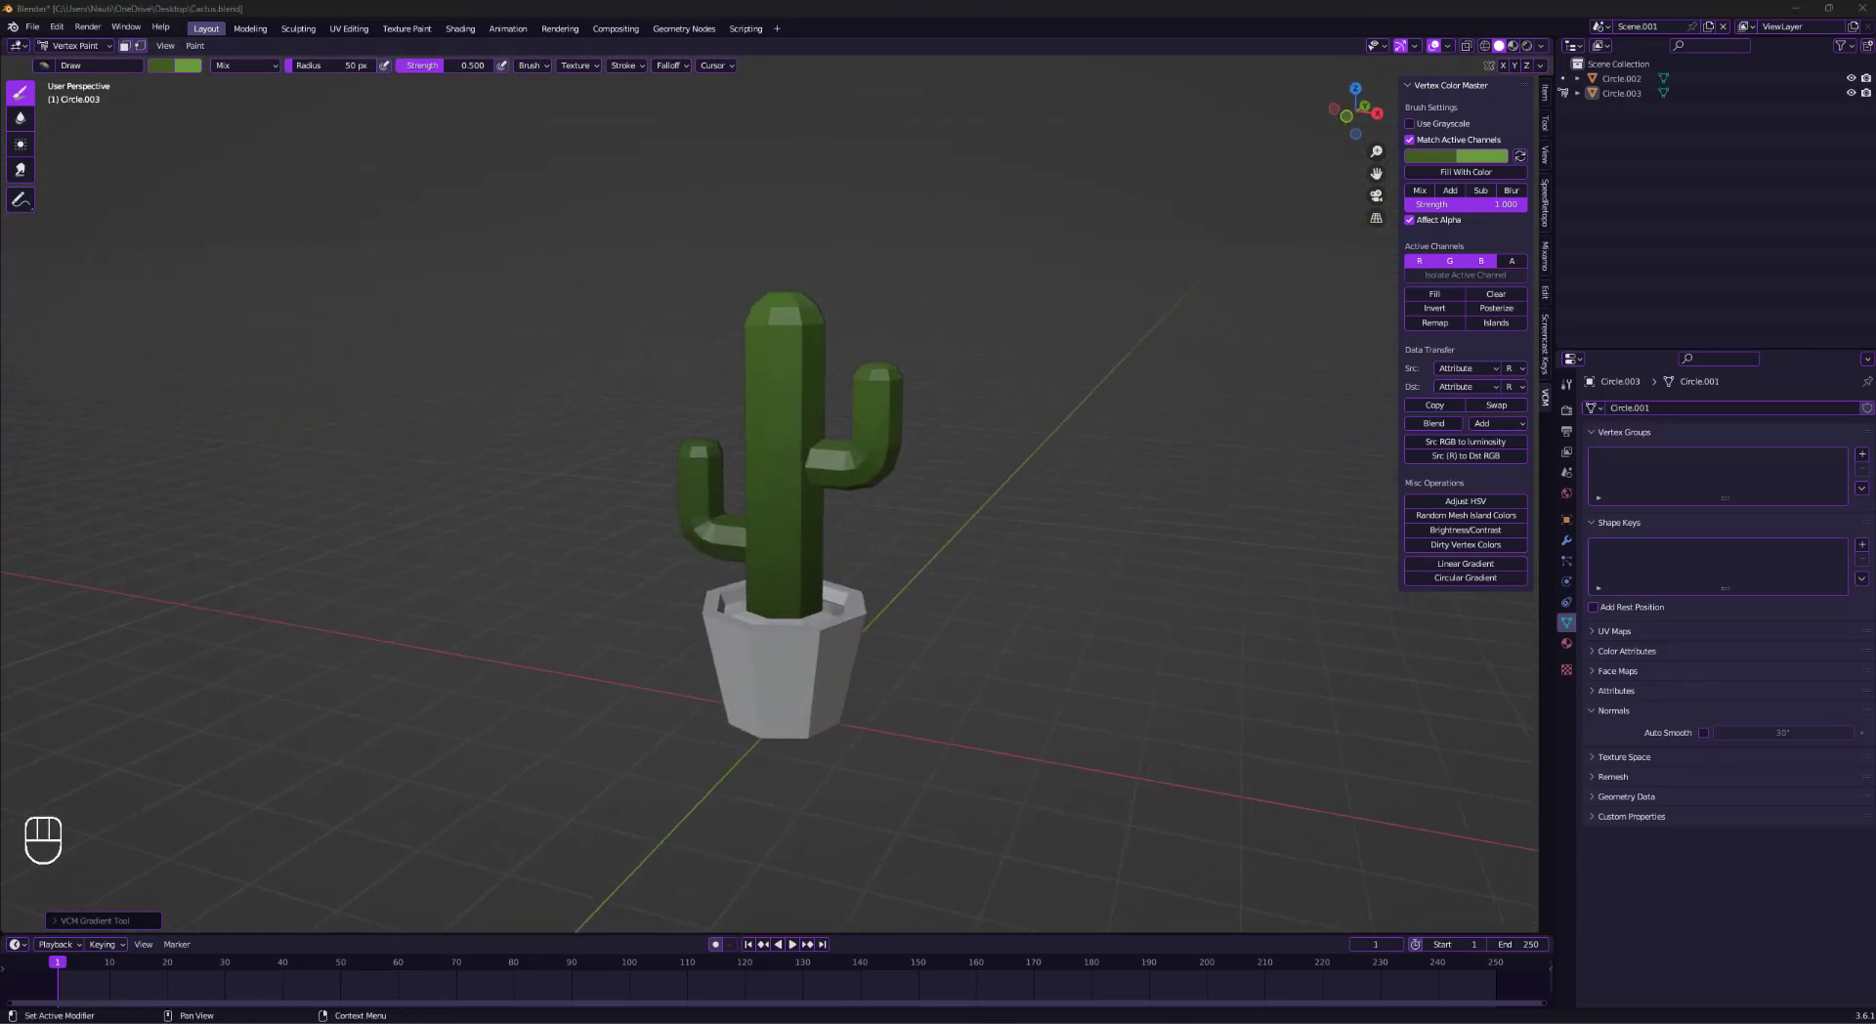
Enter Vertex Paint on the pot mesh and paint it red-brown.
{"action": "key", "text": "ctrl+tab"}
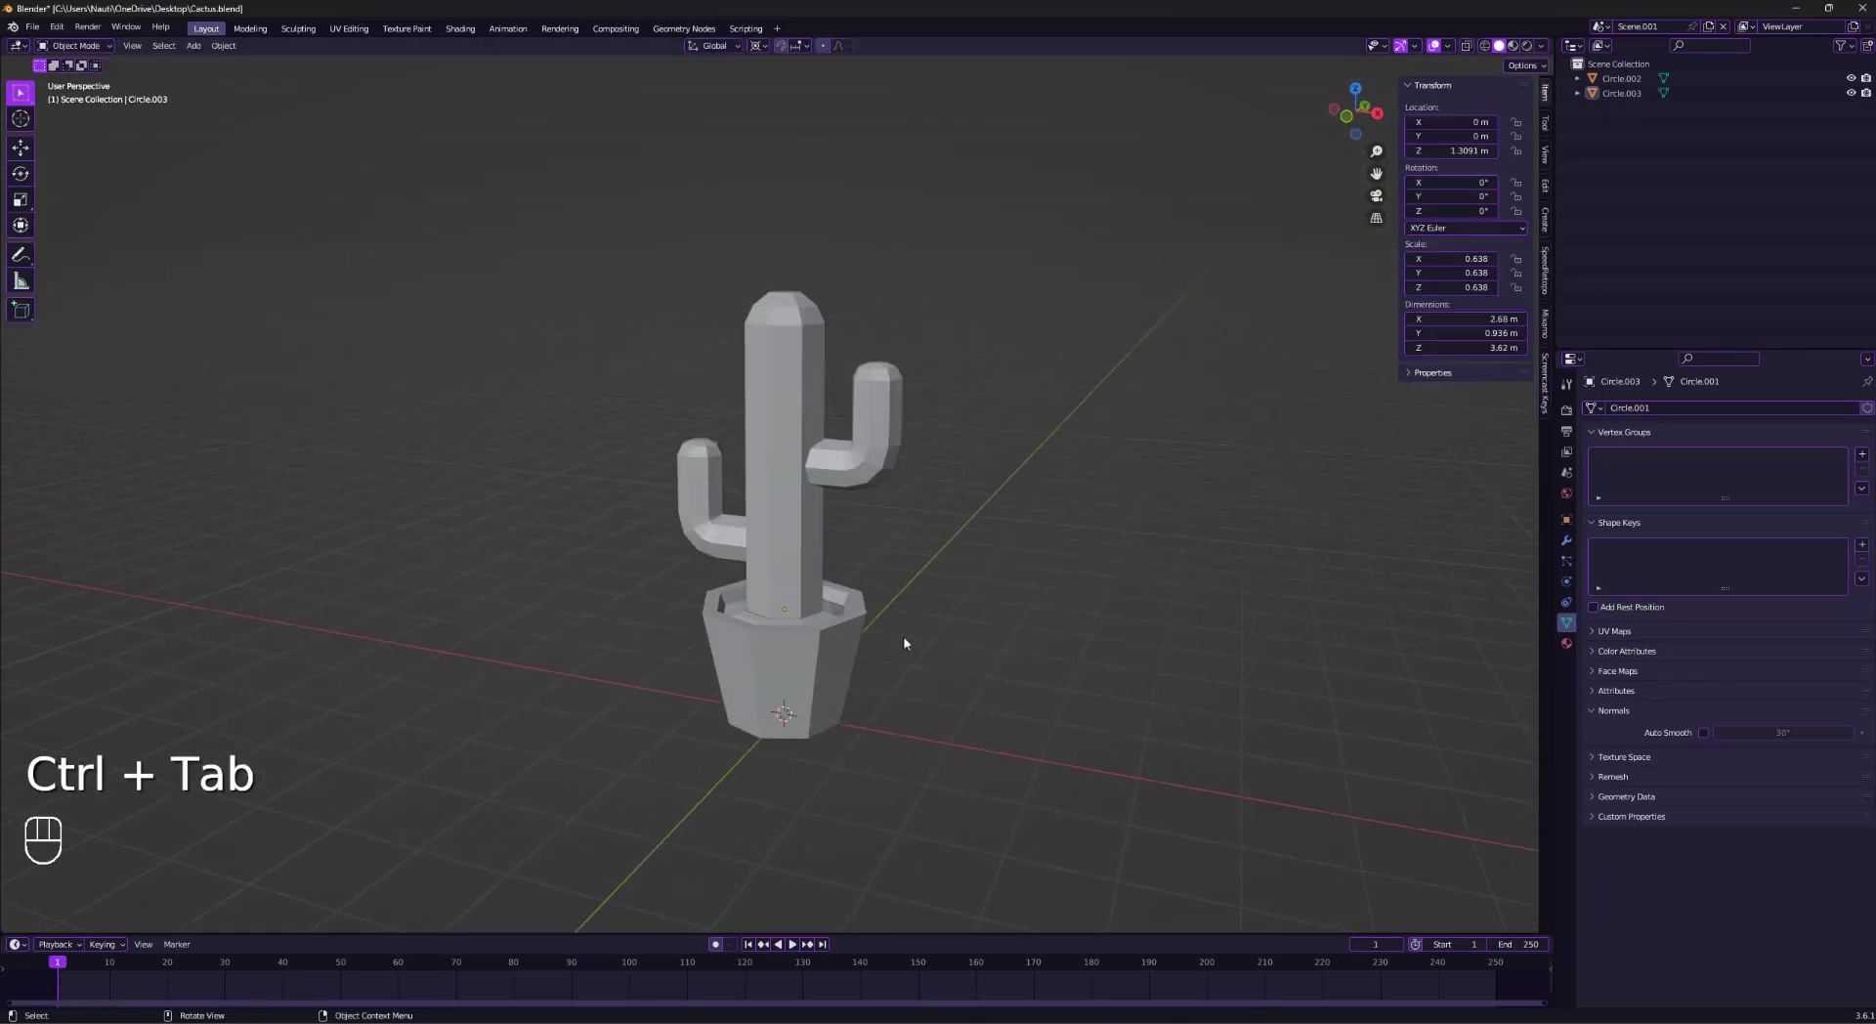
{"action": "key", "text": "Ctrl+Tab"}
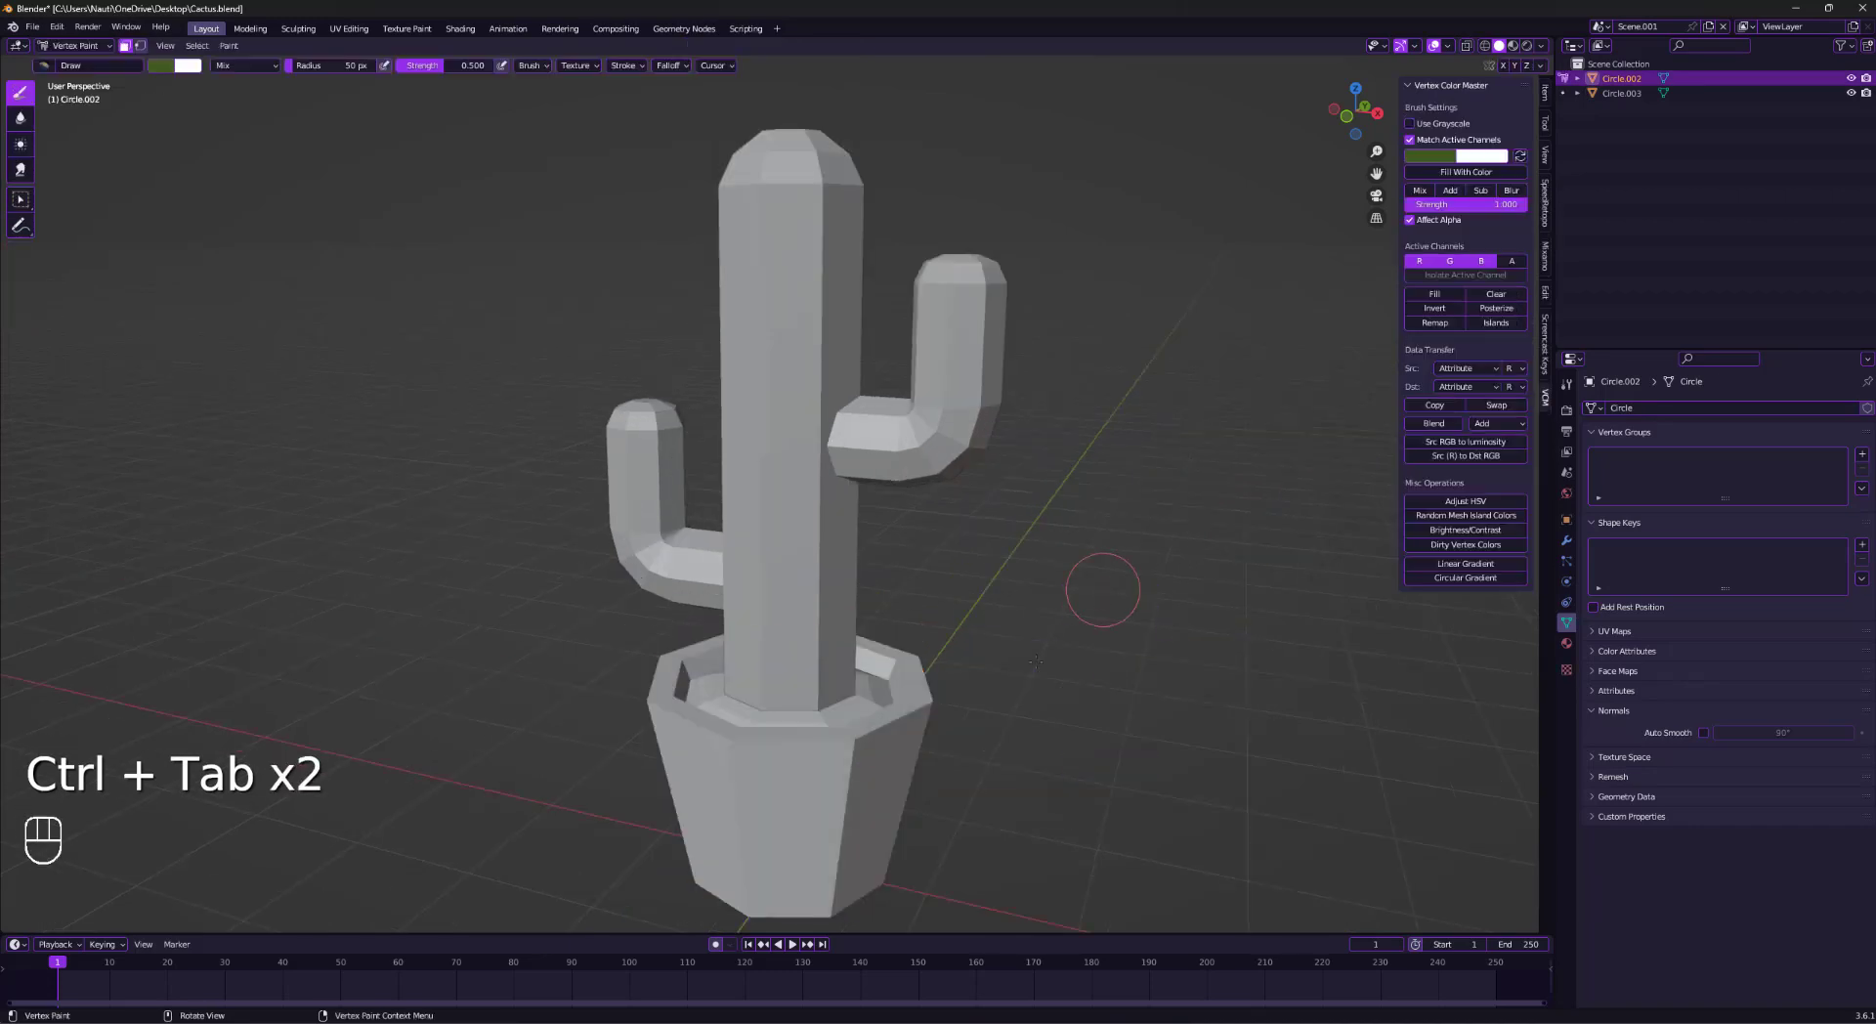
{"action": "left_click", "coordinate": [175, 65]}
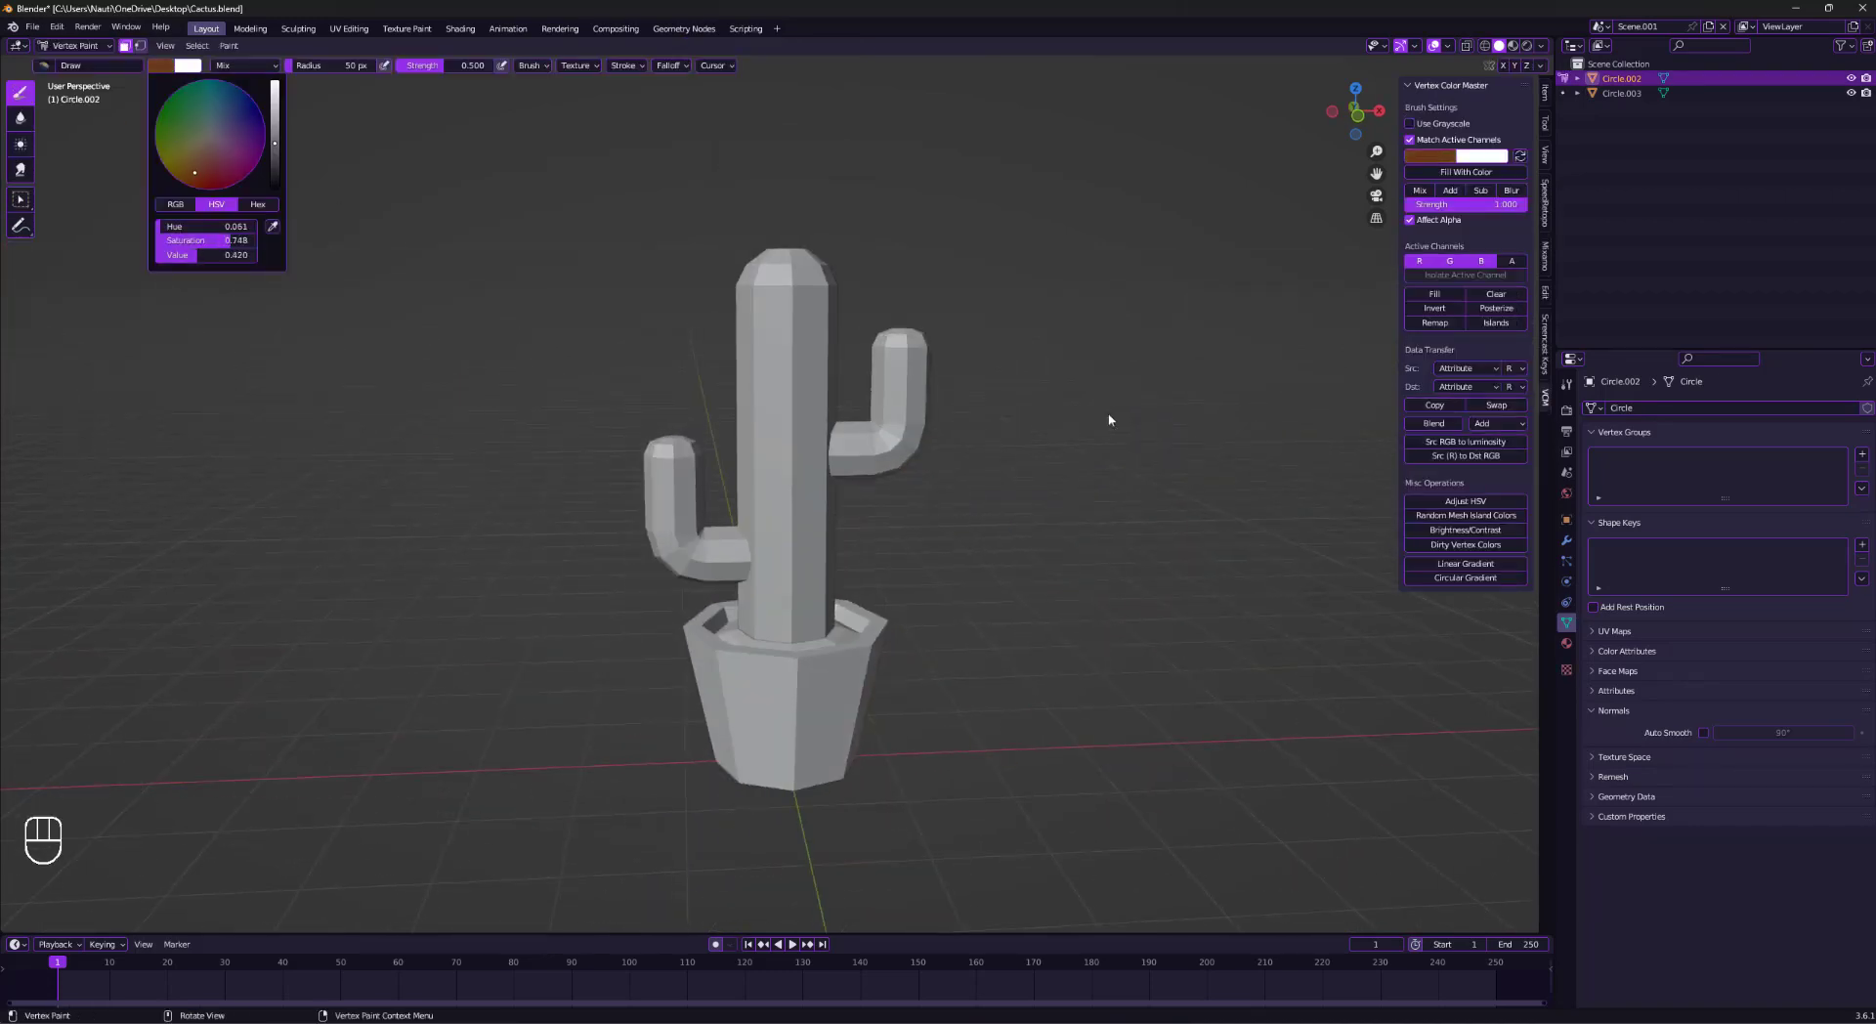
{"action": "left_click", "coordinate": [225, 165]}
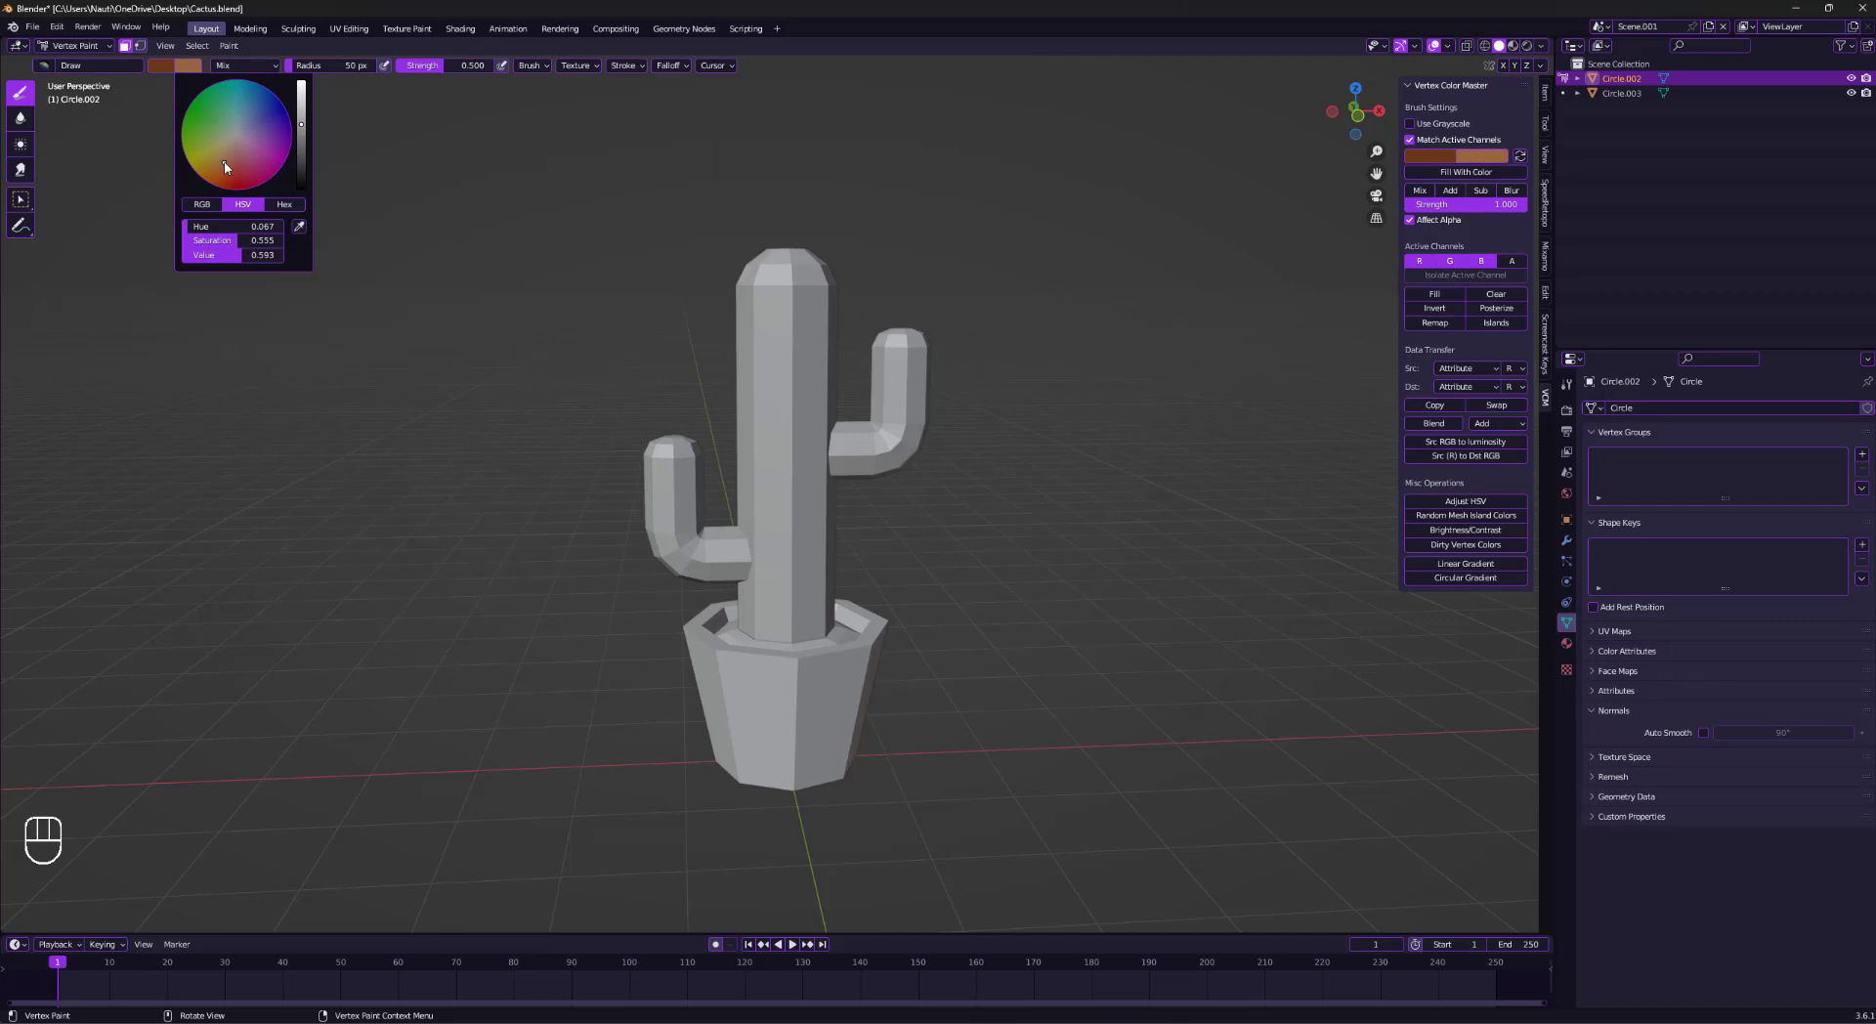
{"action": "left_click", "coordinate": [223, 133]}
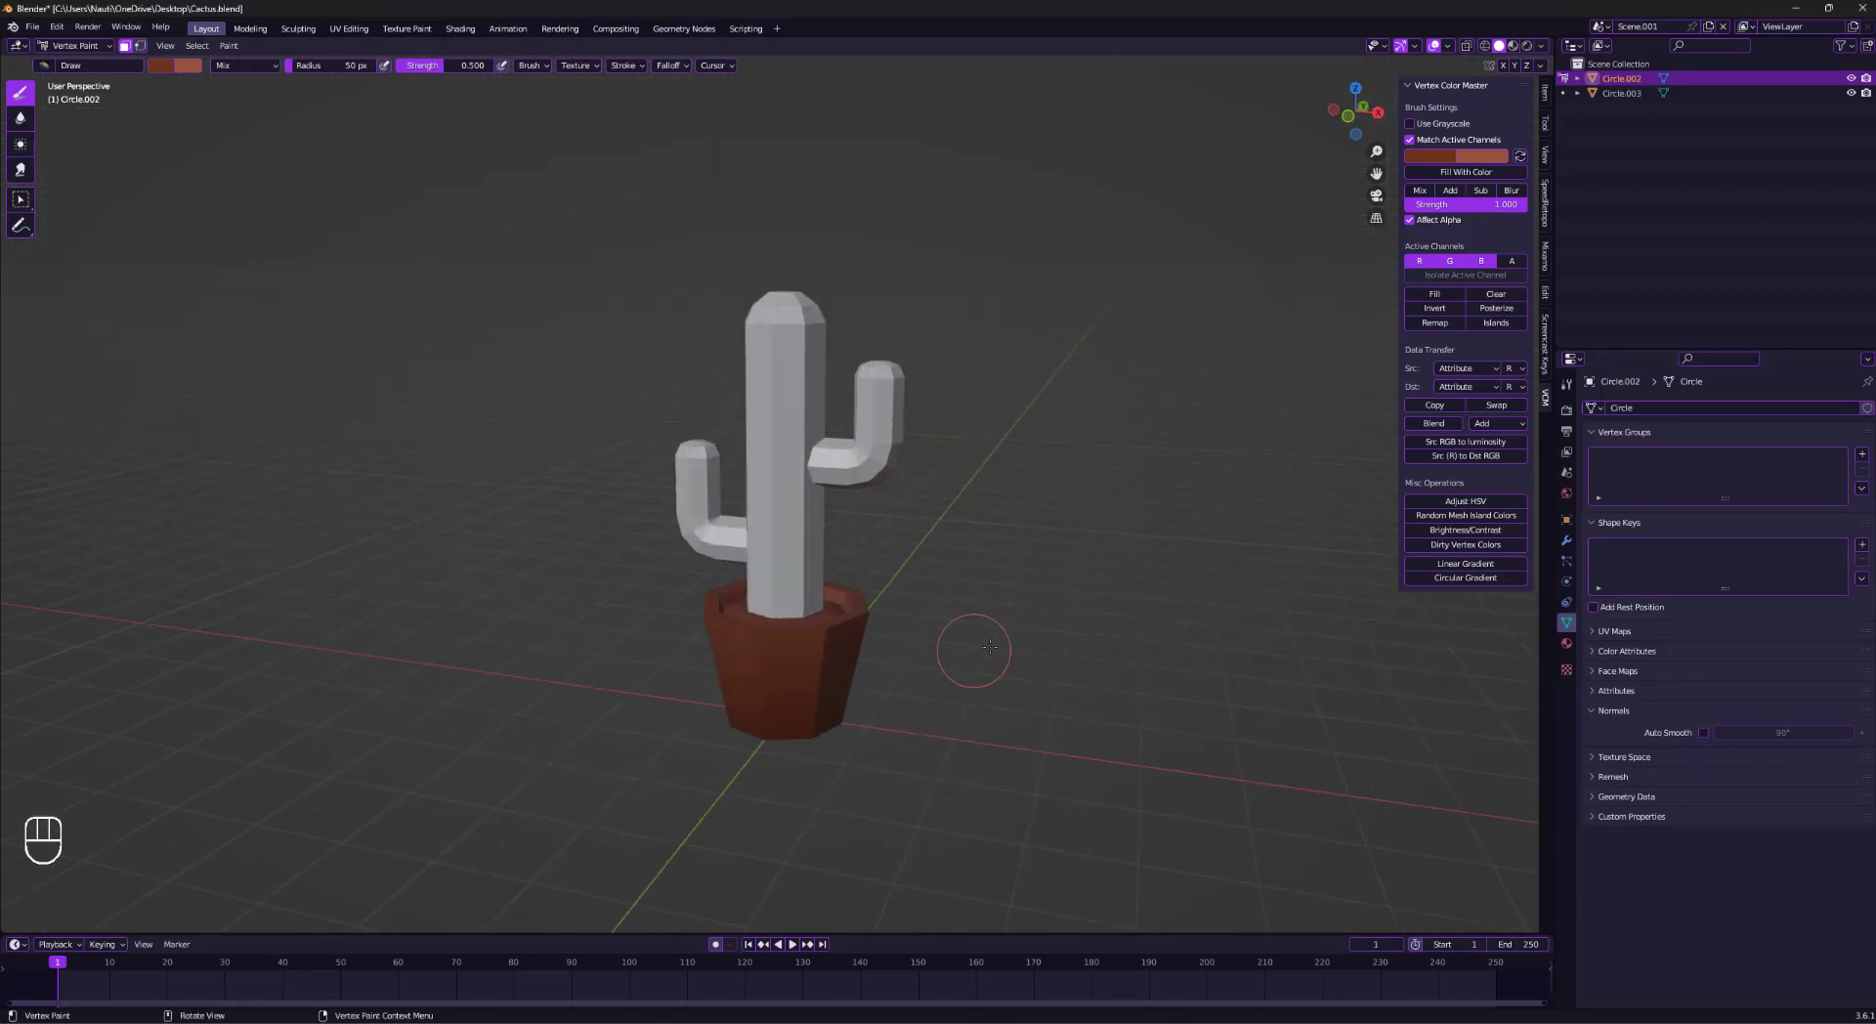
{"action": "key", "text": "ctrl+tab"}
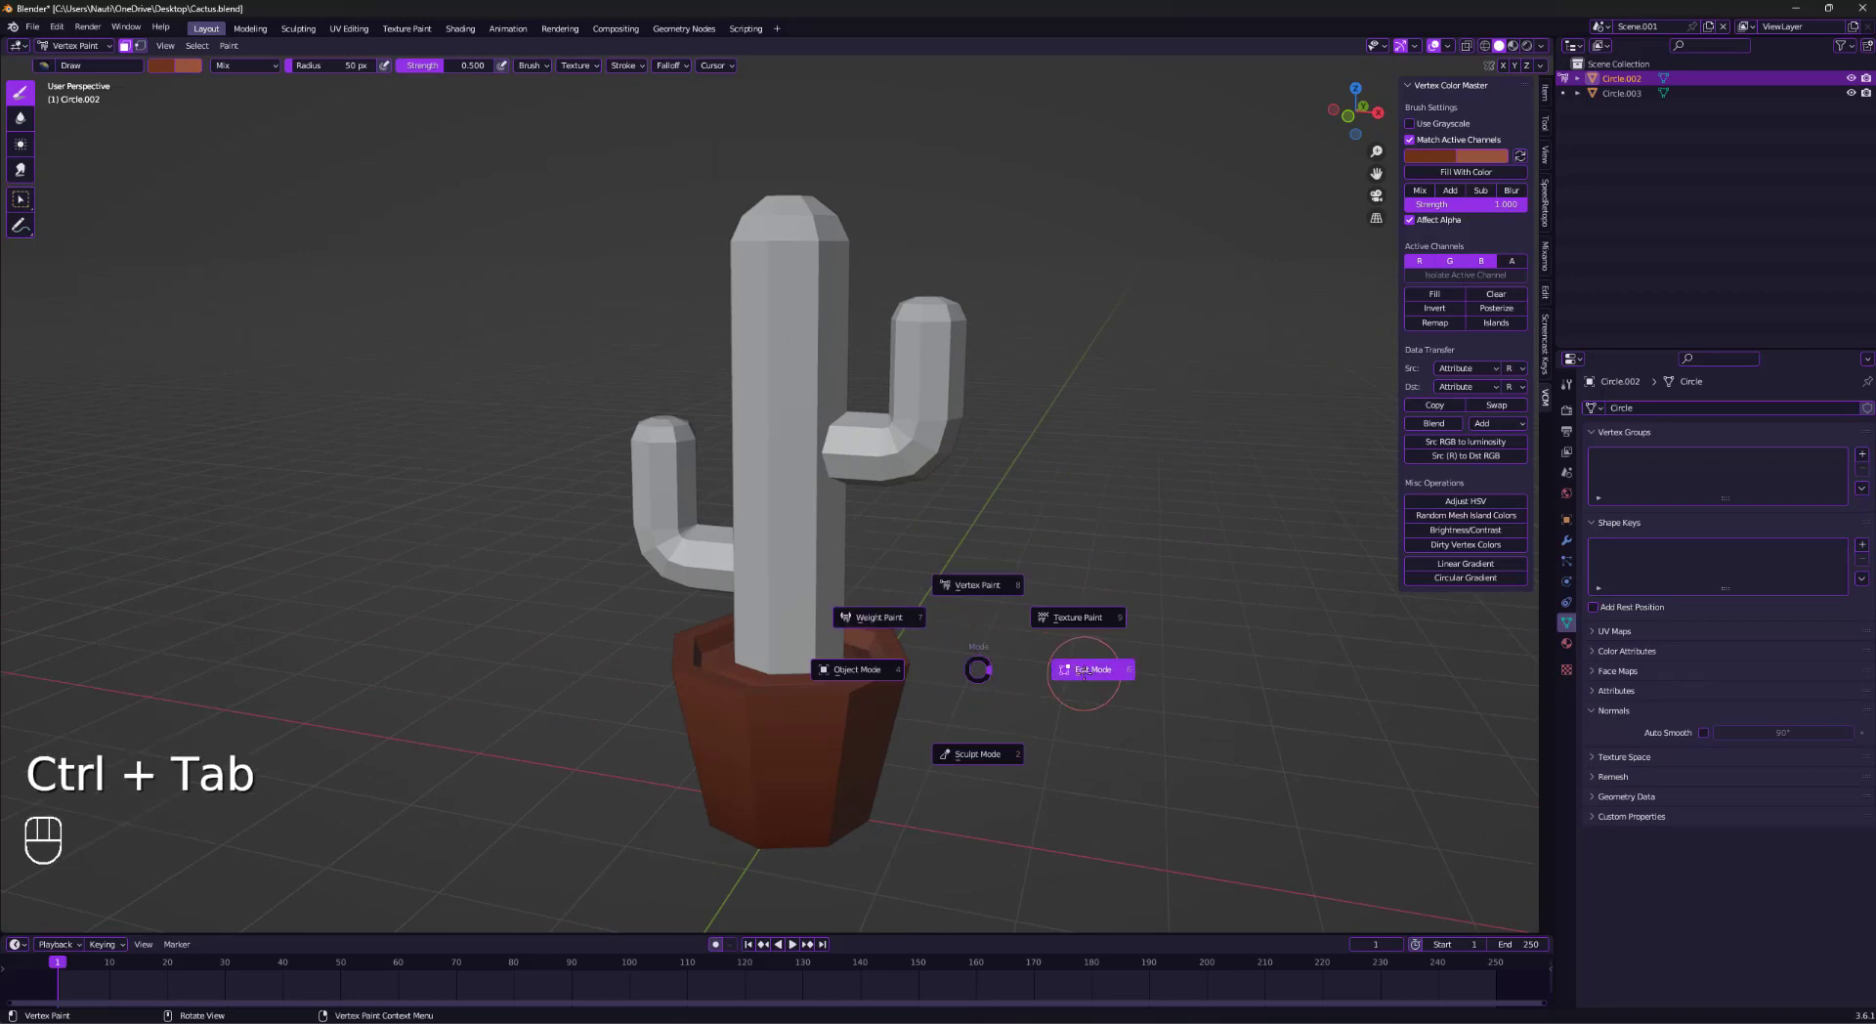
Enter Edit Mode on the pot with X-ray on to reach the dirt faces.
{"action": "left_click", "coordinate": [1083, 668]}
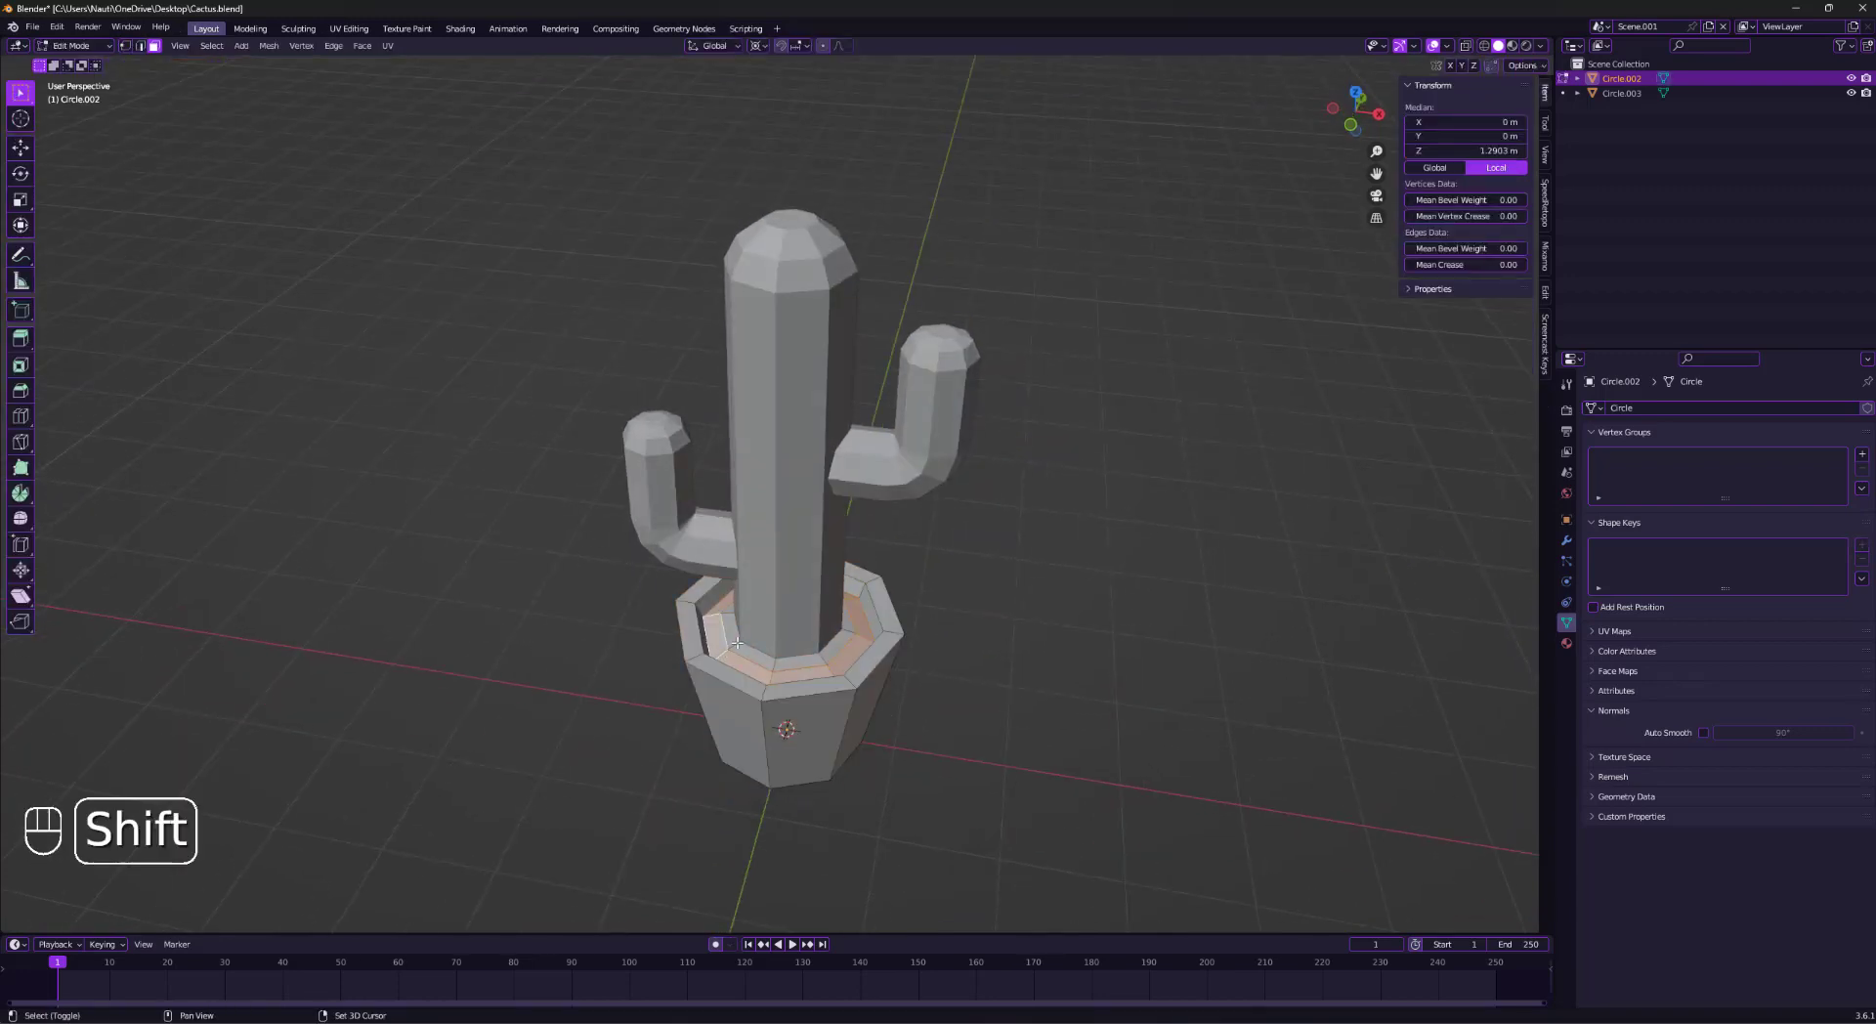
{"action": "key", "text": "alt+z"}
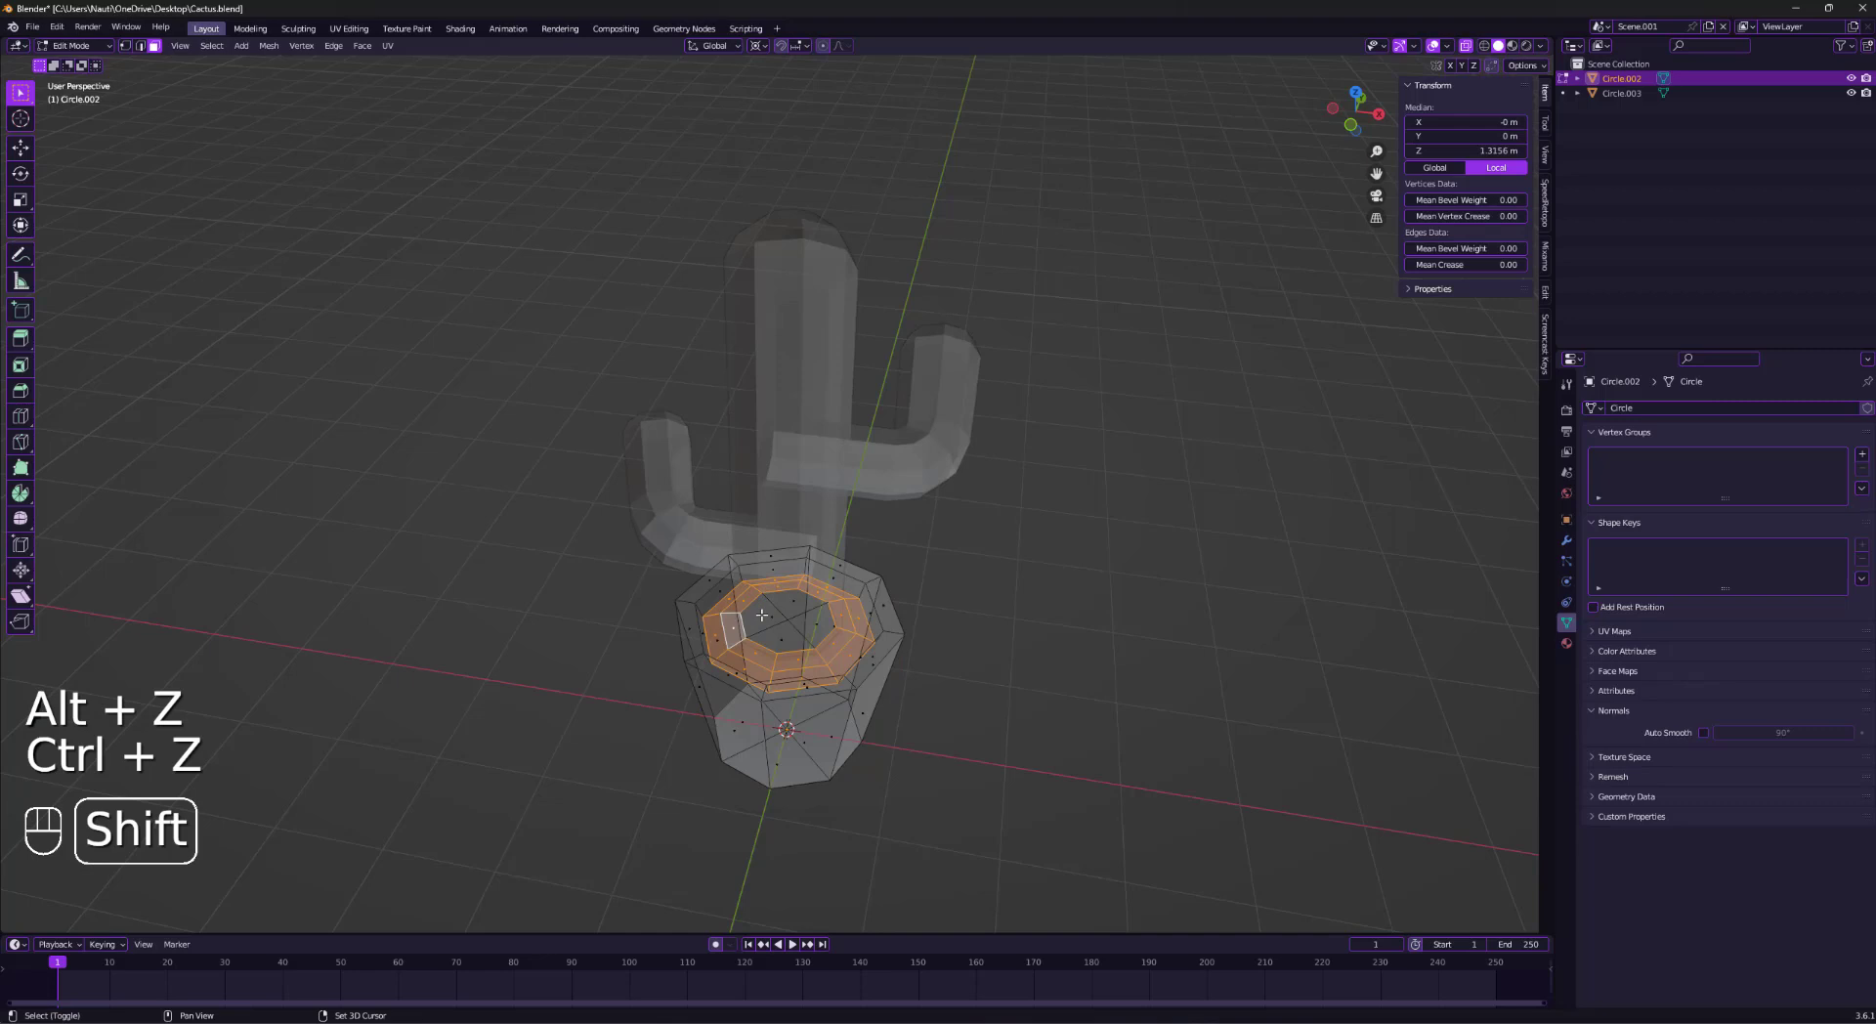
{"action": "key", "text": "ctrl+z"}
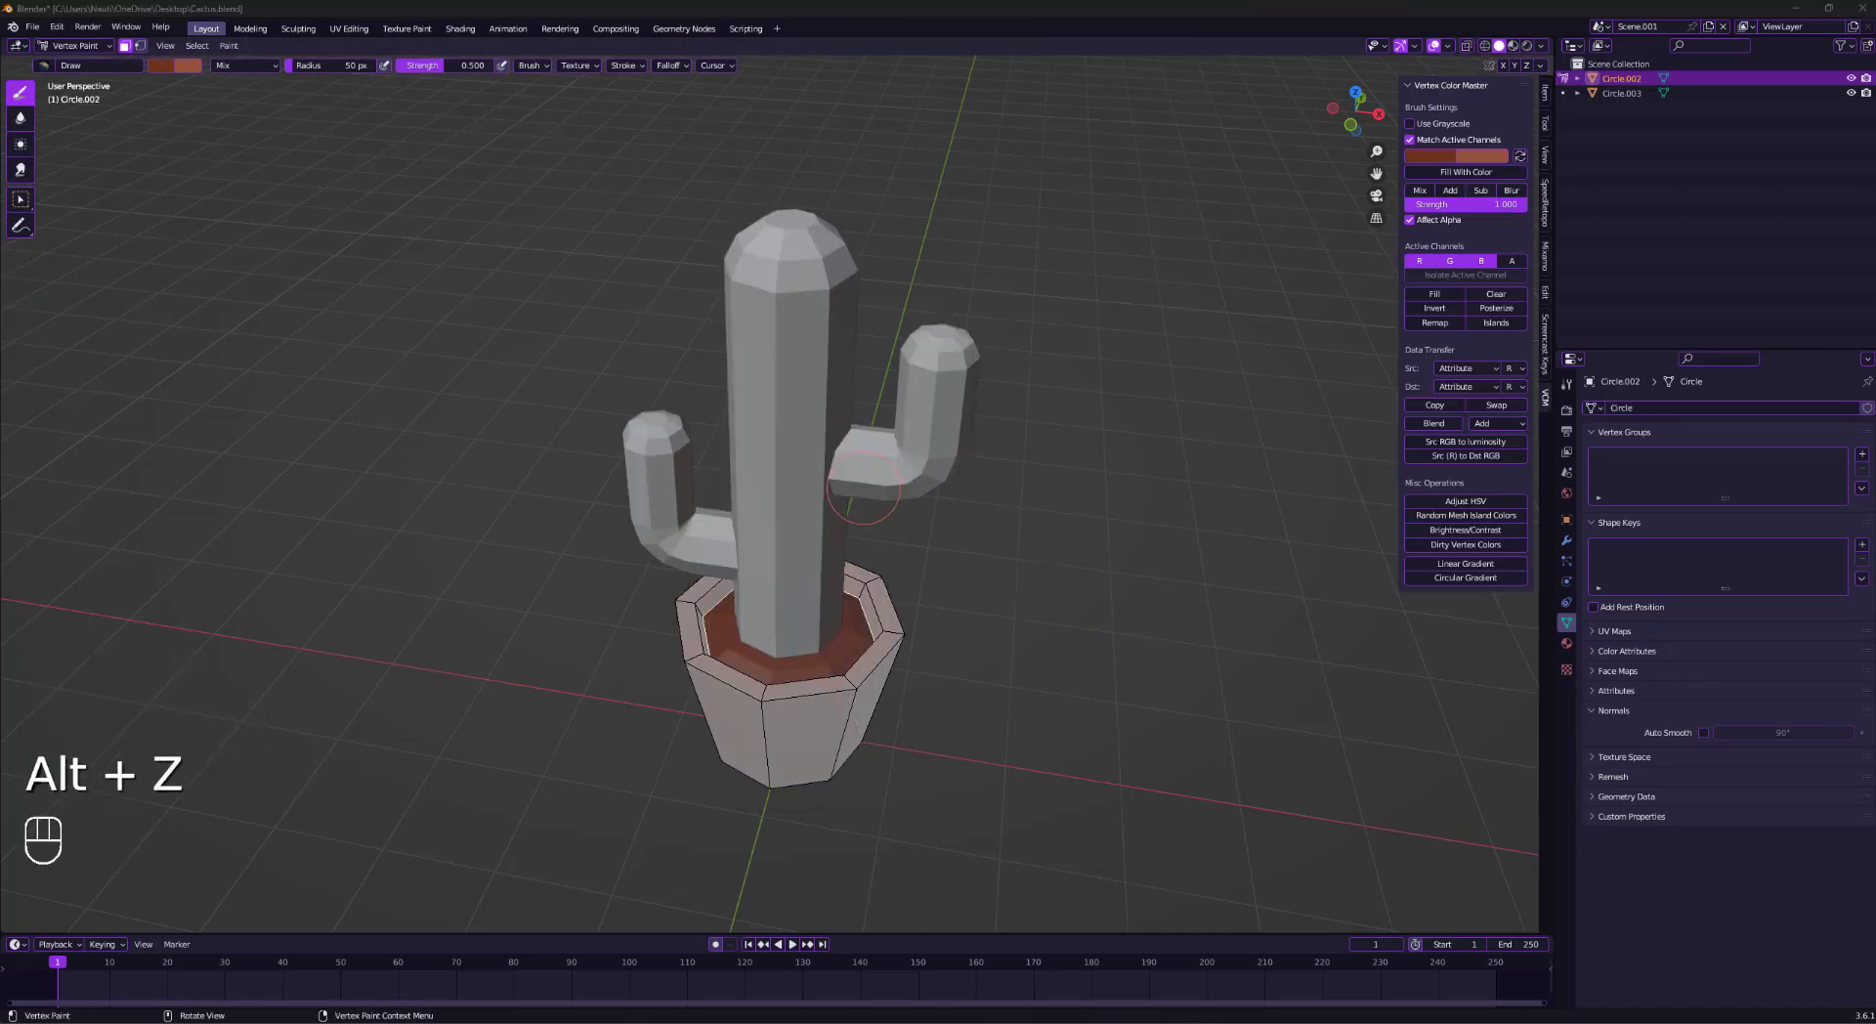
Turn off X-ray, enable face masking, fill the dirt faces dark brown, then exit.
{"action": "key", "text": "alt+z"}
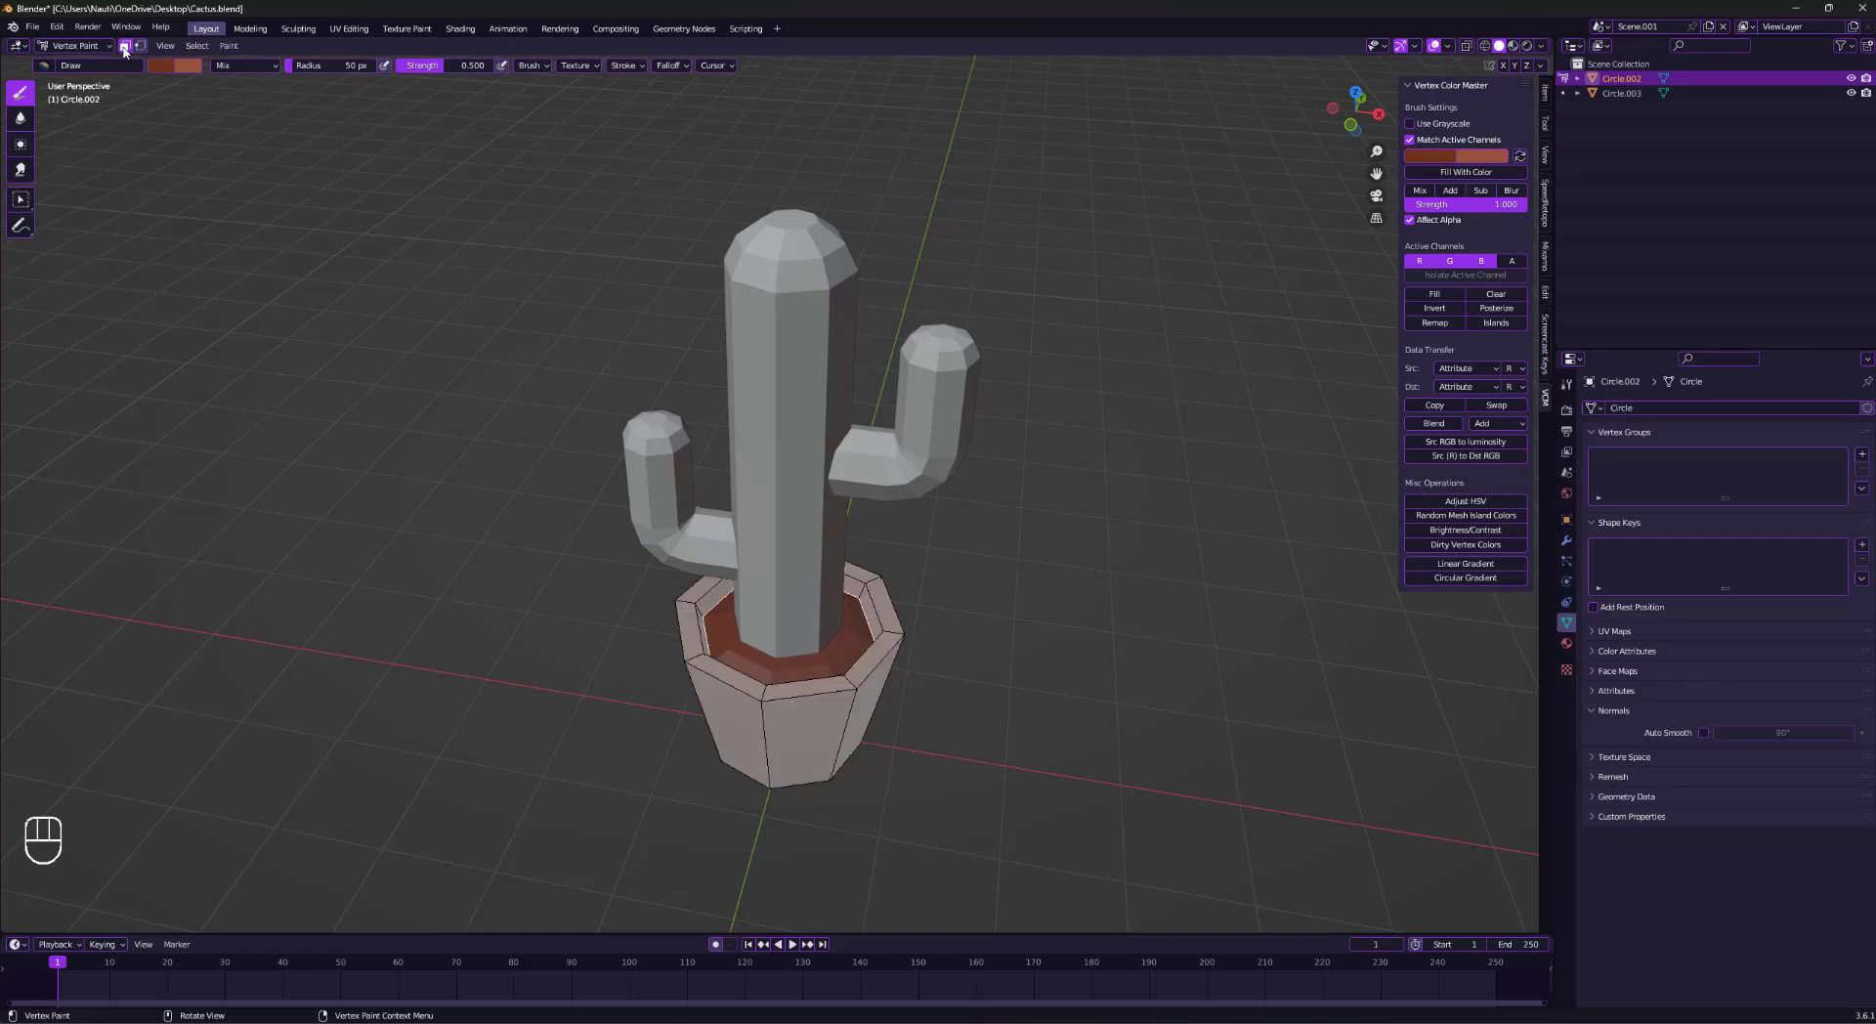
{"action": "left_click", "coordinate": [175, 65]}
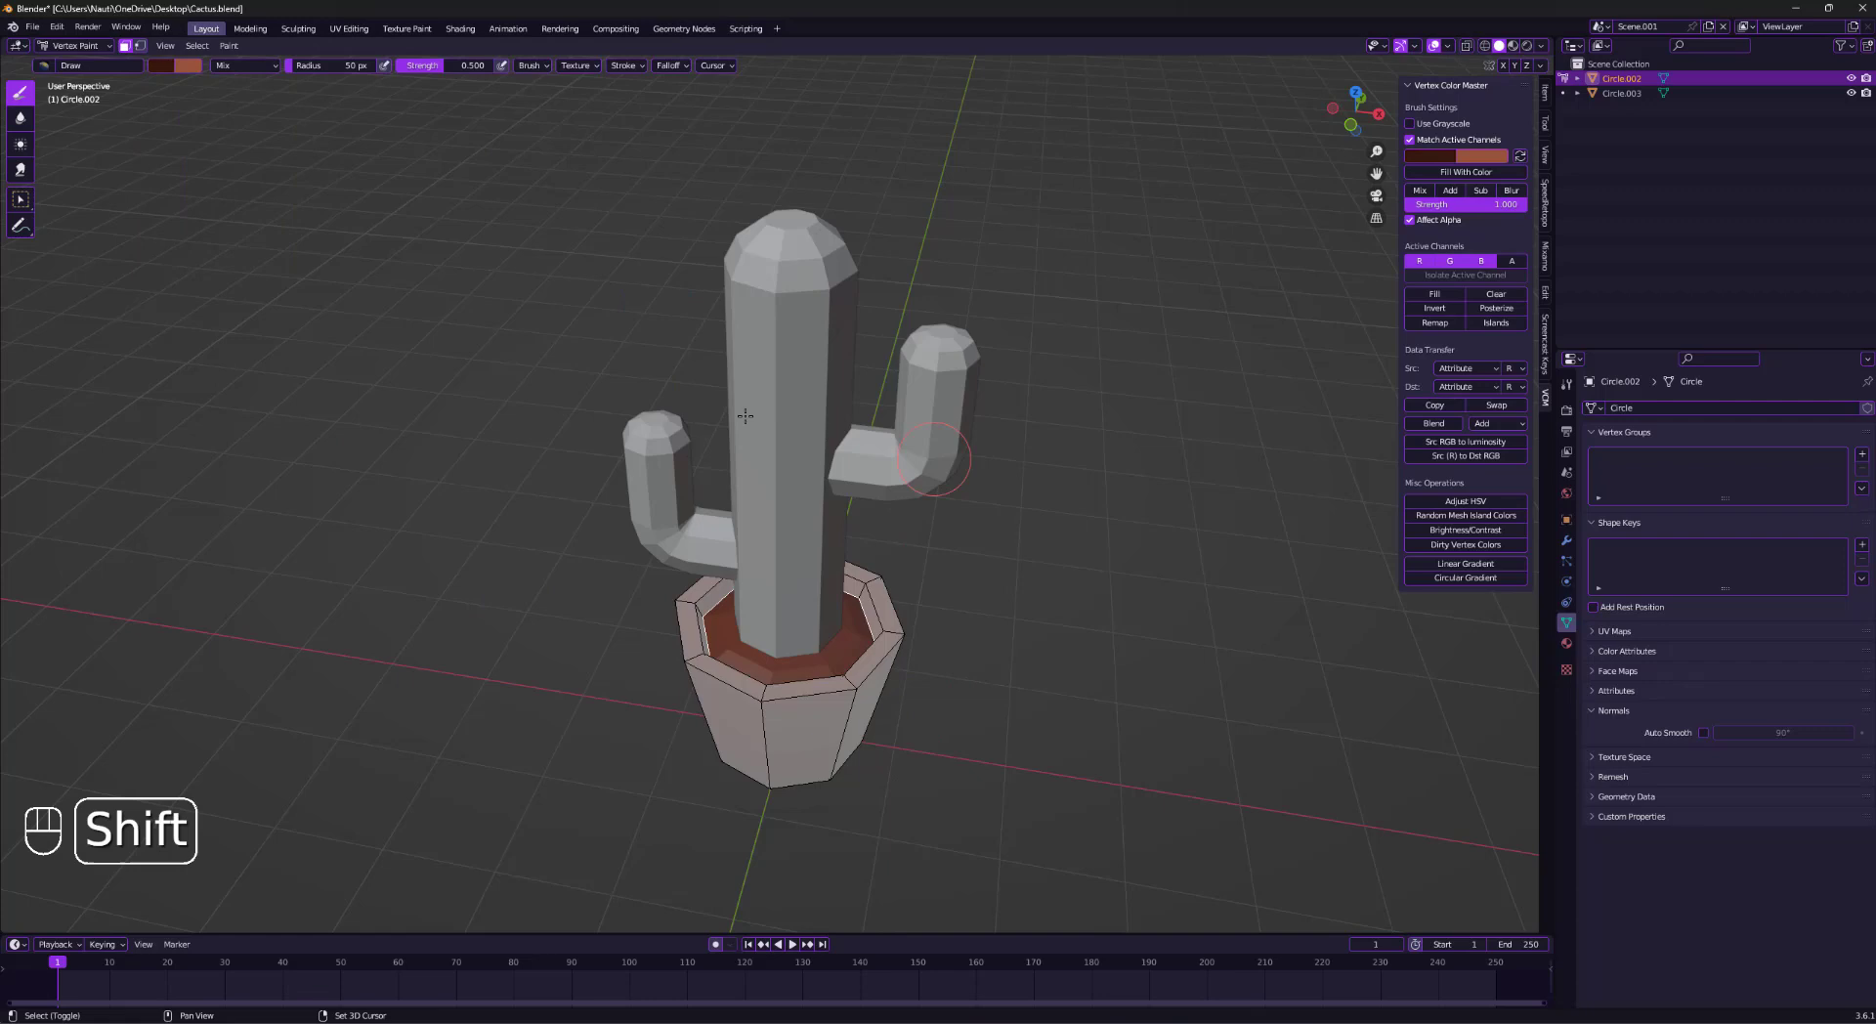
{"action": "key", "text": "shift+k"}
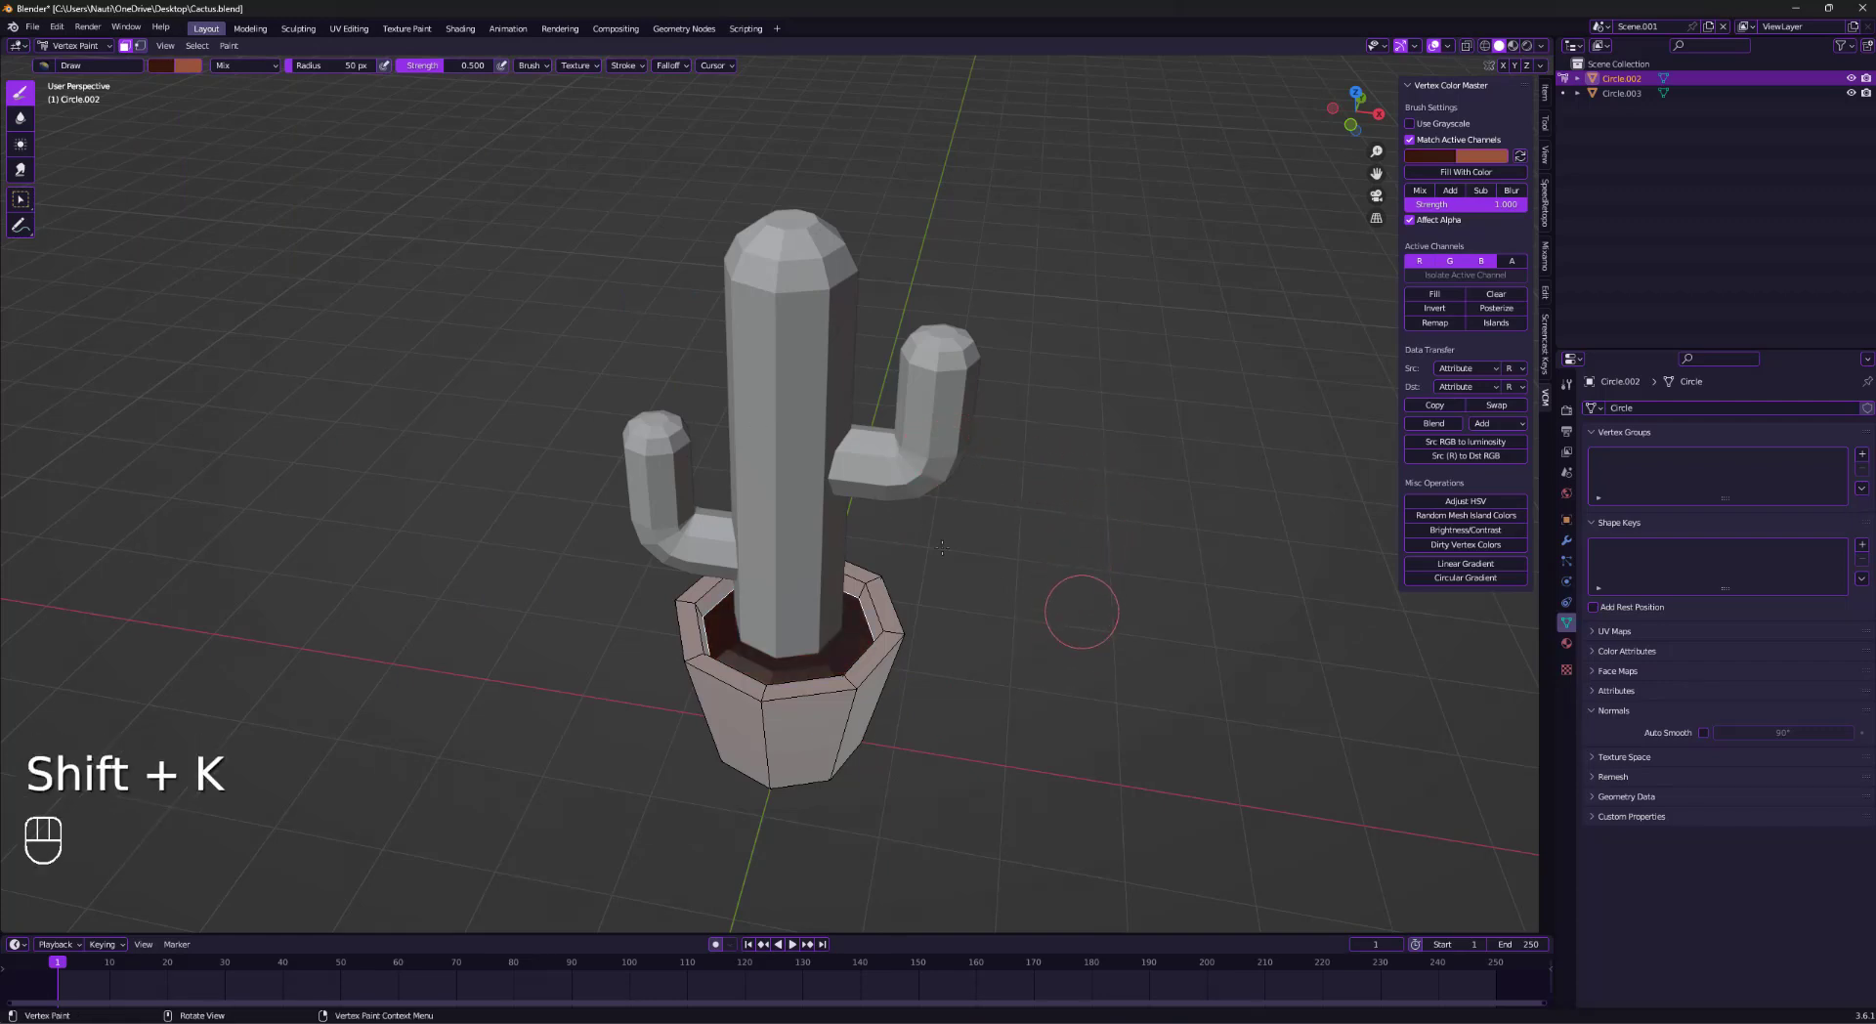
{"action": "key", "text": "ctrl+tab"}
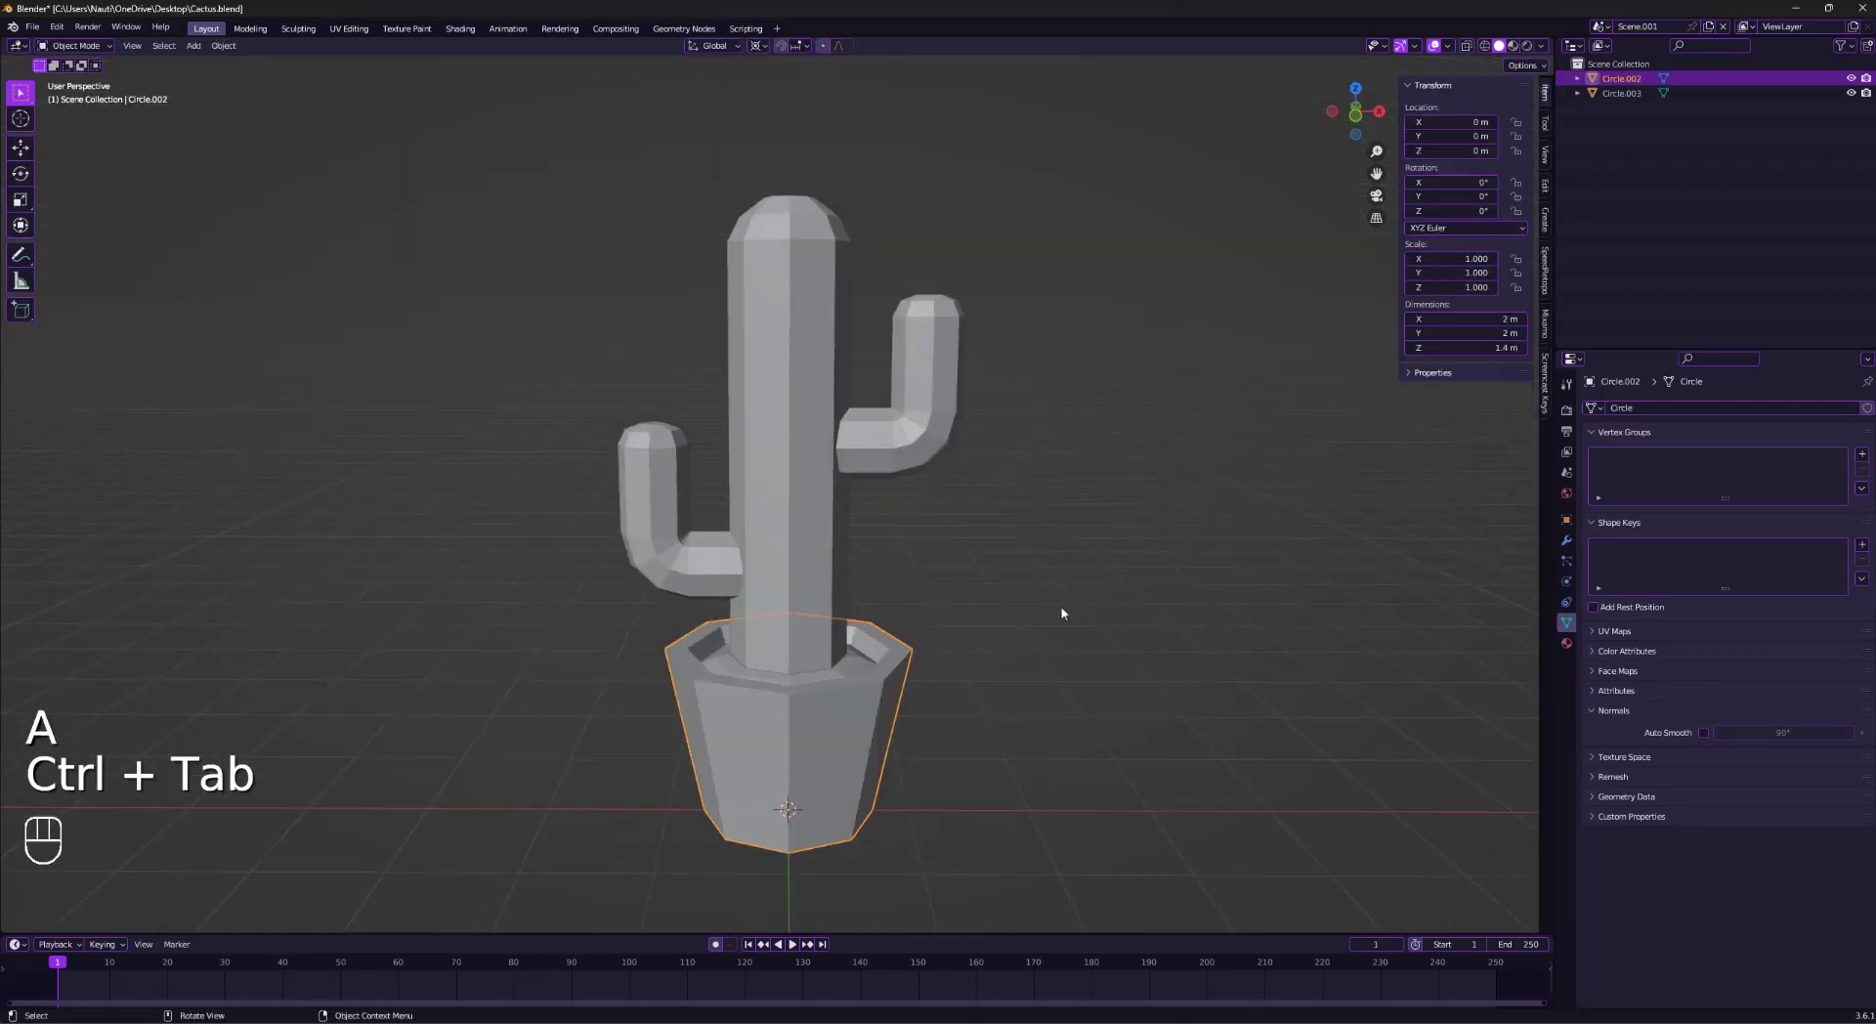
Set the viewport shading lighting to Flat.
{"action": "left_click", "coordinate": [1544, 46]}
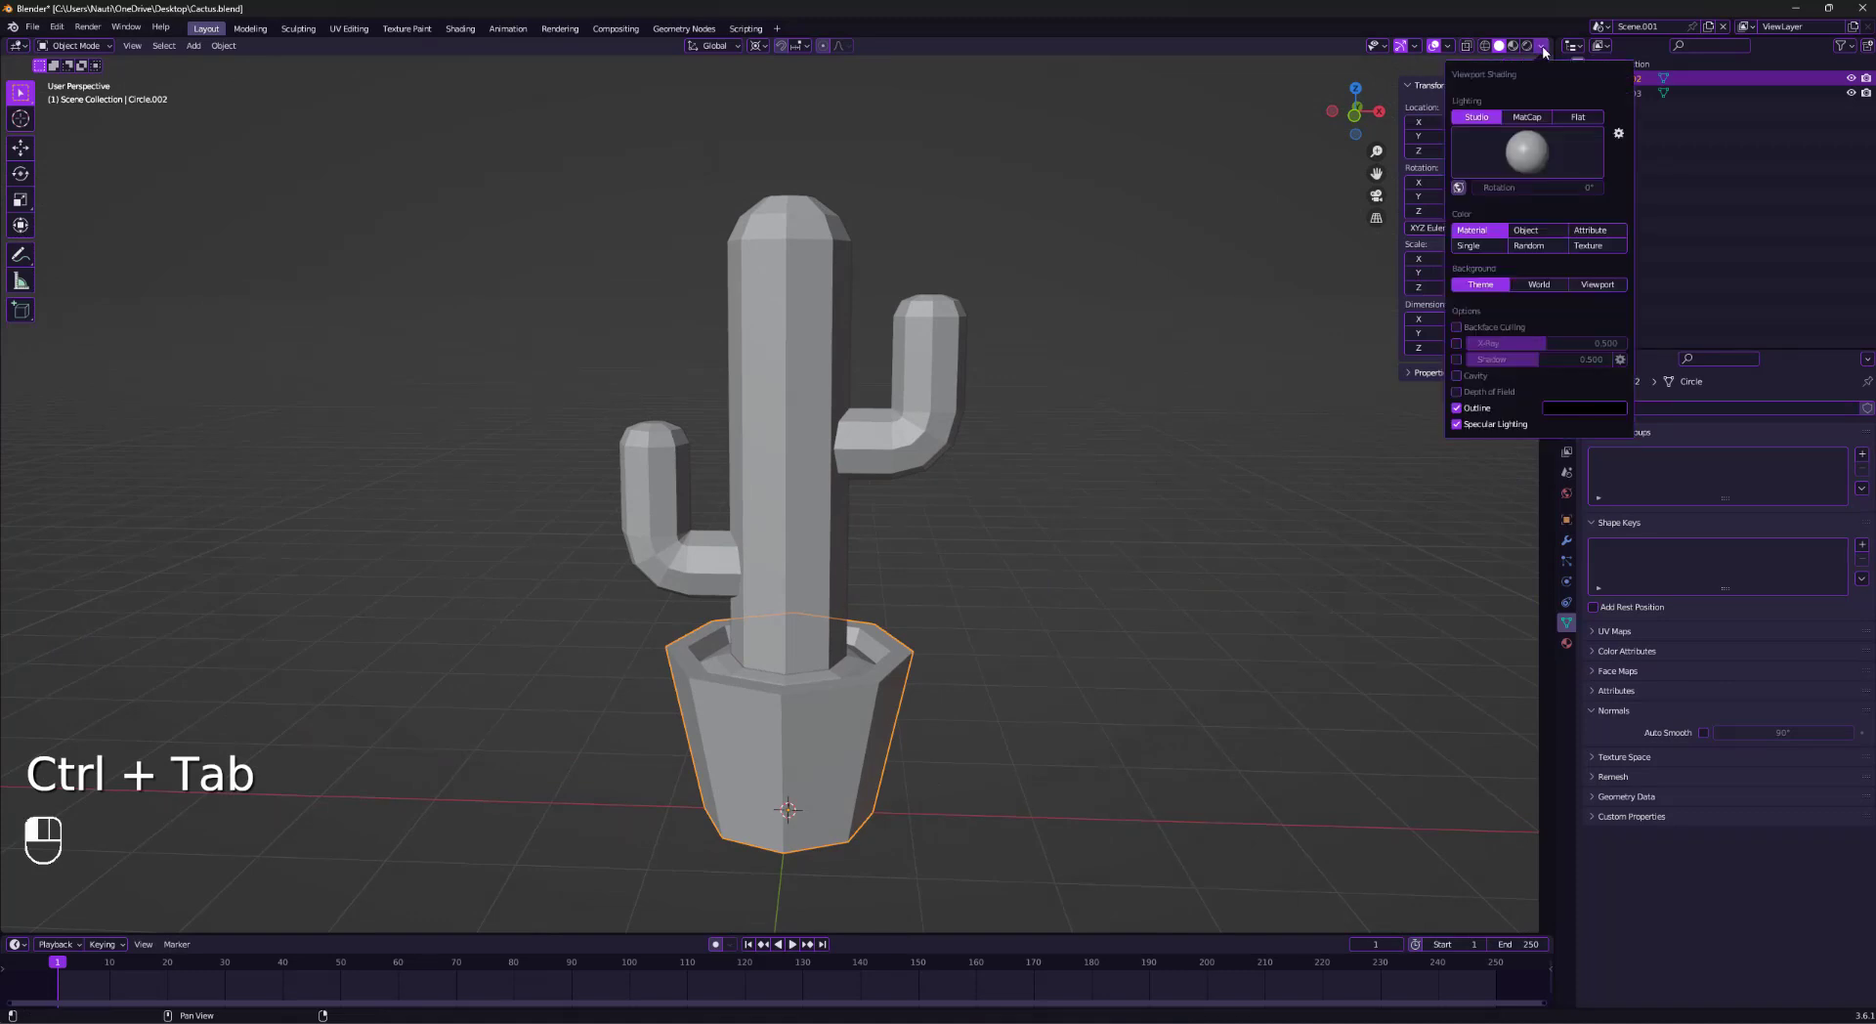
{"action": "left_click", "coordinate": [1577, 116]}
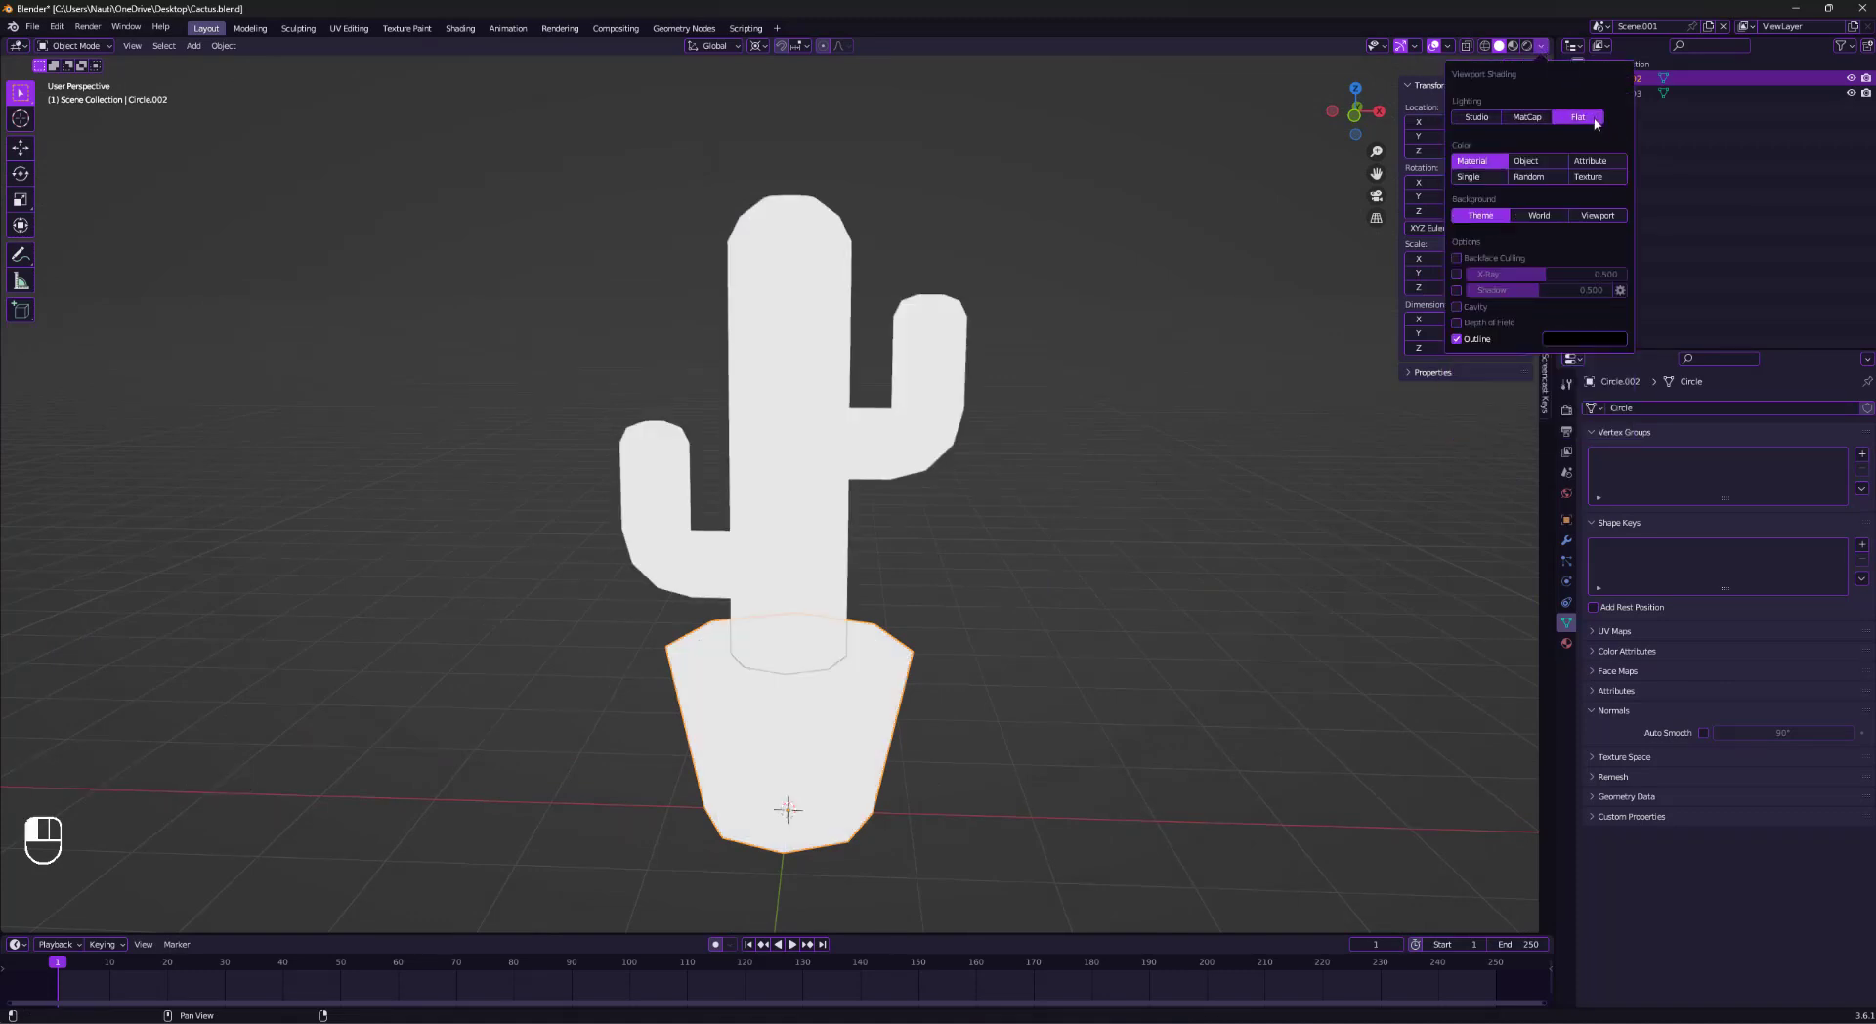